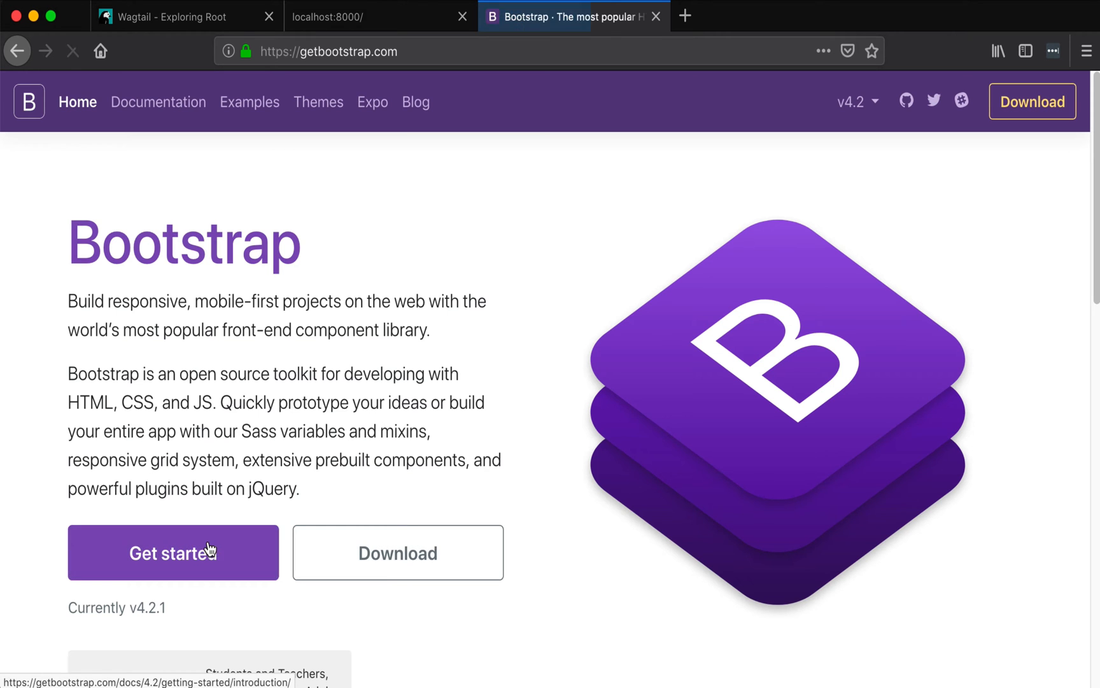
Open Bootstrap's Get started introduction docs and select the CSS stylesheet link line.
left_click(172, 552)
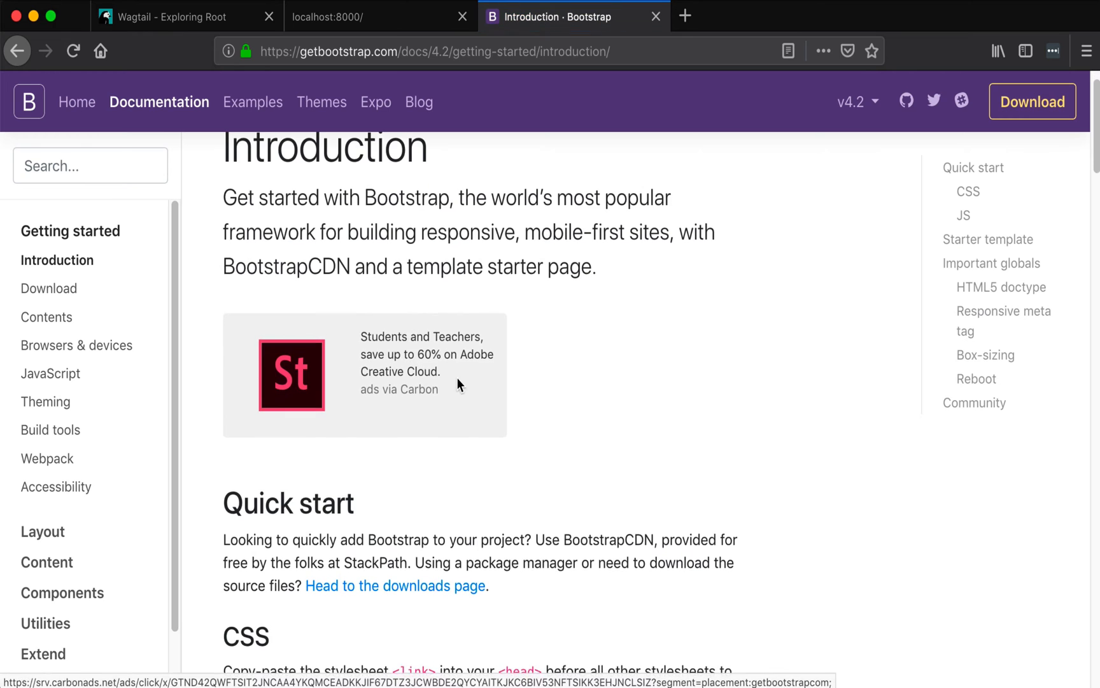
scroll("down", 3)
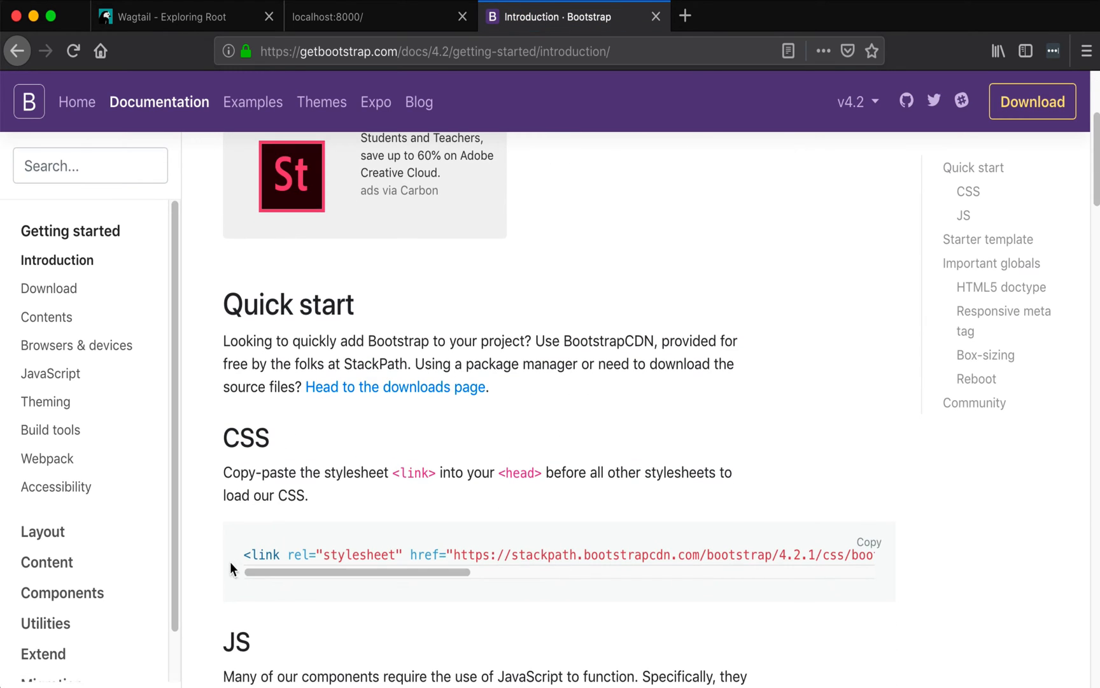
left_click_drag(244, 555, 707, 554)
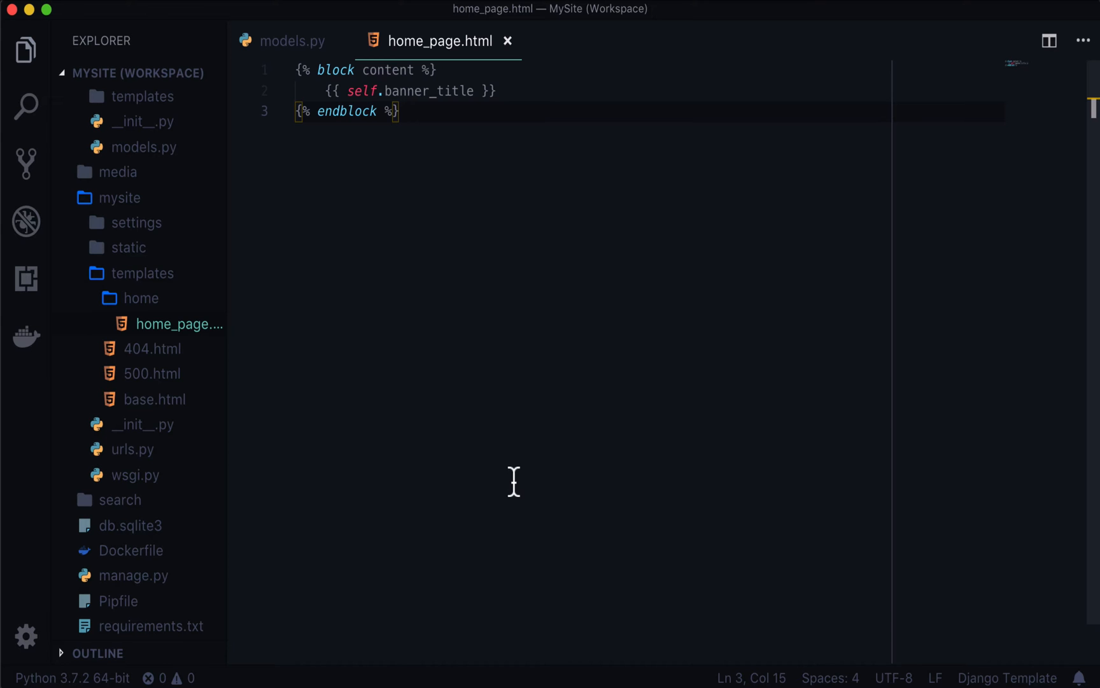
Open base.html, add the Bootstrap 4.2.1 stylesheet link under global stylesheets, and save.
type("base")
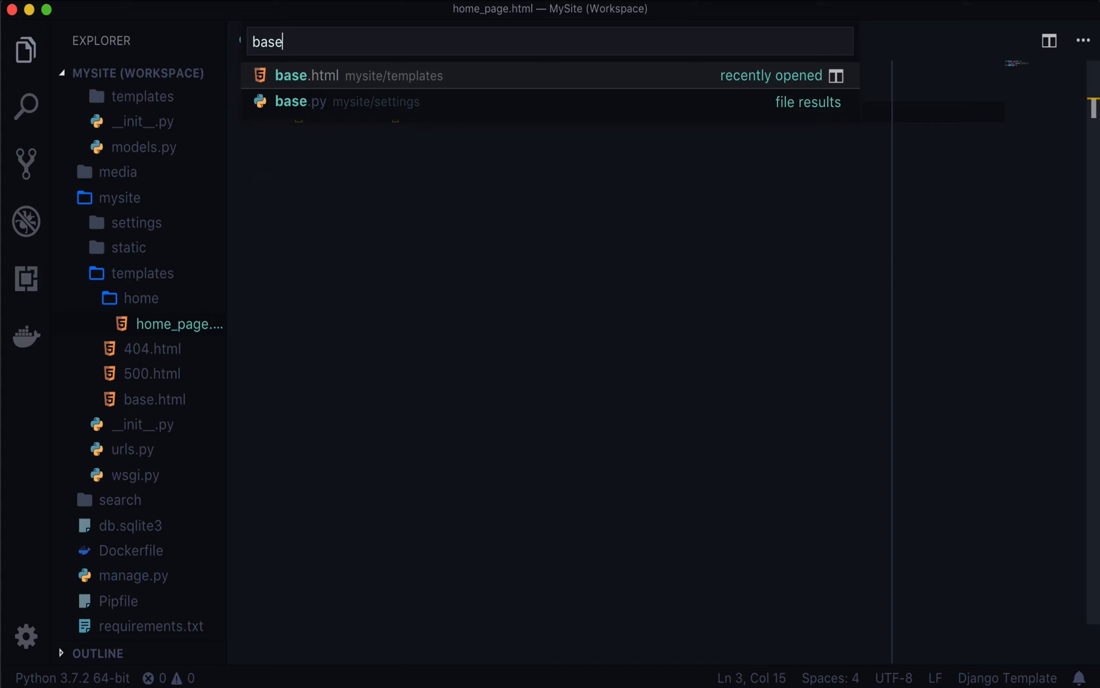
left_click(305, 75)
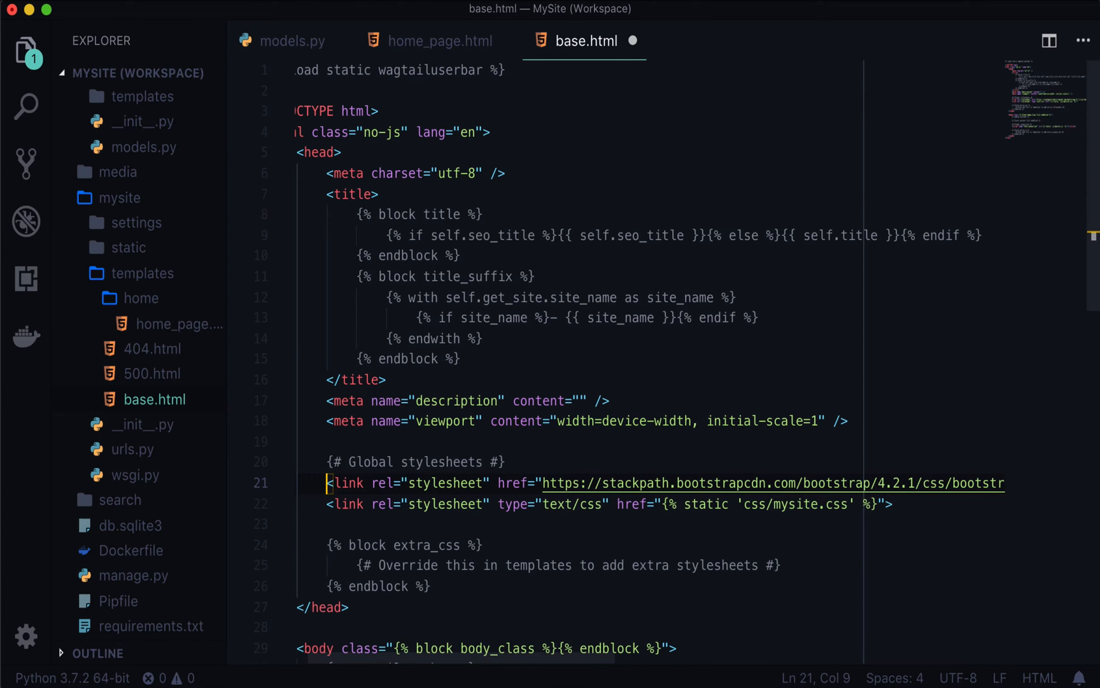
key("cmd+s")
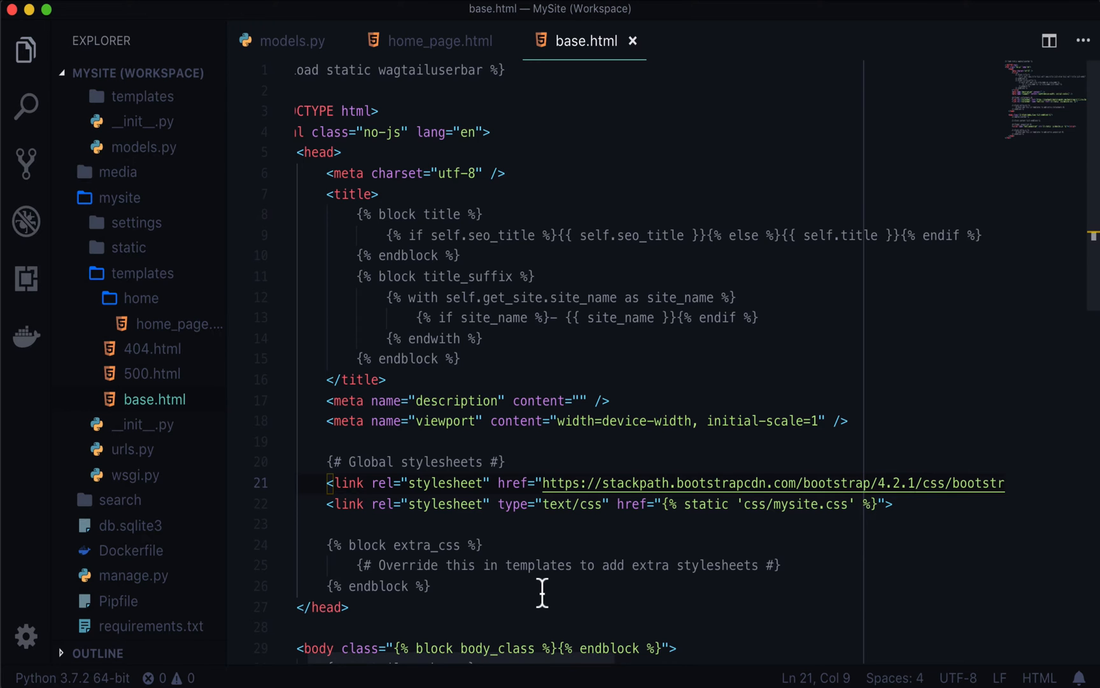
scroll("down", 3)
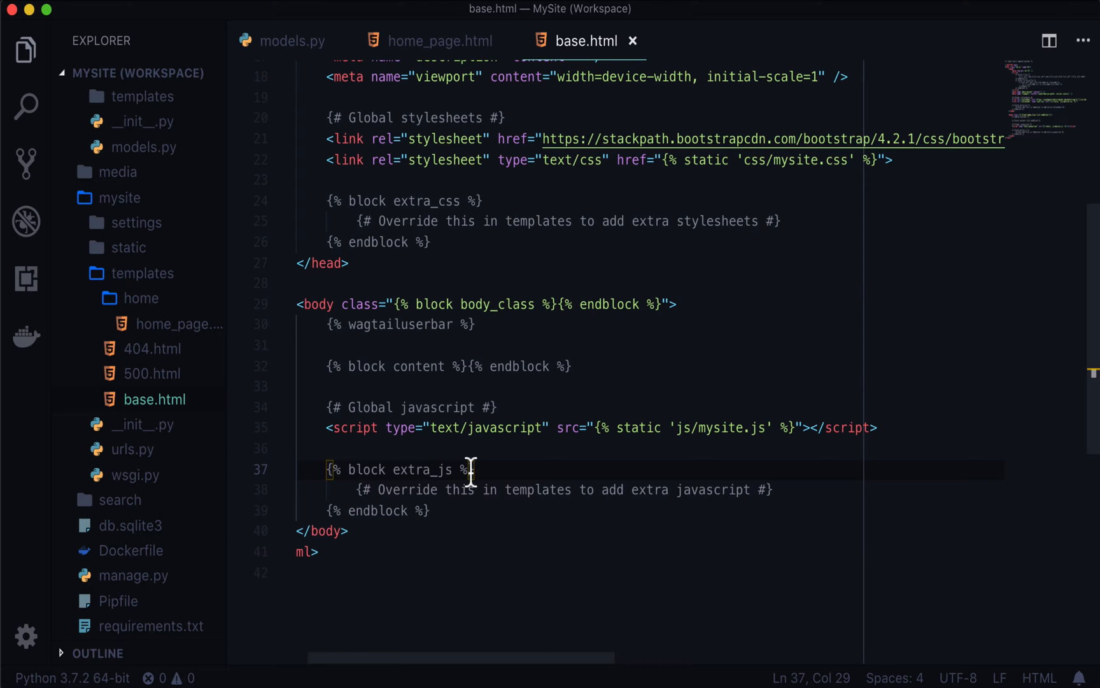
mouse_move(491, 489)
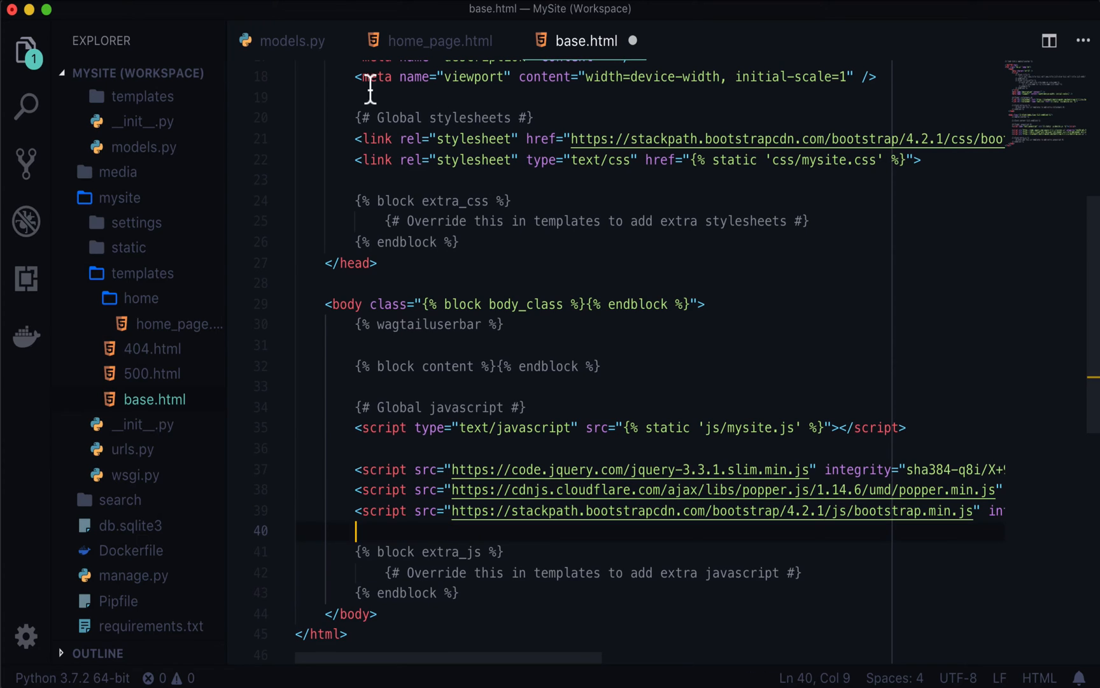
mouse_move(566, 531)
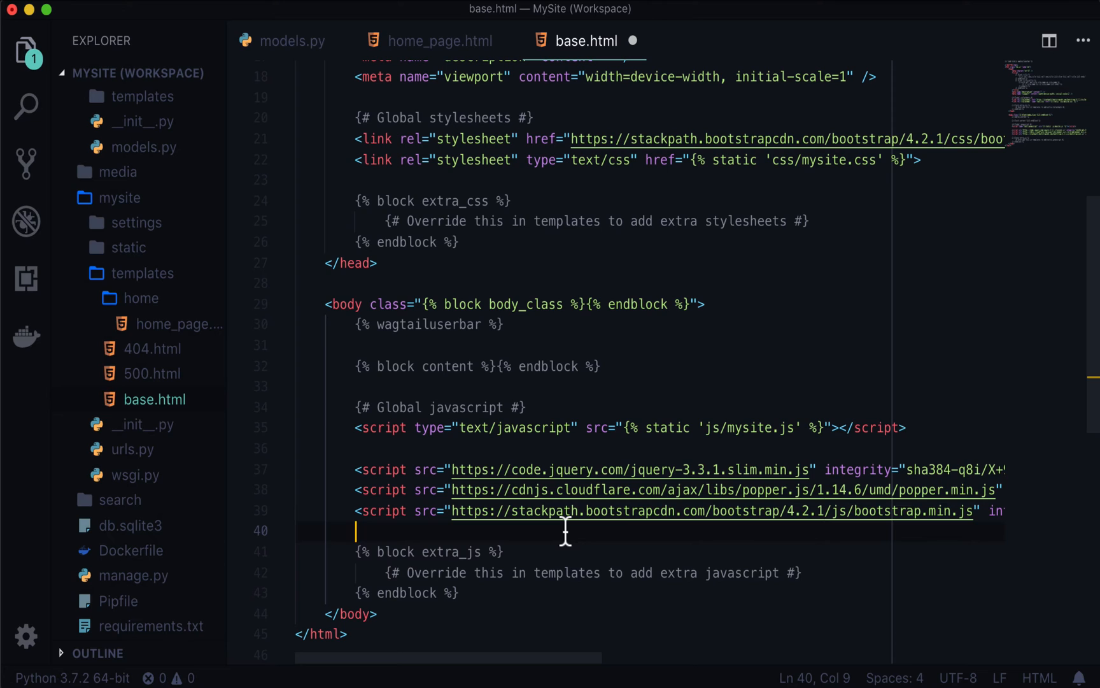
mouse_move(421, 555)
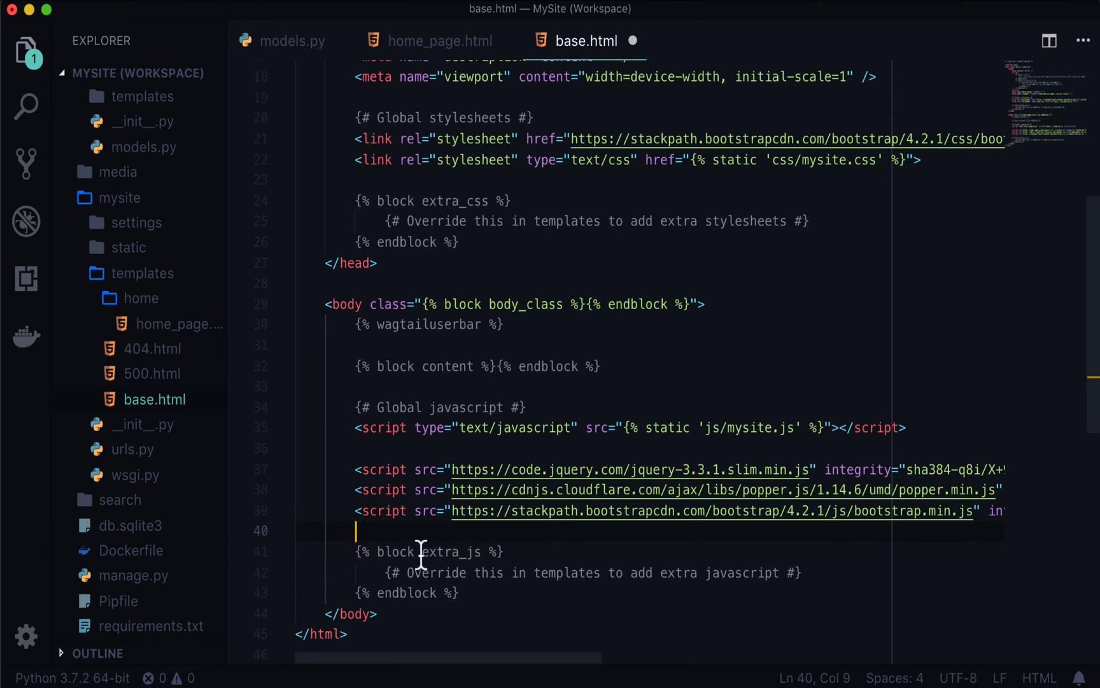
Paste the jQuery slim, Popper and bootstrap.min.js script tags above the extra_js block.
left_click(436, 551)
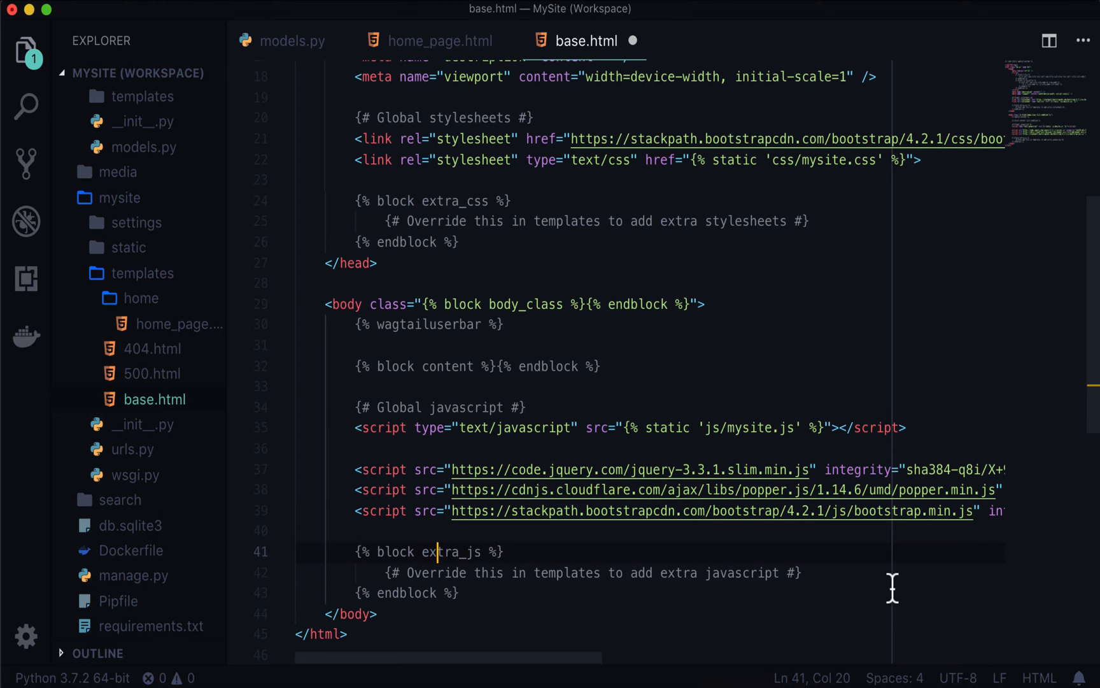
mouse_move(905, 575)
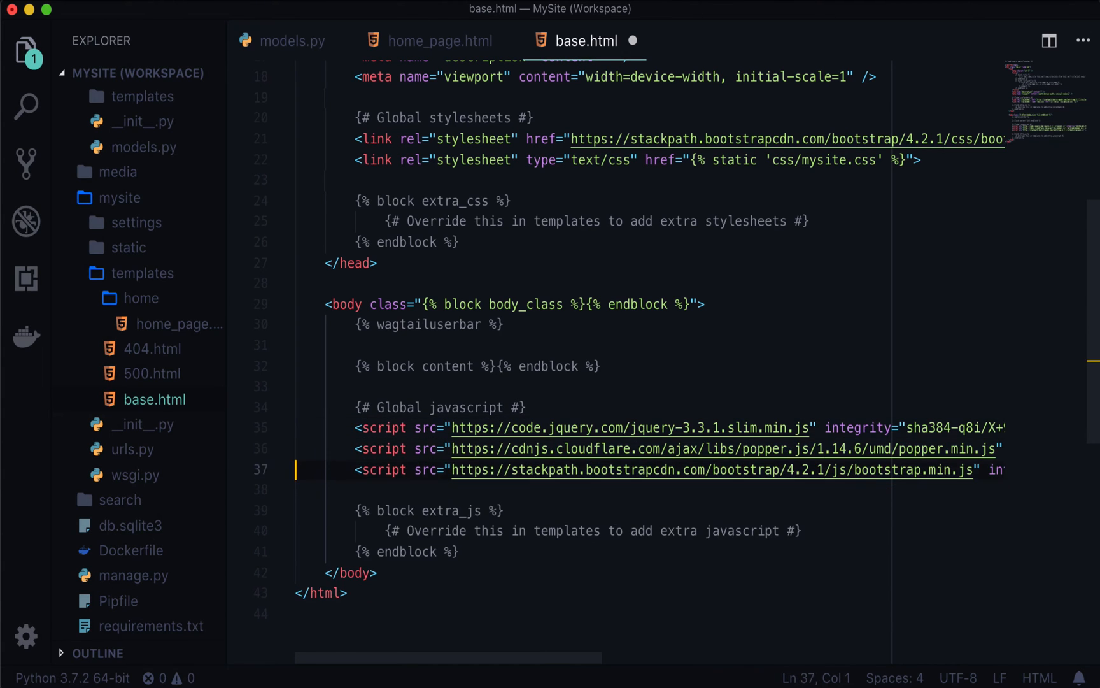
Retype the mysite.js script tag after the Bootstrap scripts, save, and close base.html.
type("<script type=\"text/javascript\" src=\"{% static 'js/mysite.js' %}\"></script>")
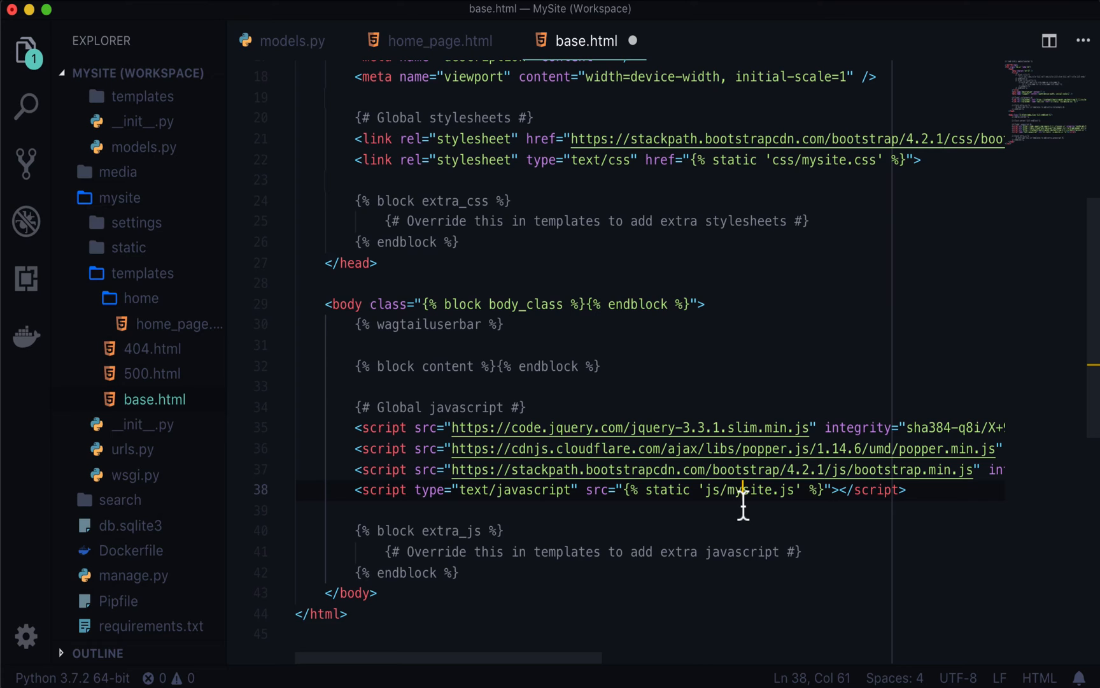
mouse_move(640, 411)
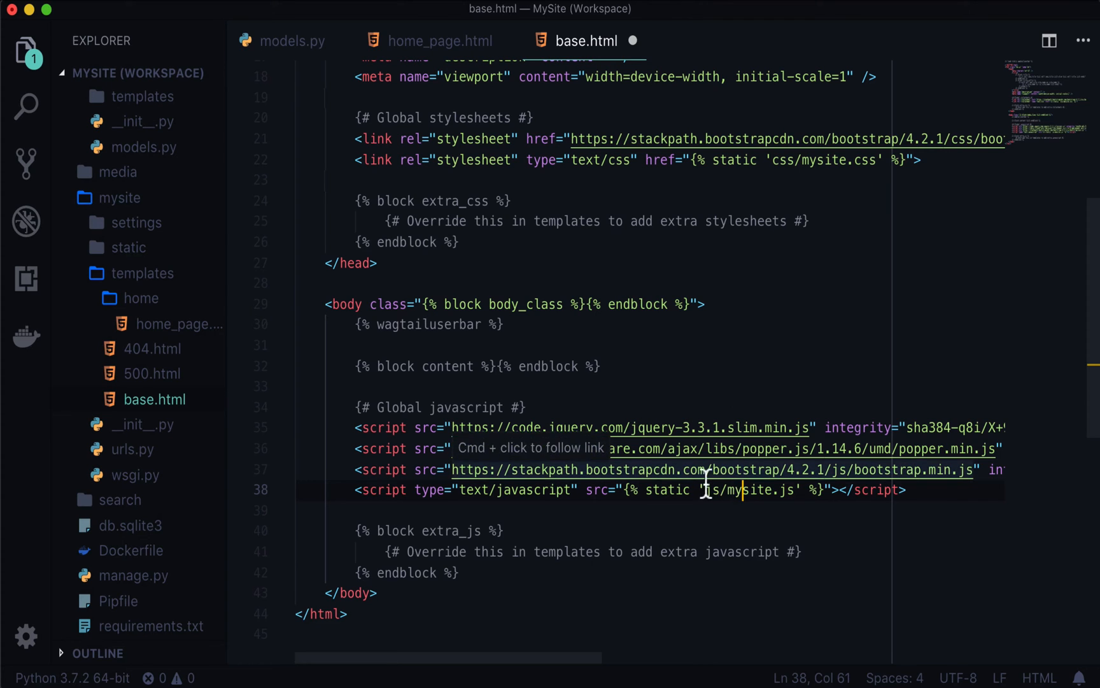
mouse_move(653, 589)
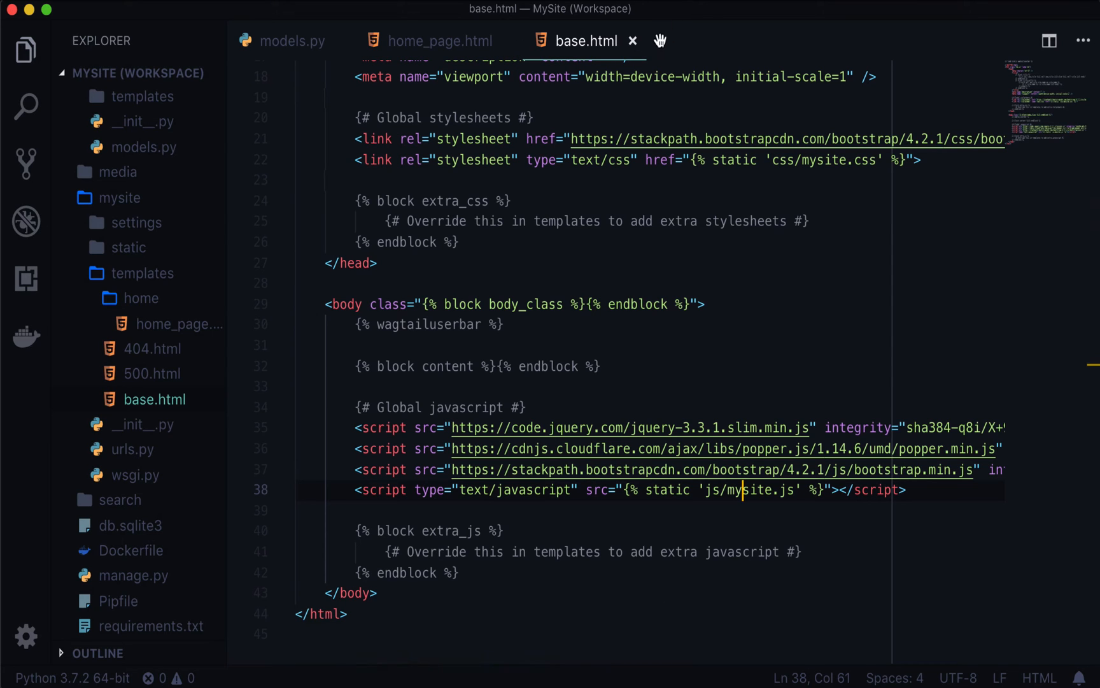
left_click(440, 40)
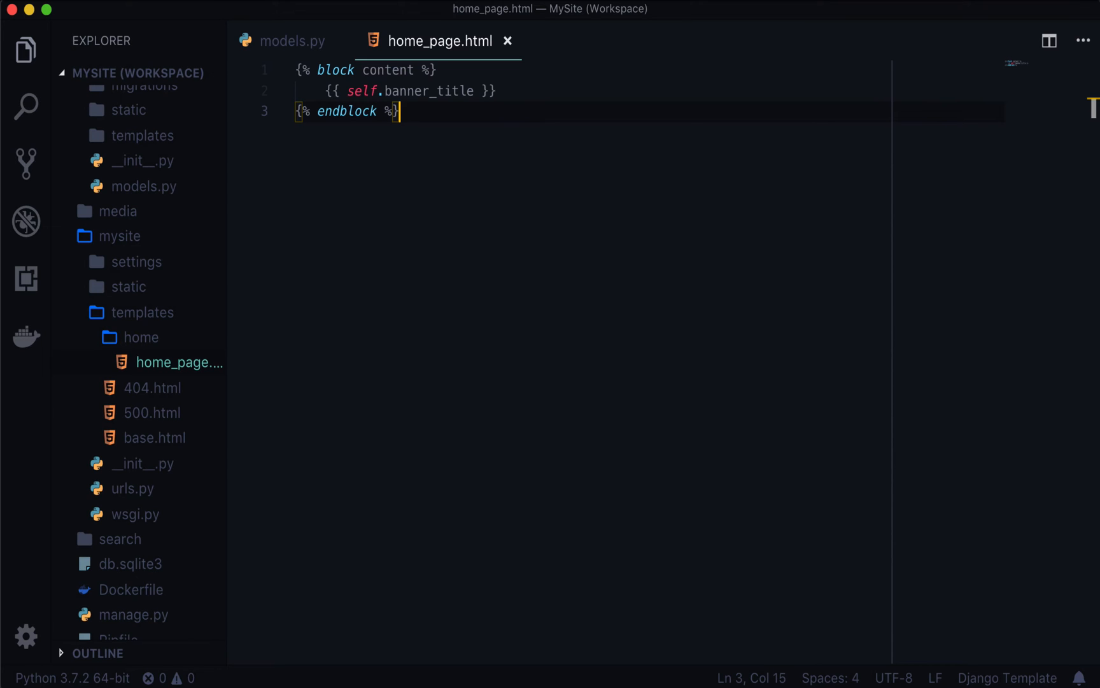
Open the Components > Jumbotron docs in Firefox and copy the example markup.
left_click(573, 16)
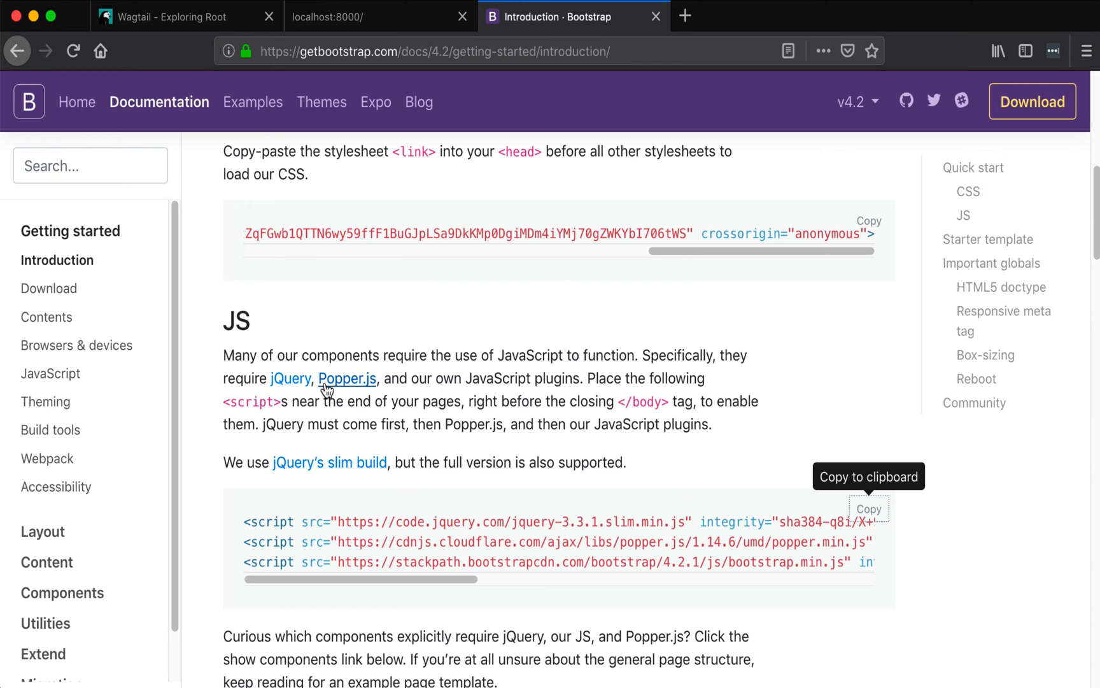
mouse_move(118, 156)
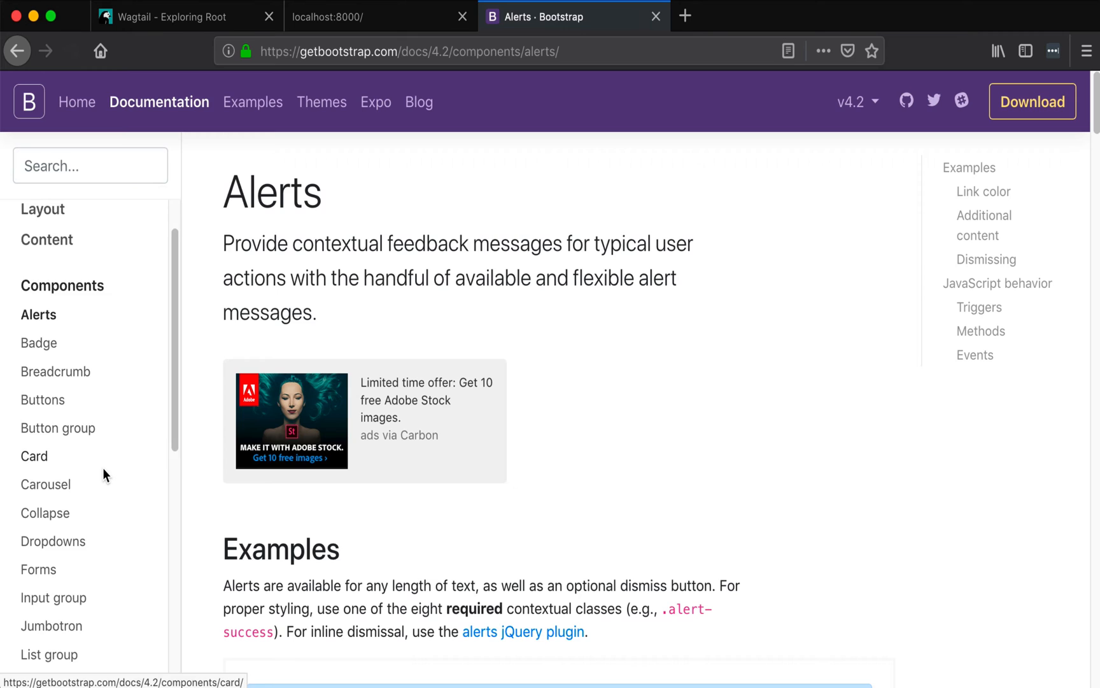
scroll("down", 3)
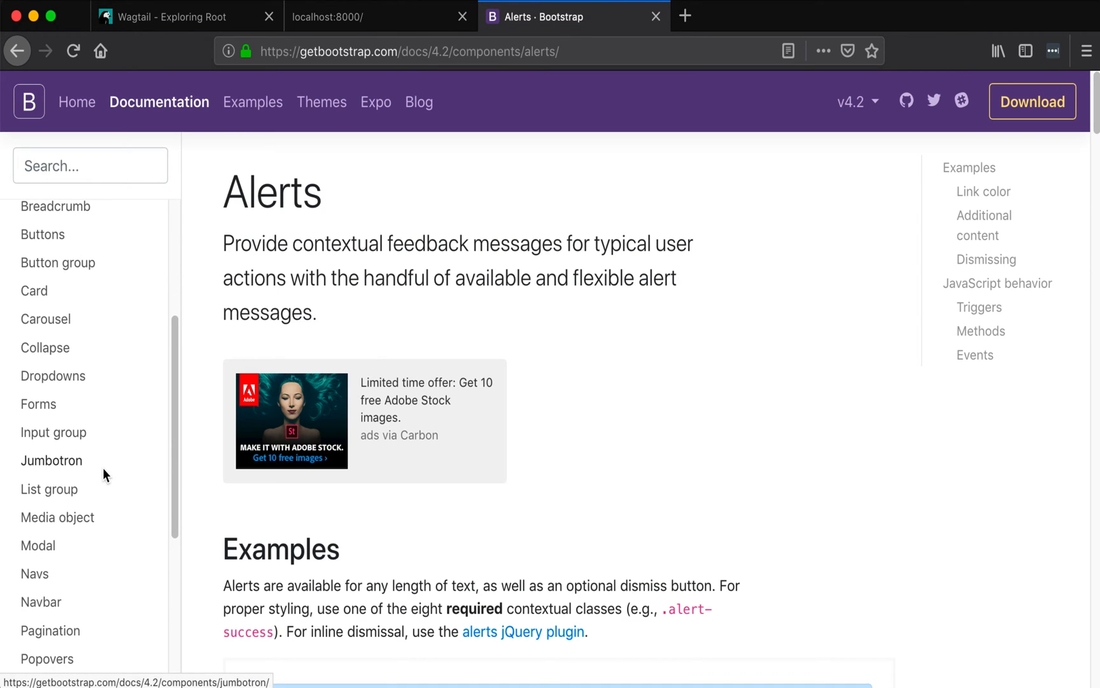
mouse_move(63, 468)
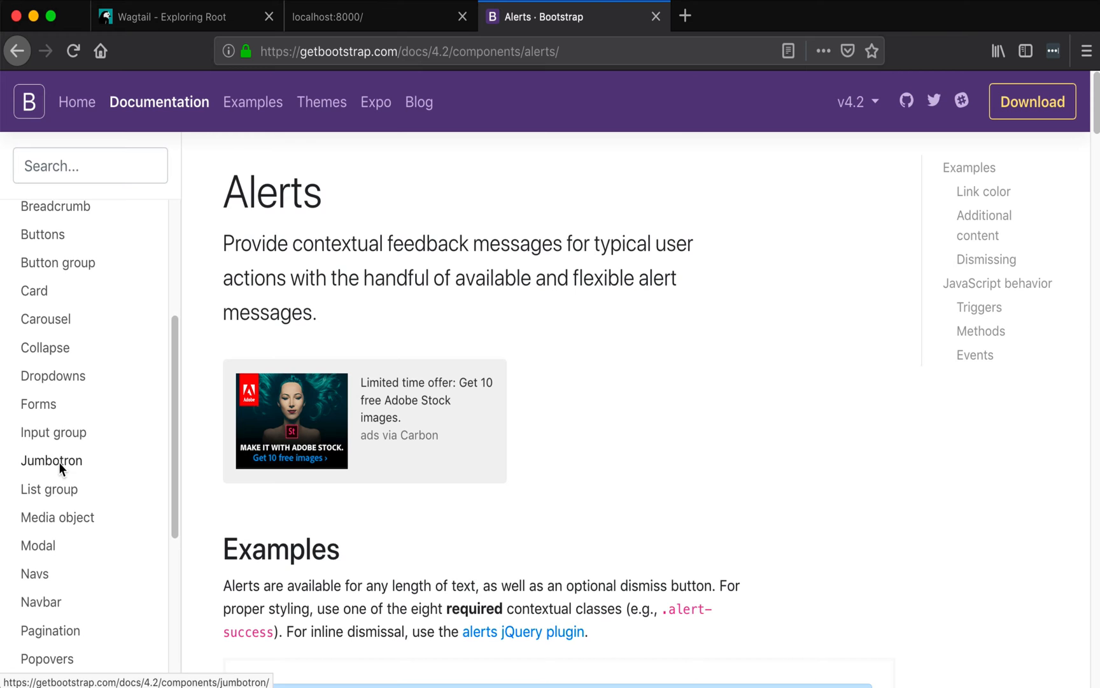
left_click(51, 460)
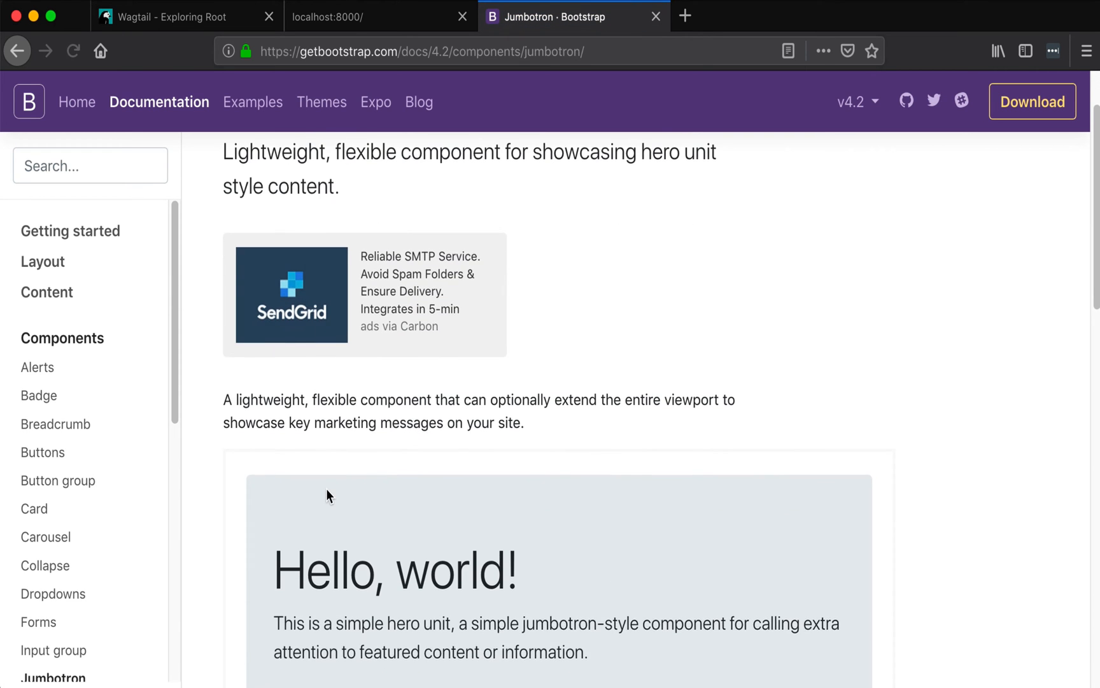
scroll("down", 3)
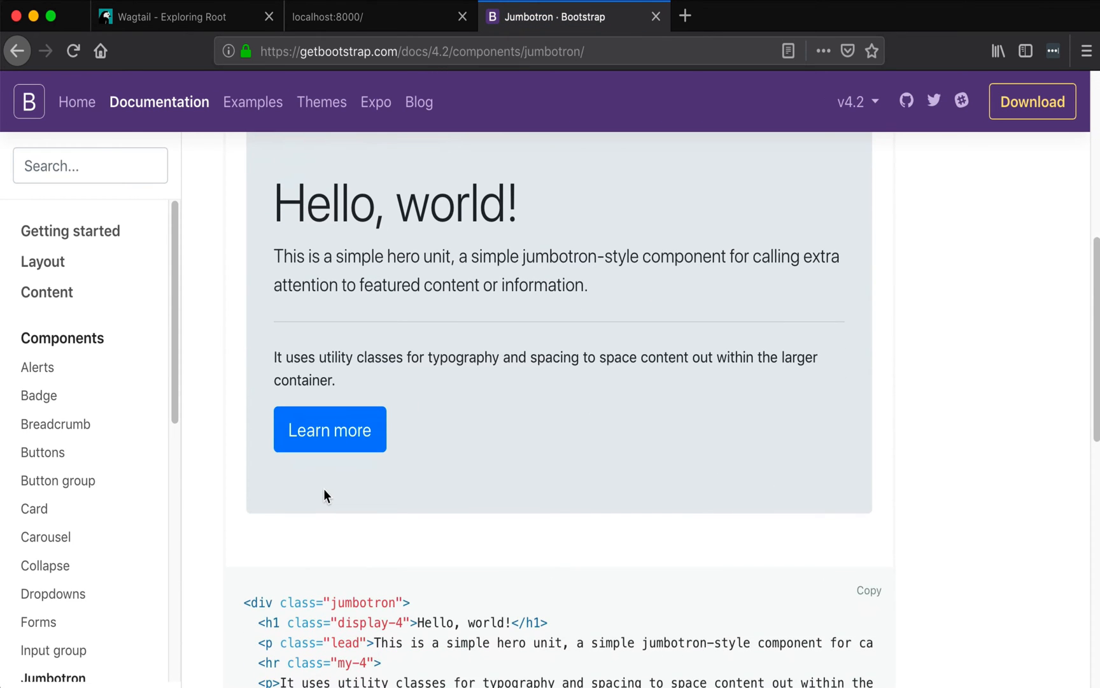
left_click(868, 468)
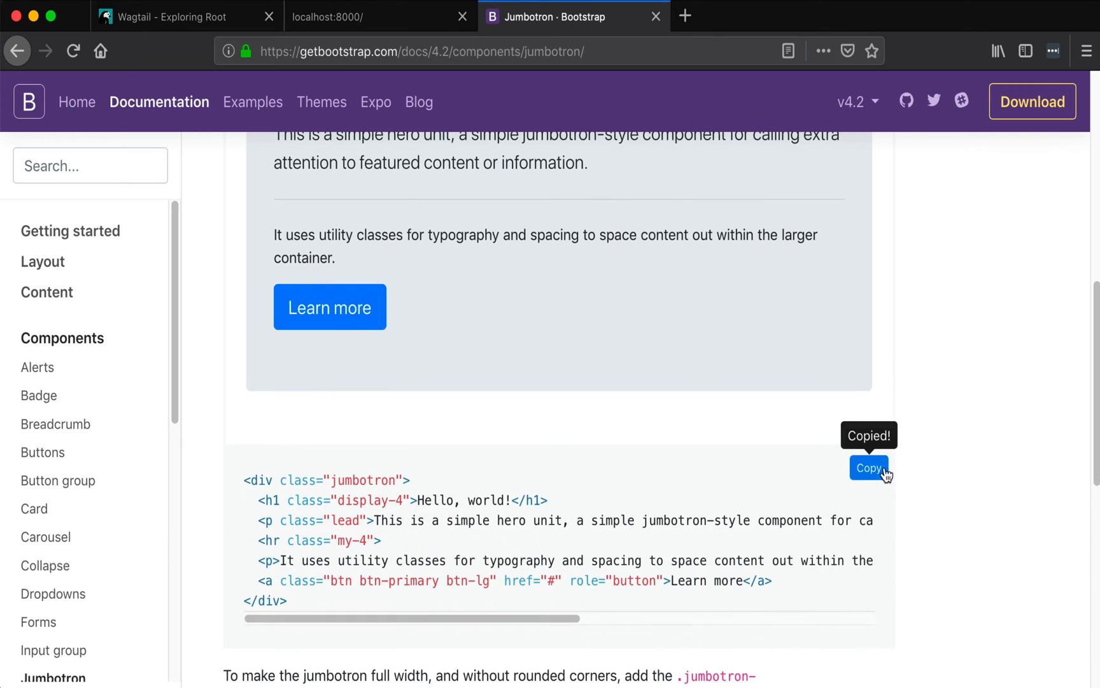
left_click(868, 468)
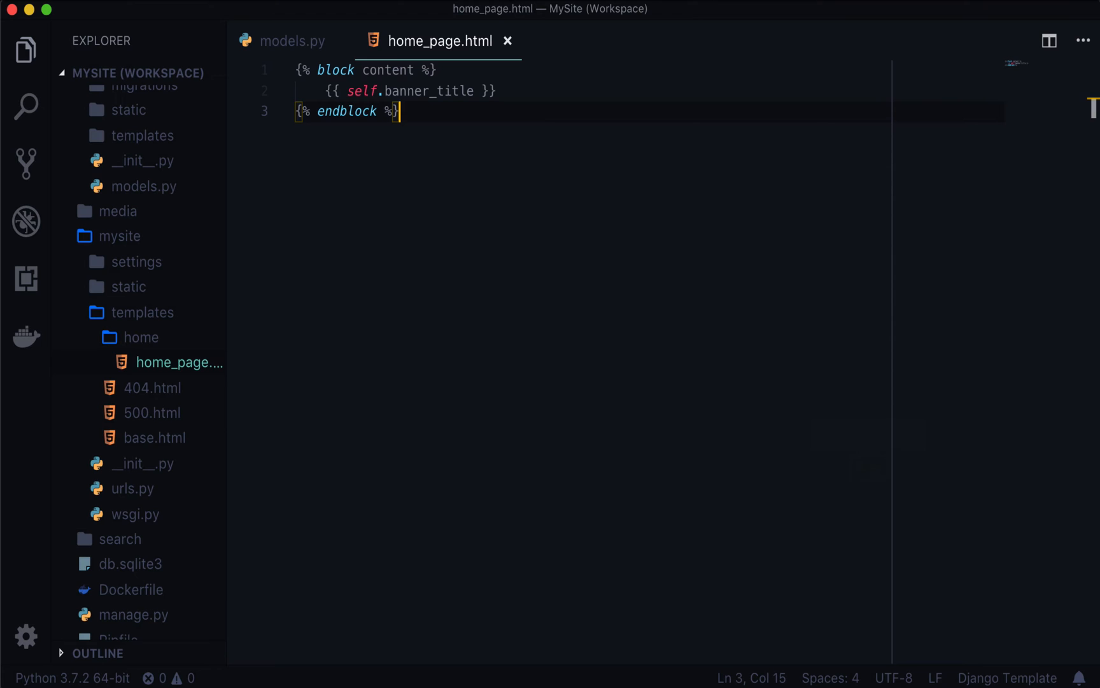
Paste the jumbotron into home_page.html with a {{ self.banner_title }} heading, fixing the baner typo.
left_click(493, 91)
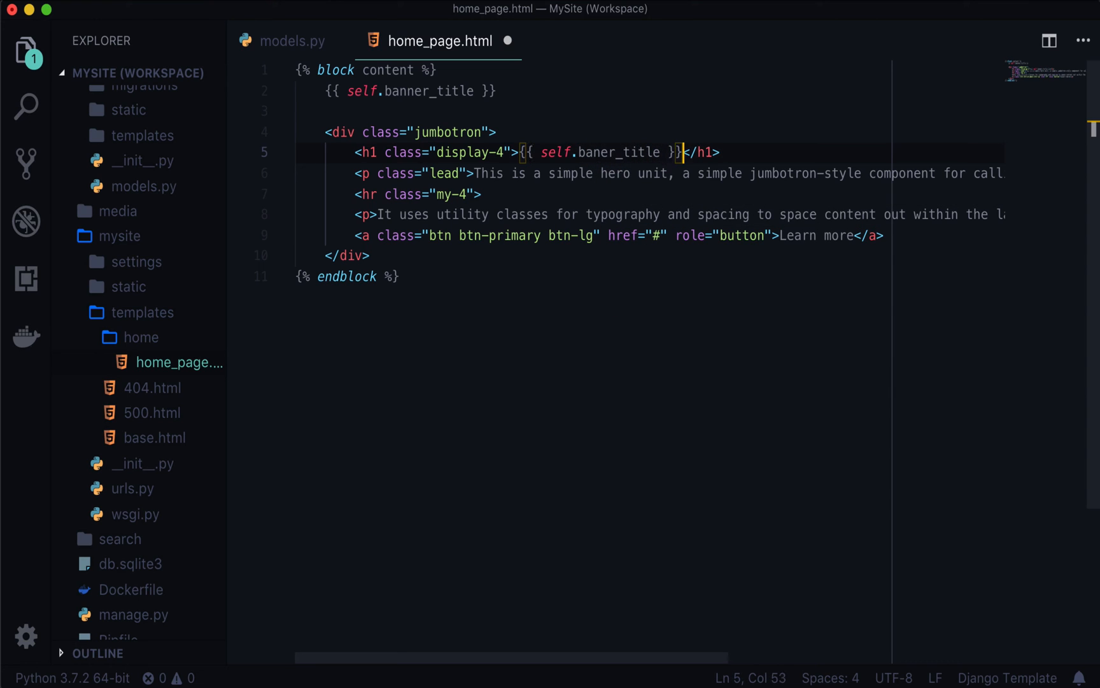
double_click(653, 173)
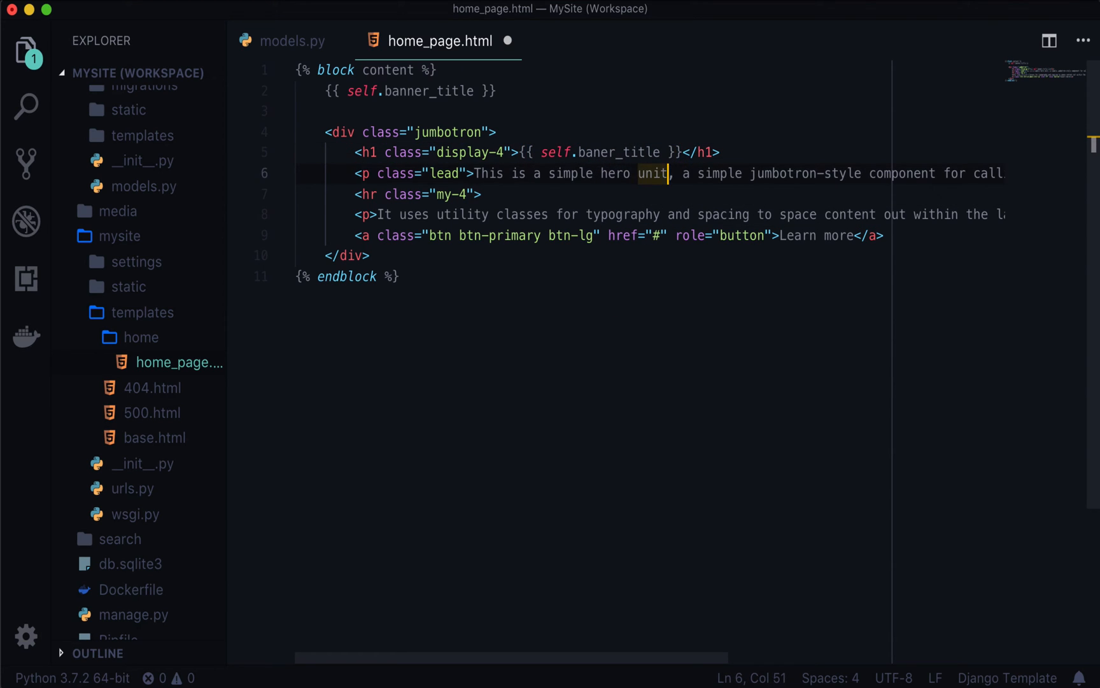
left_click(600, 152)
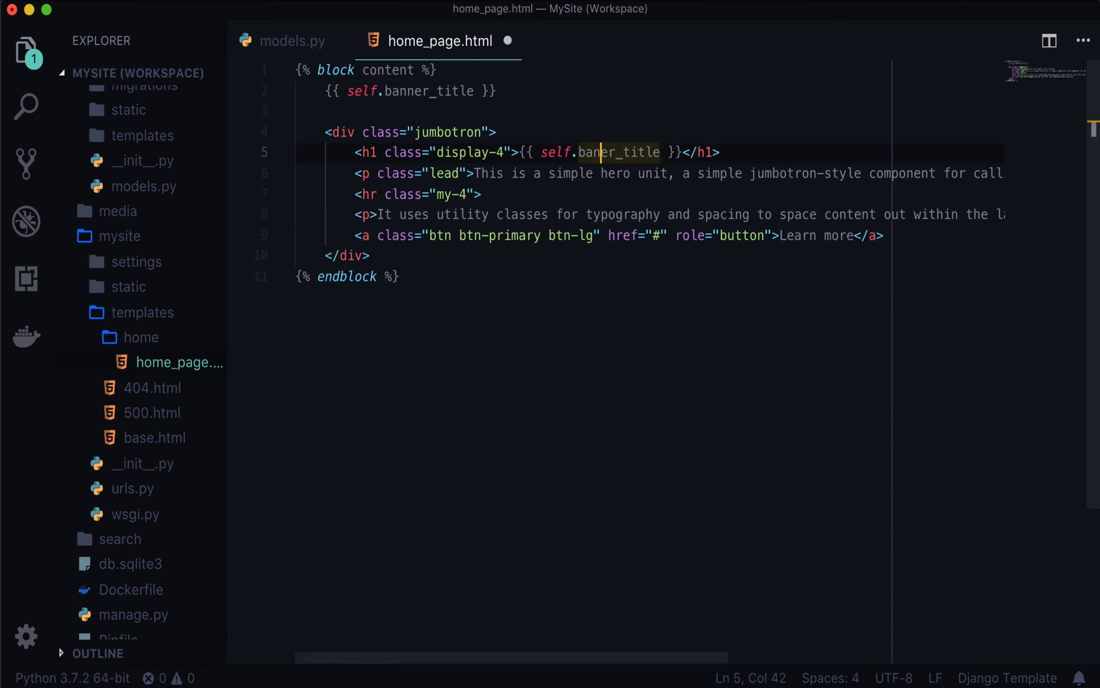
type("n")
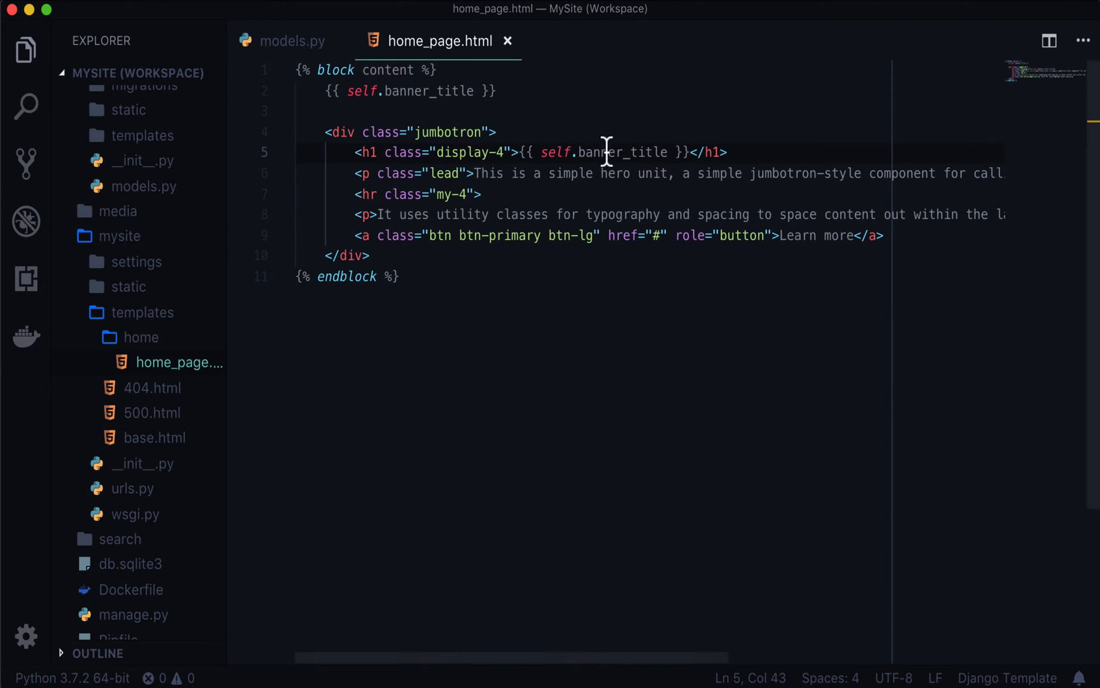
Check the banner_title and banner_subtitle field names in models.py.
left_click(289, 41)
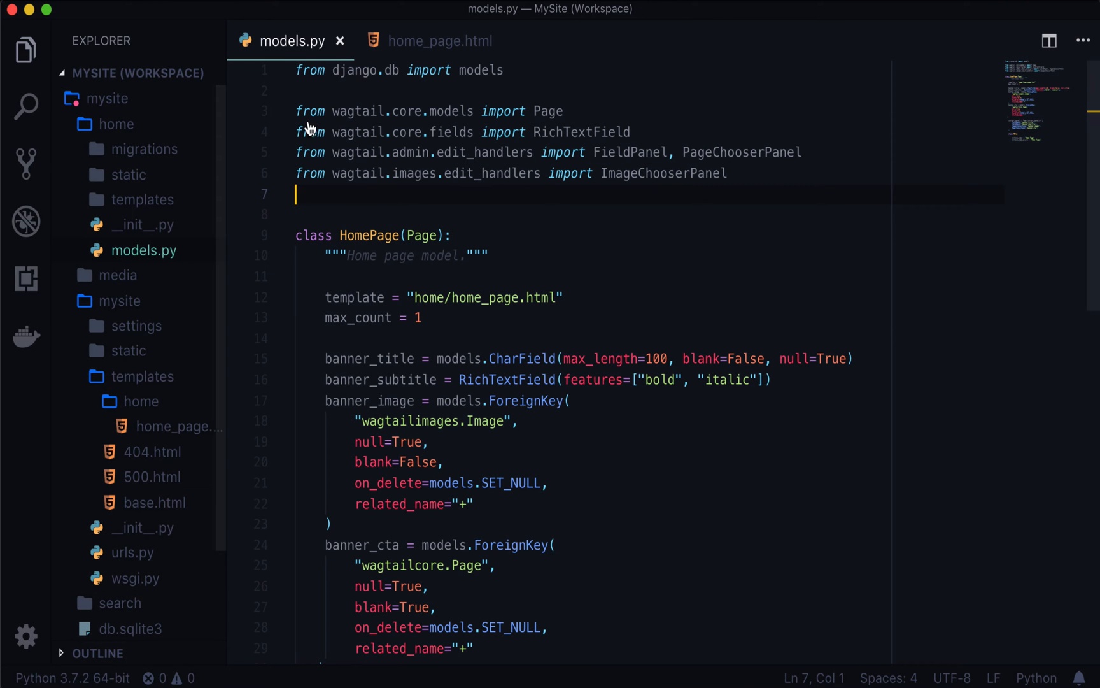
double_click(369, 359)
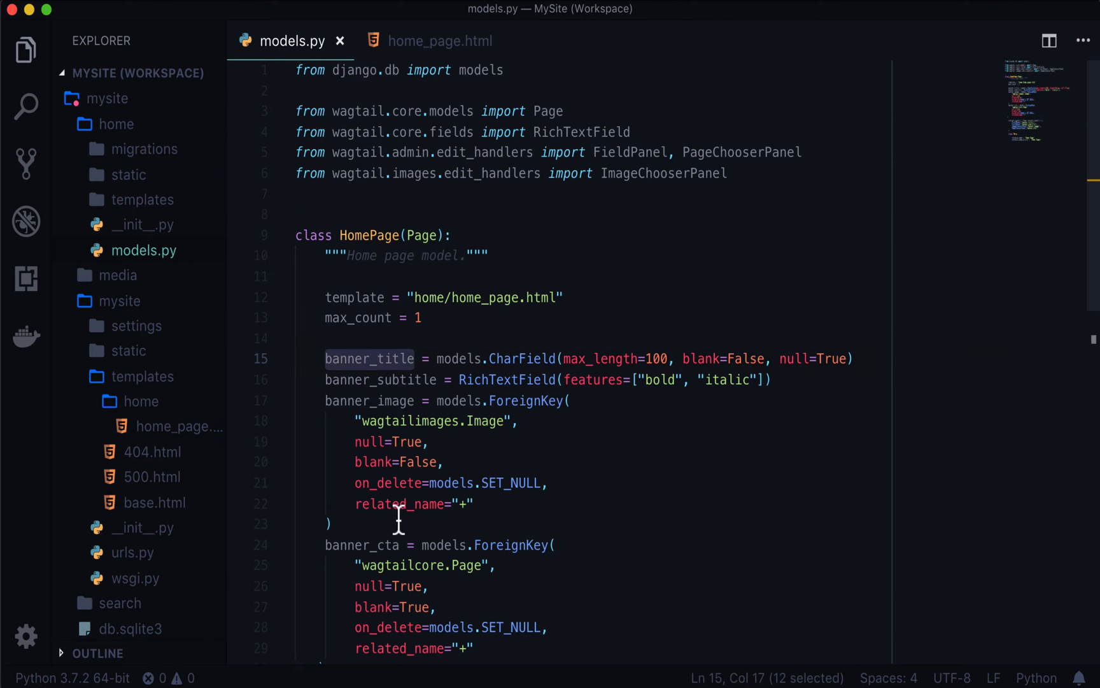
mouse_move(412, 410)
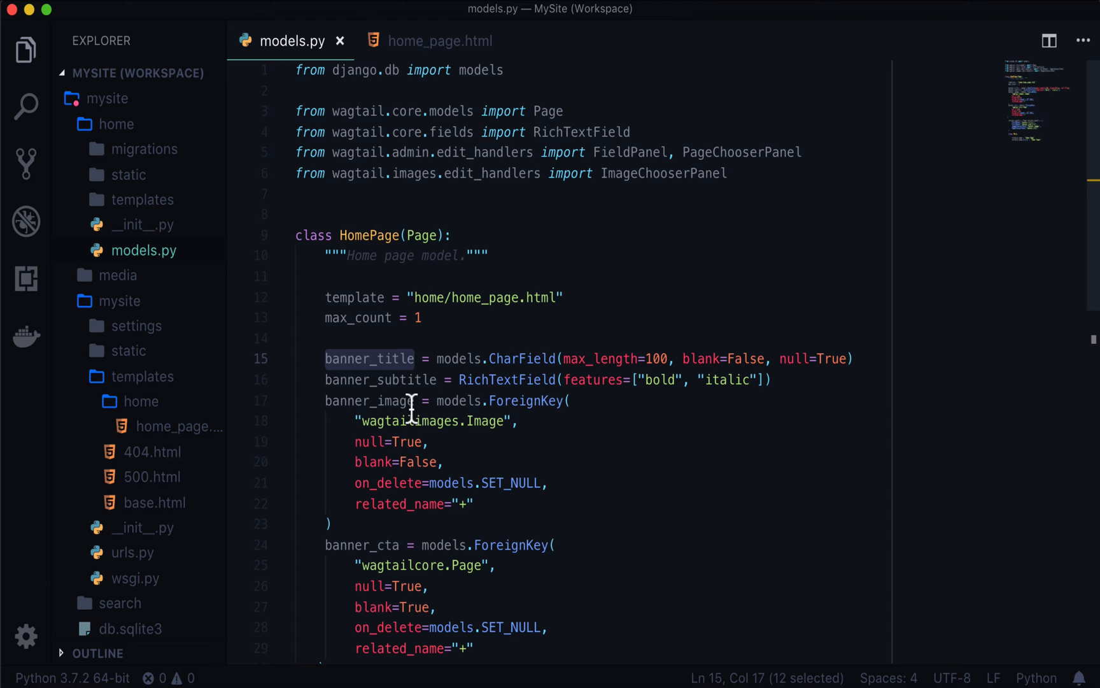
double_click(380, 379)
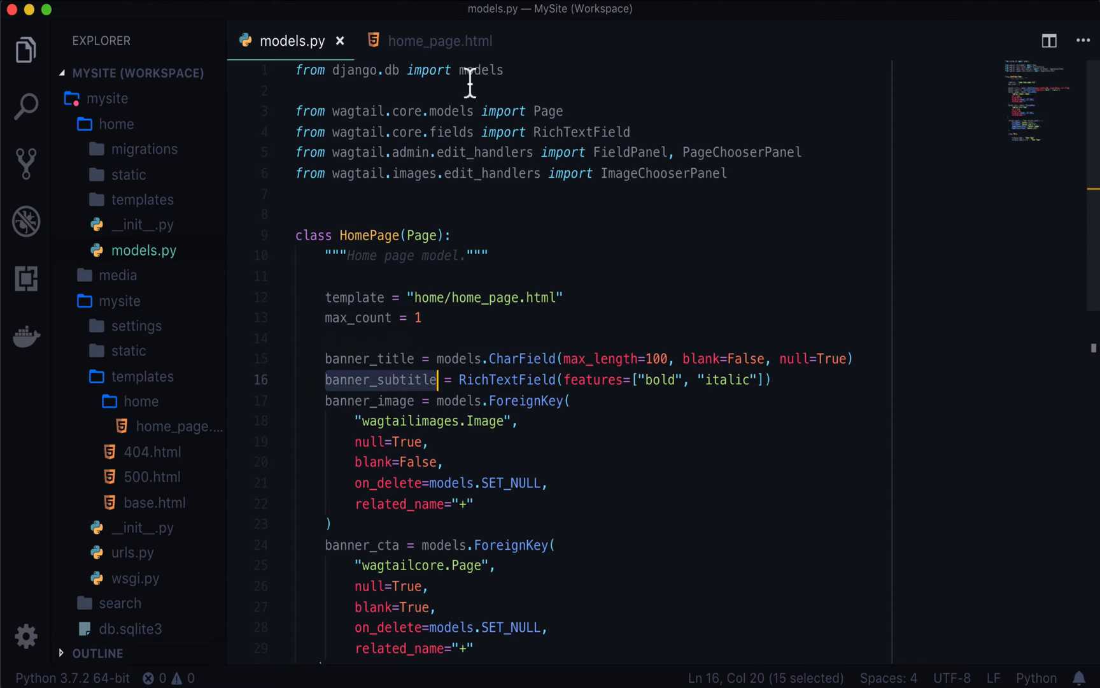
mouse_move(441, 41)
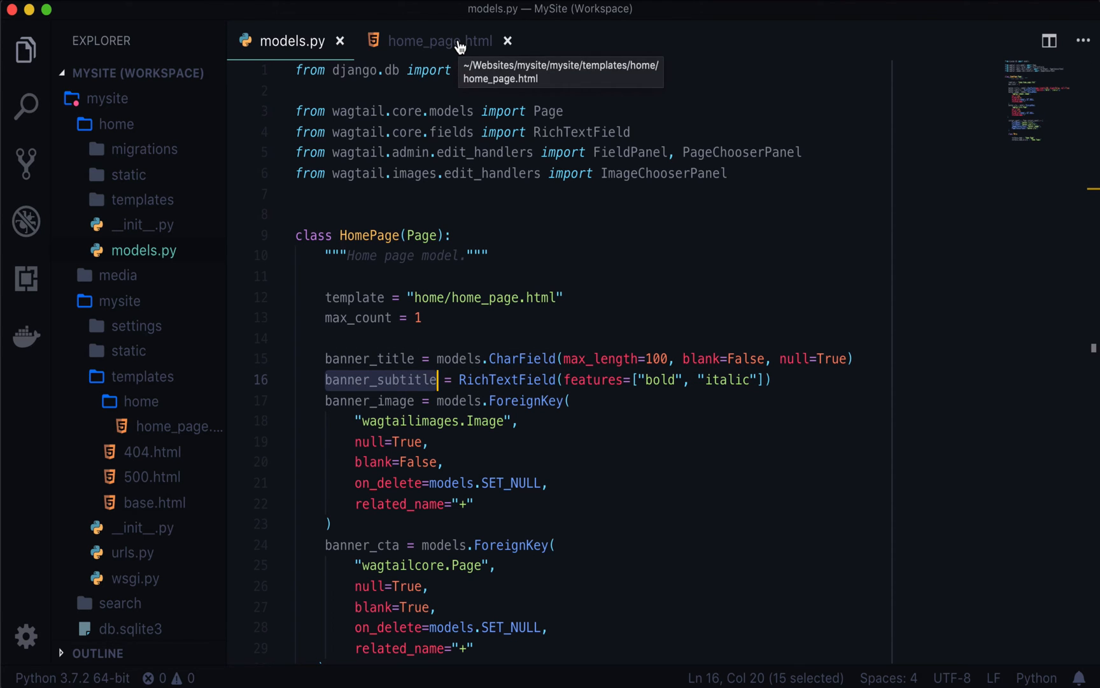
left_click(440, 41)
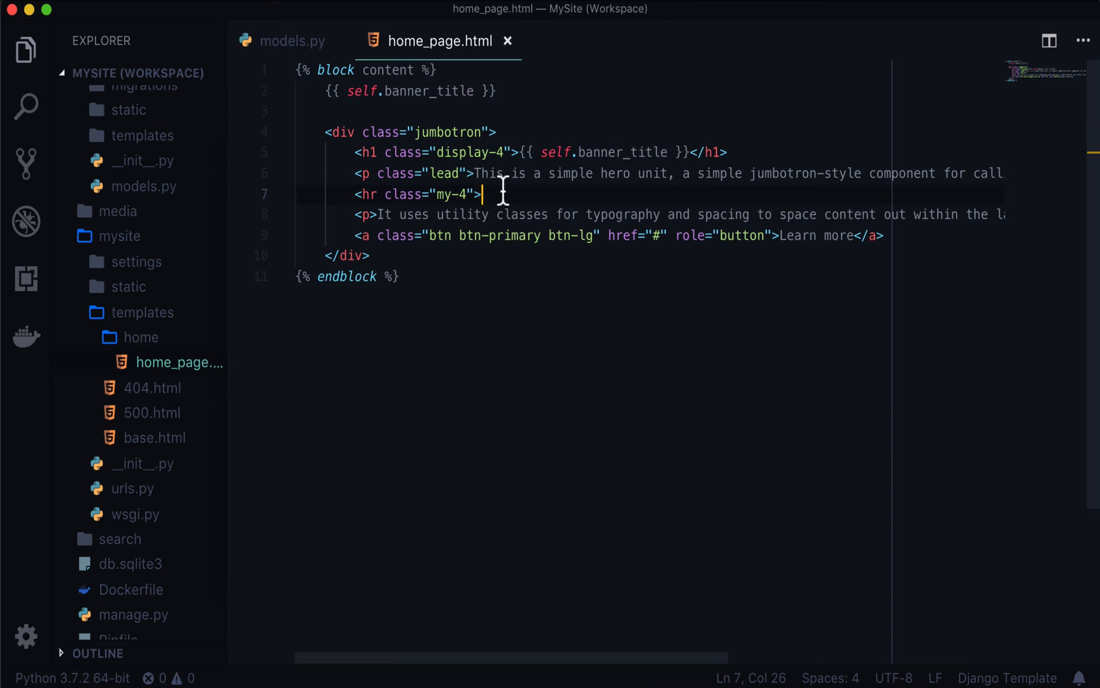
mouse_move(891, 194)
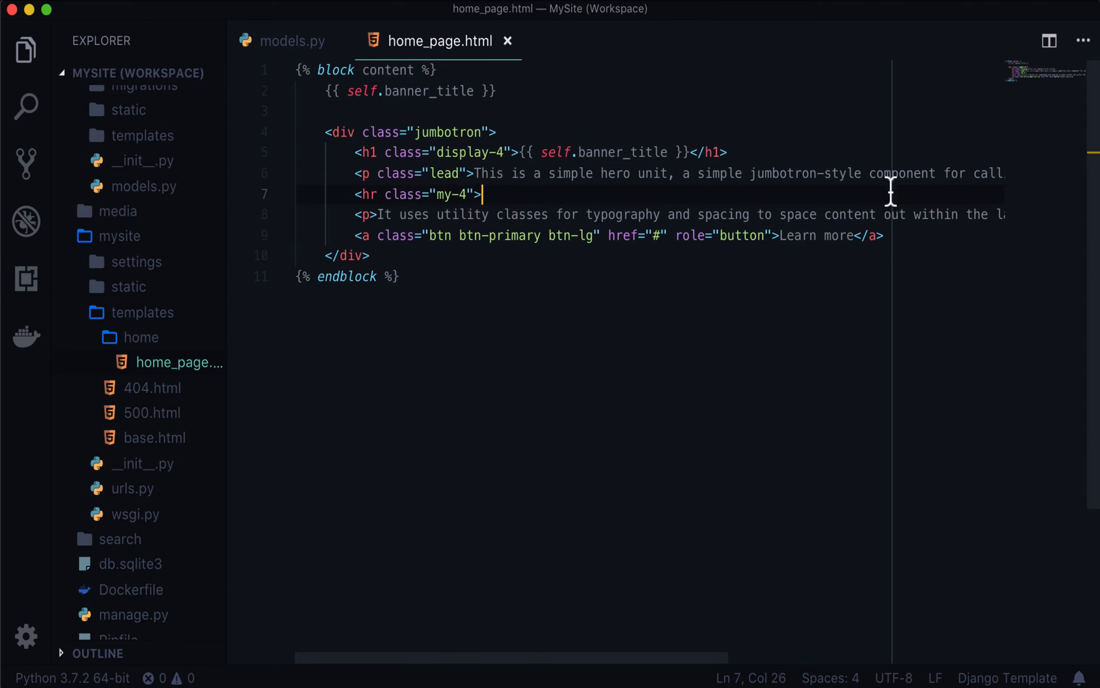
left_click(747, 152)
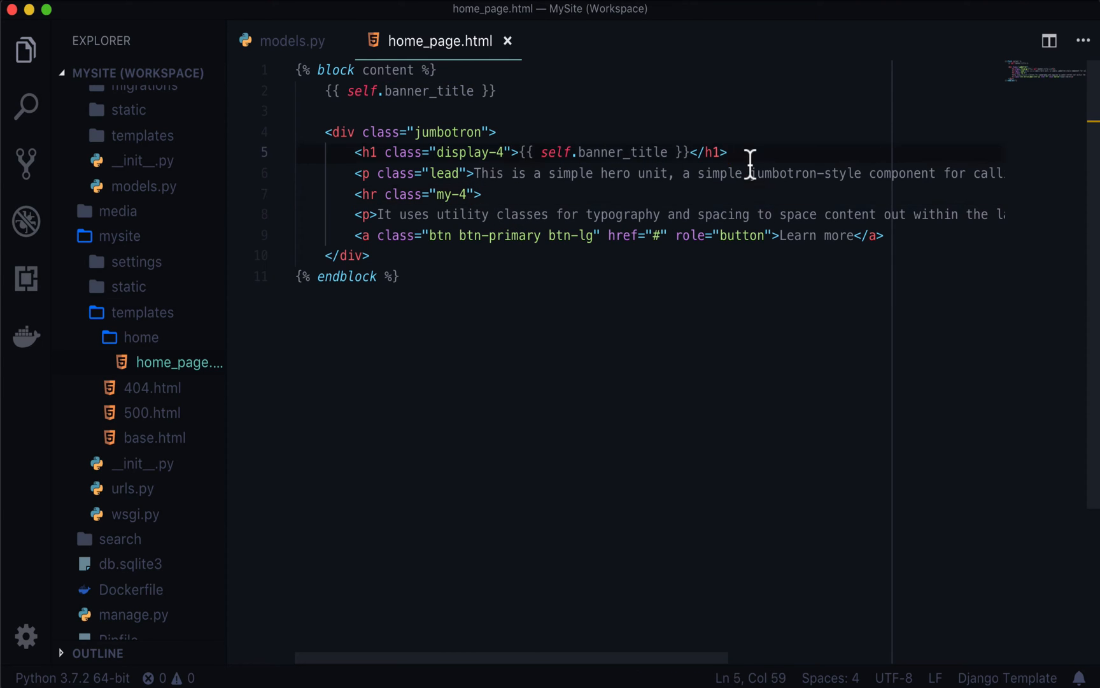
type("{{ sel")
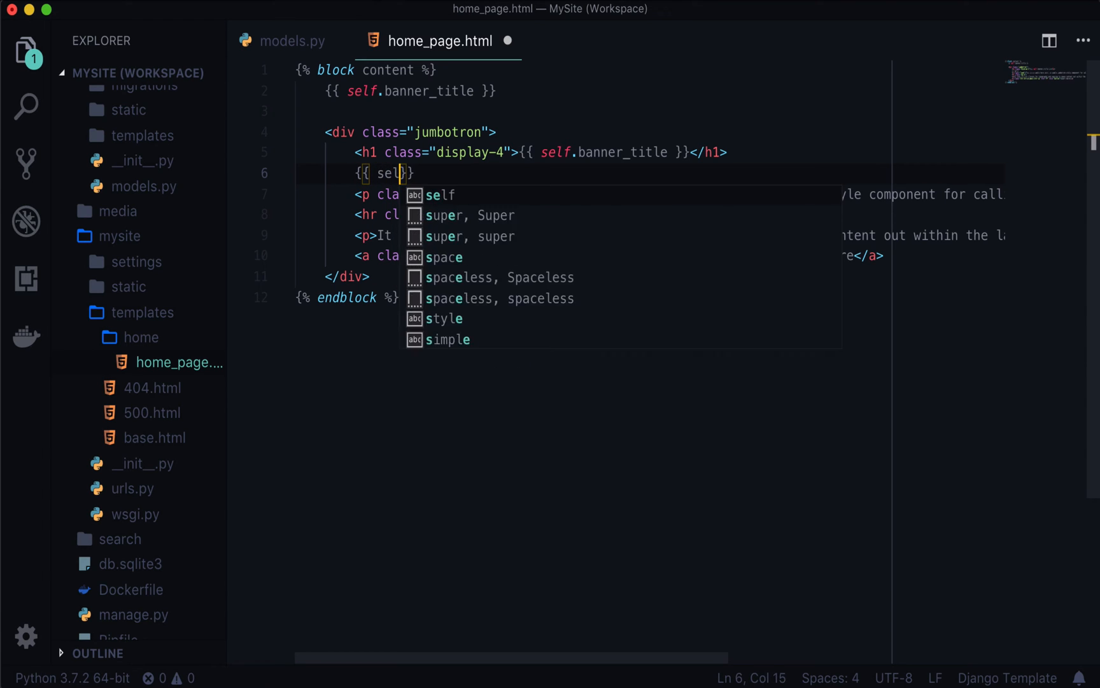
type(".banner_sb")
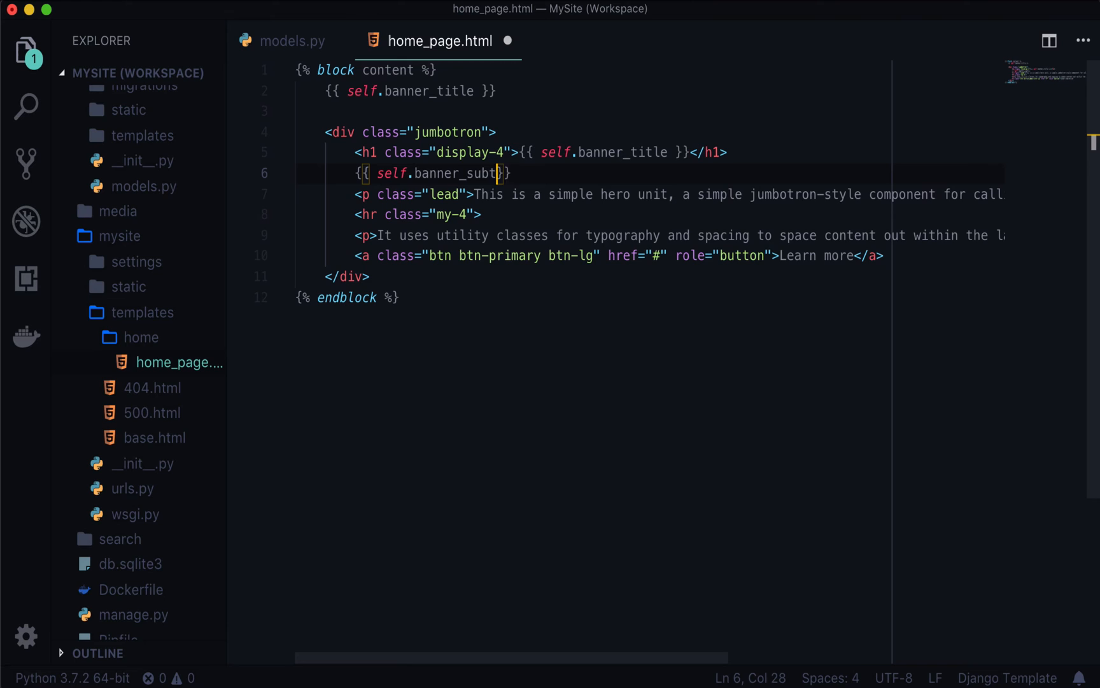
type("le")
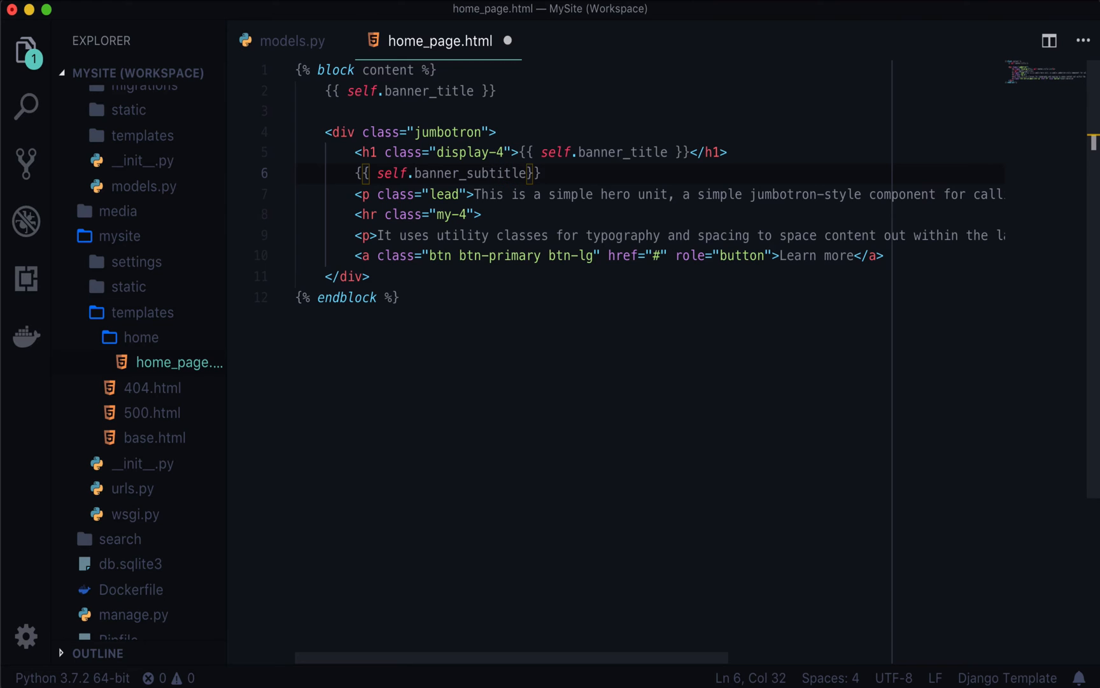
type("|richtext")
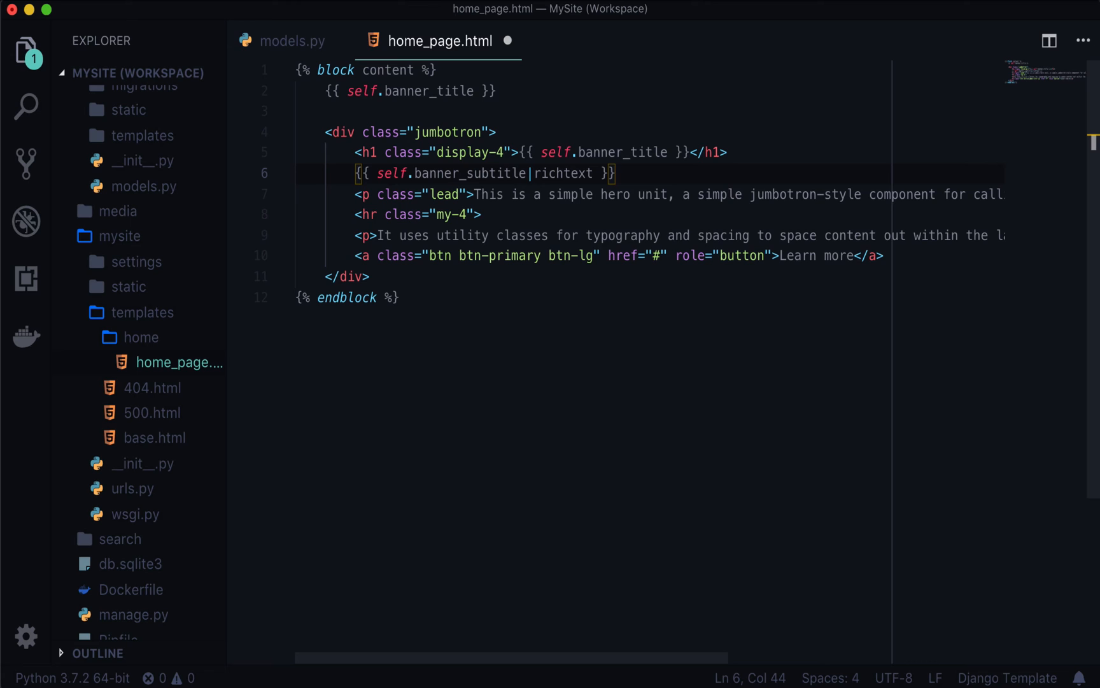
type("<div")
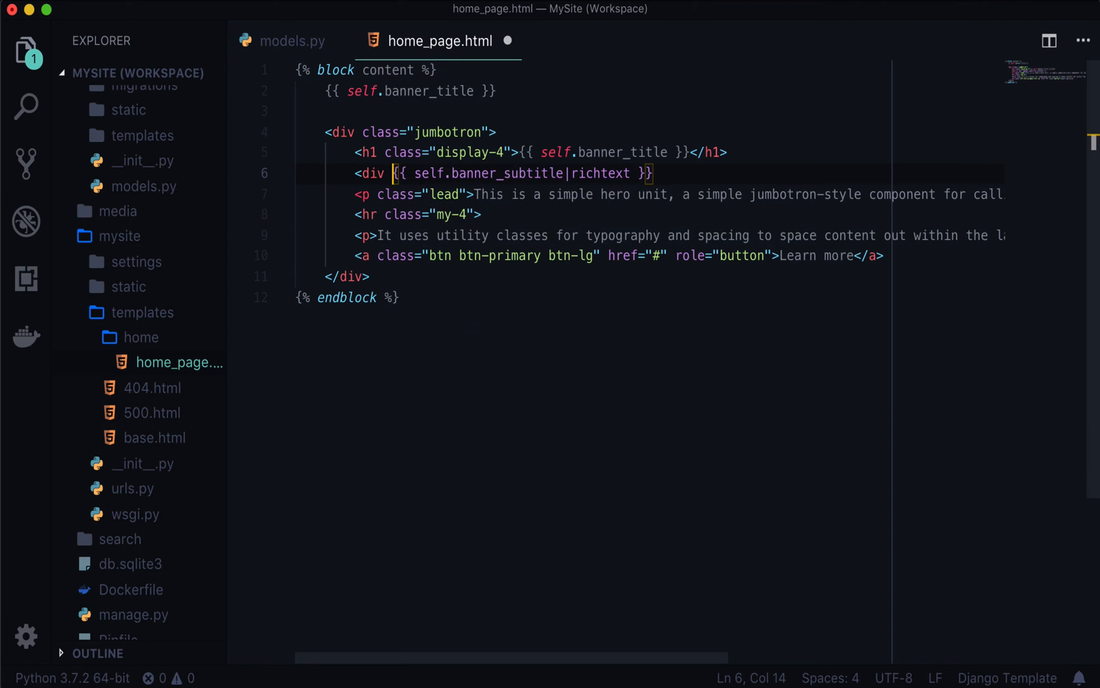
type("class=\"lead\">")
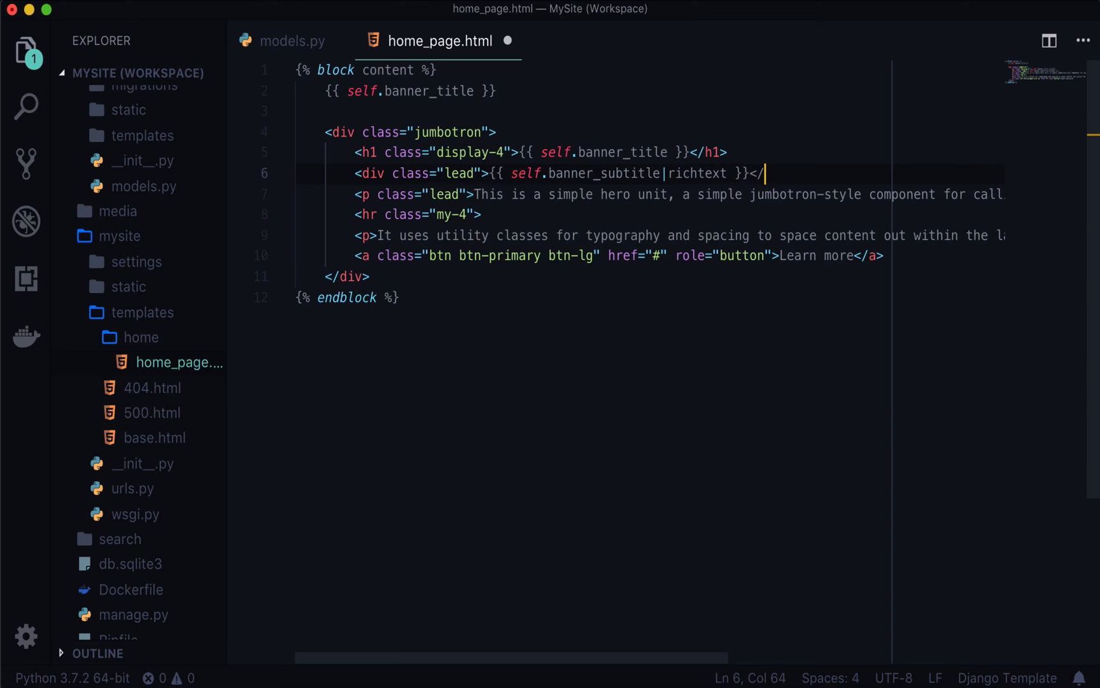
type("div>")
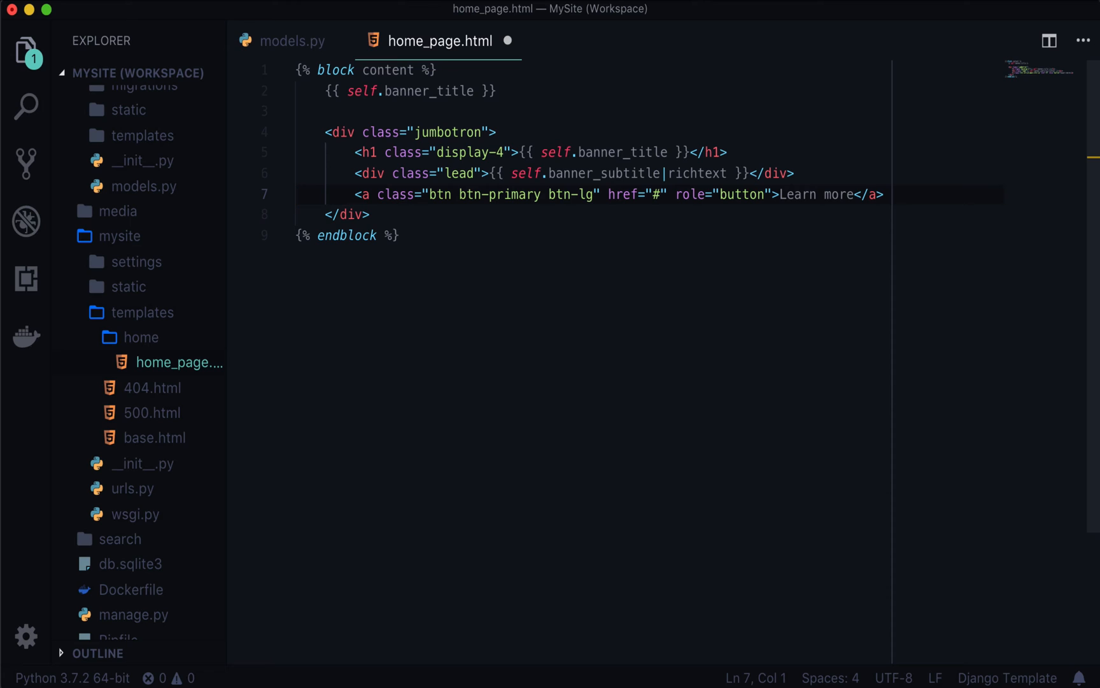
double_click(837, 194)
type("@todo")
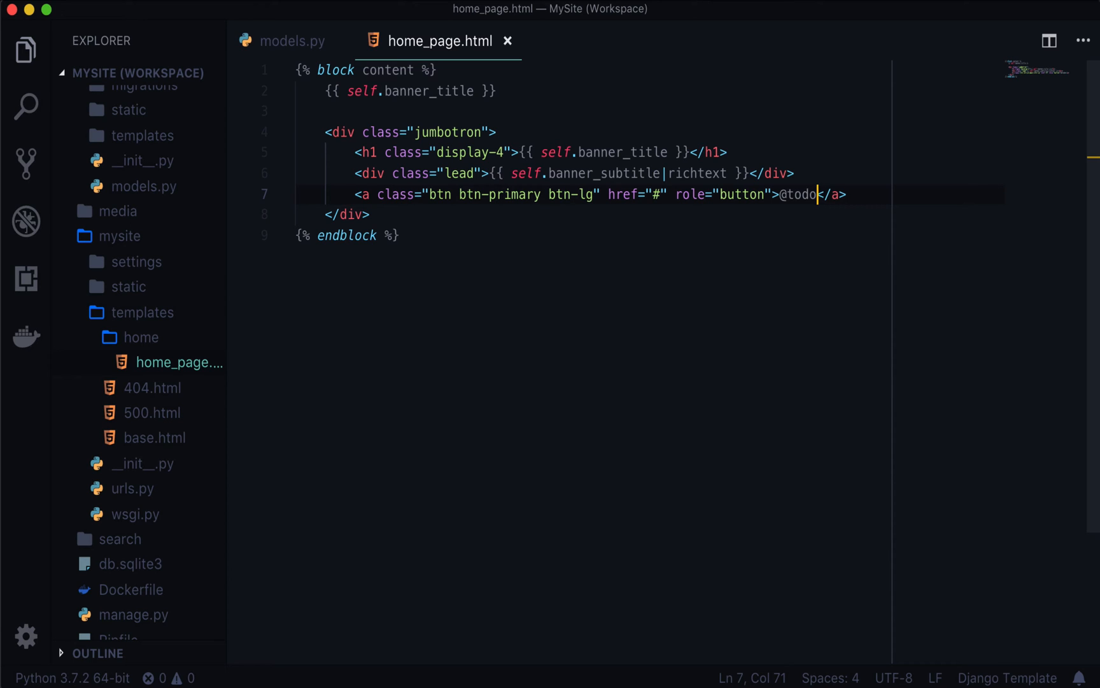
double_click(697, 173)
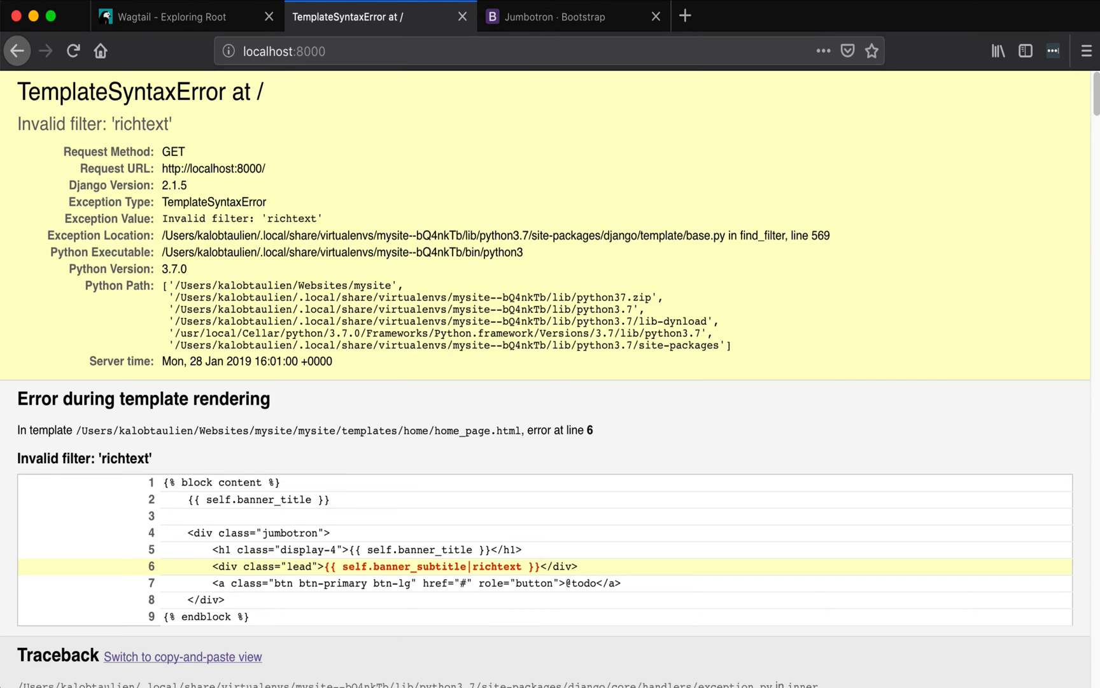
mouse_move(89, 140)
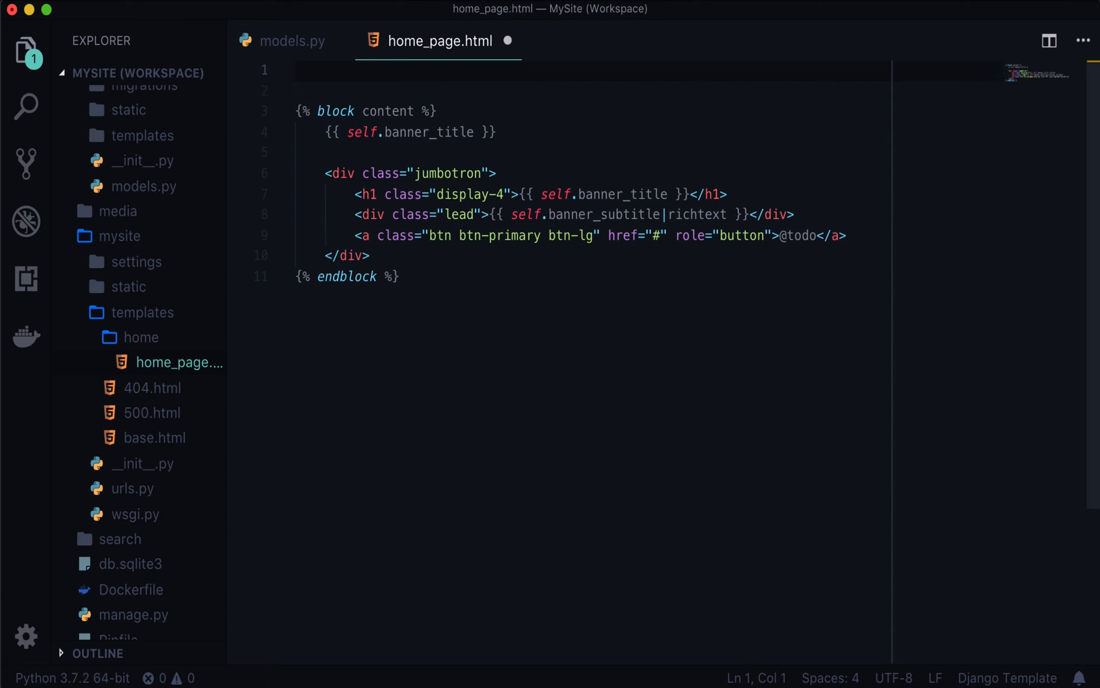
Add {% load wagtailcore_tags %} at the top of home_page.html.
type("{% load %}")
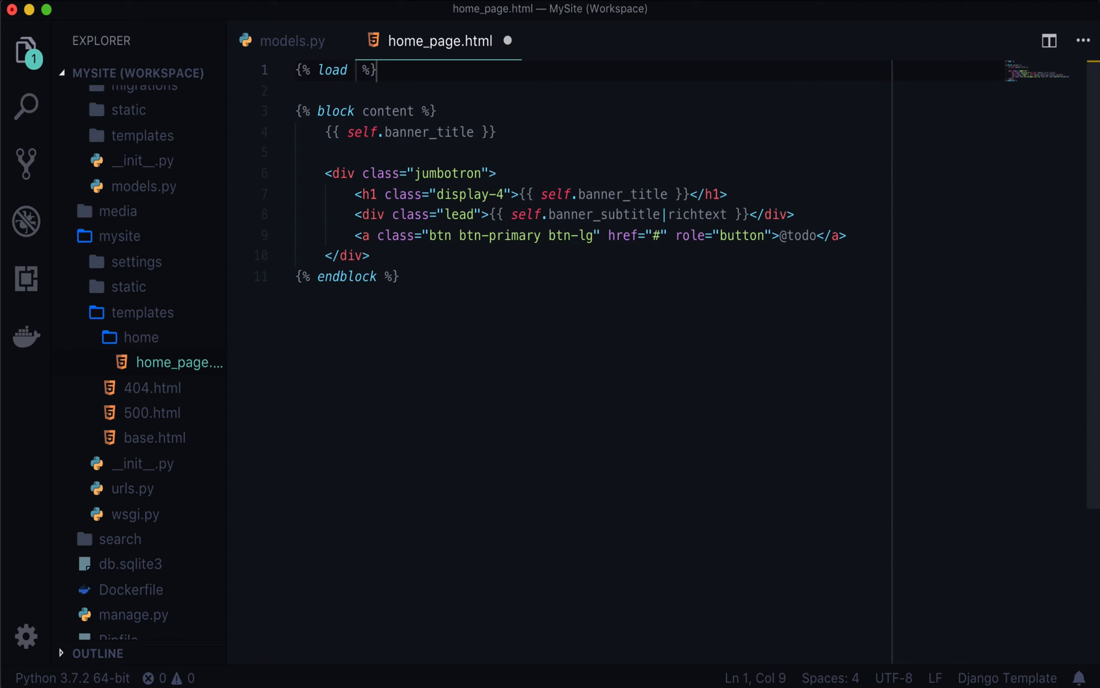
type("wagtailcore")
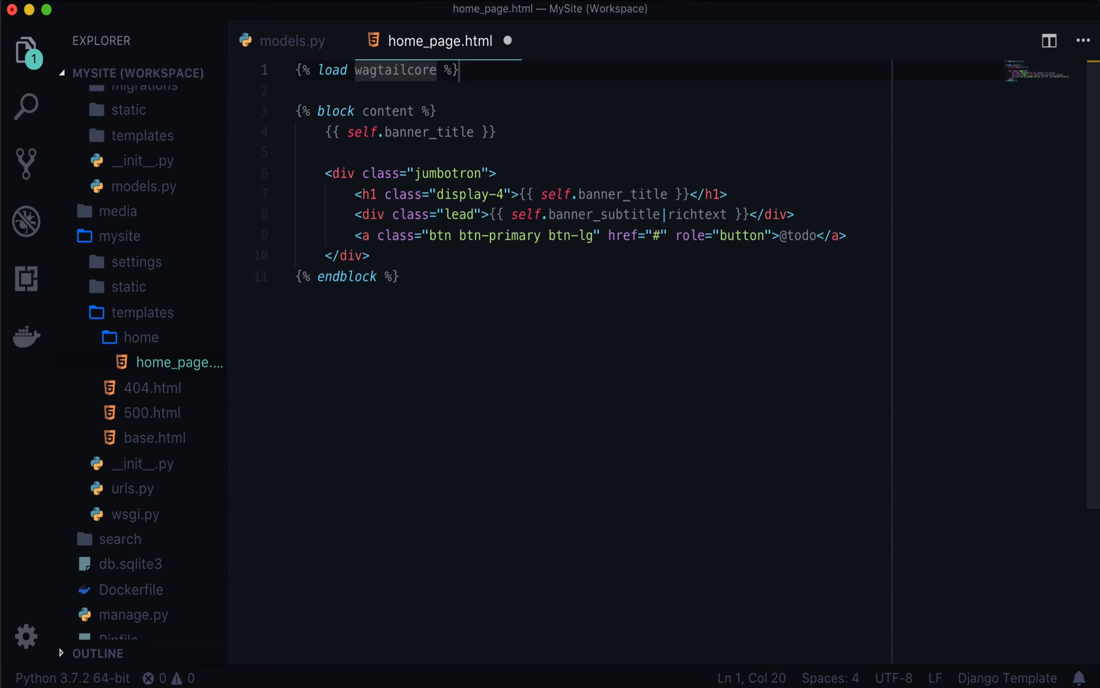
type("_tags")
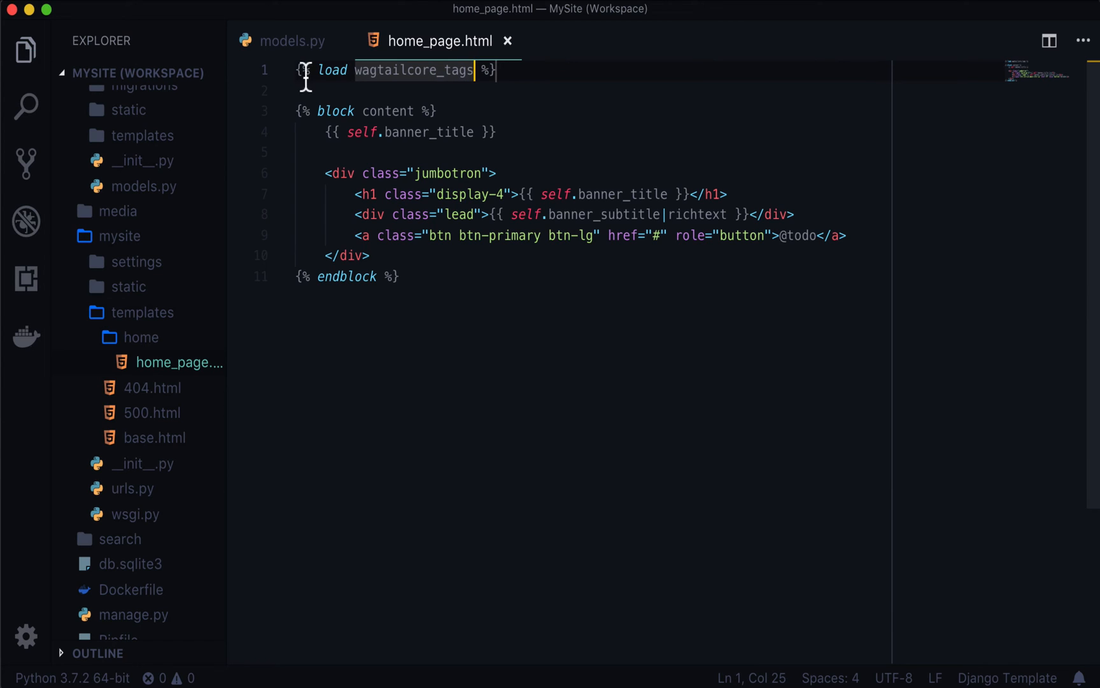
Compare models.py's RichTextField and wagtail import against the template's richtext filter.
left_click(294, 41)
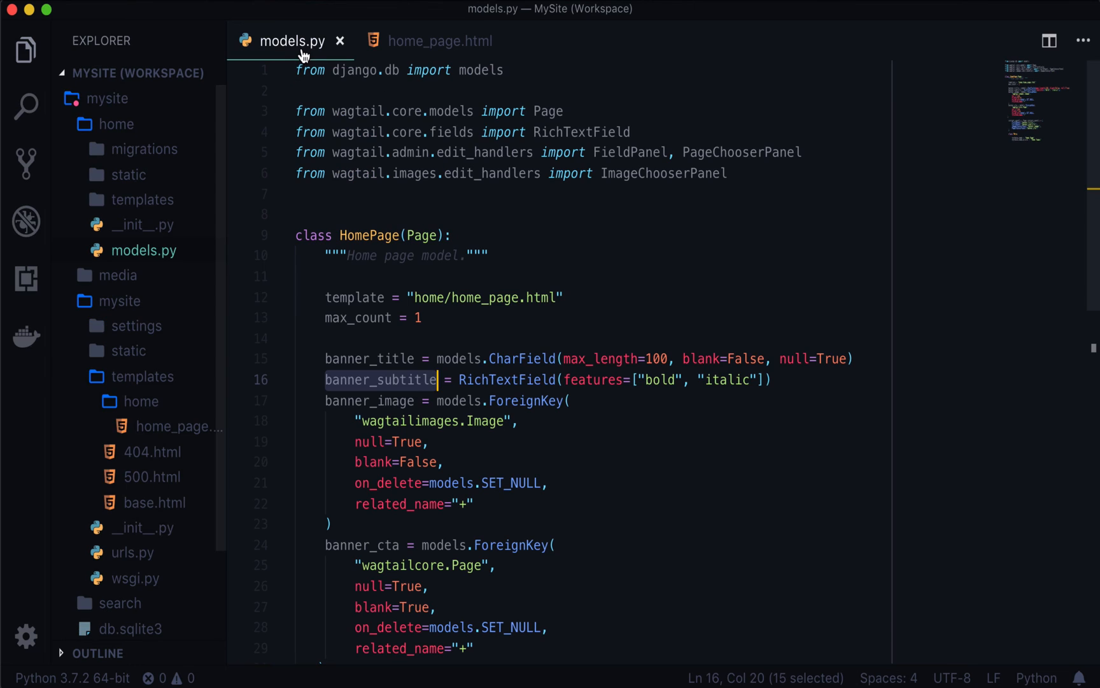
double_click(506, 380)
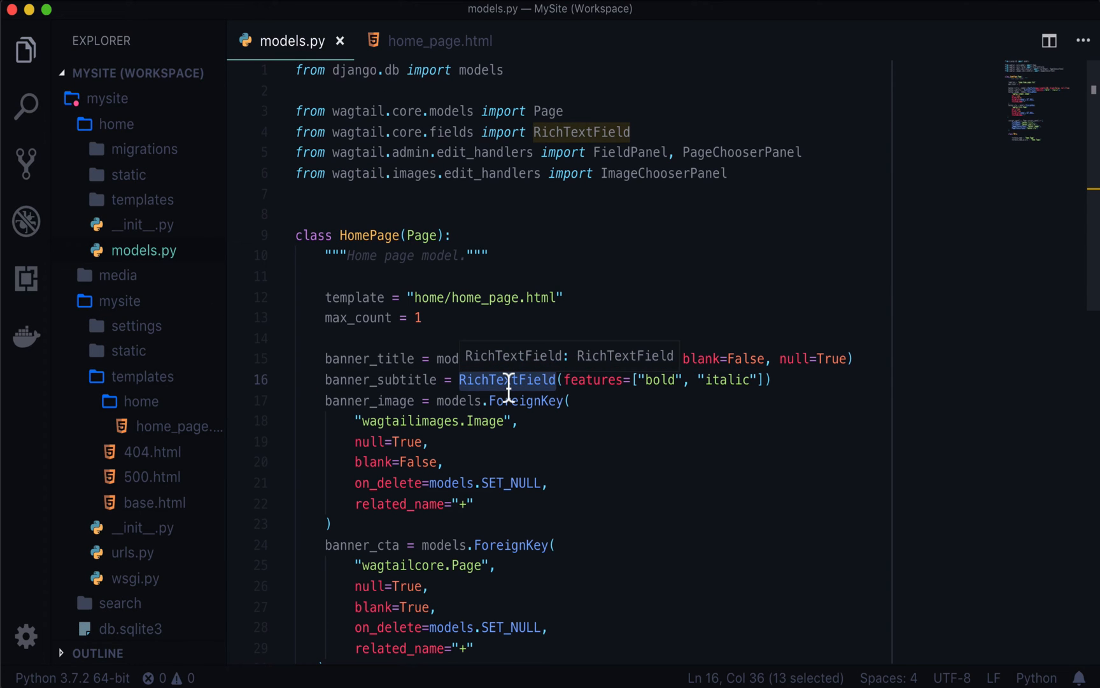
left_click(440, 41)
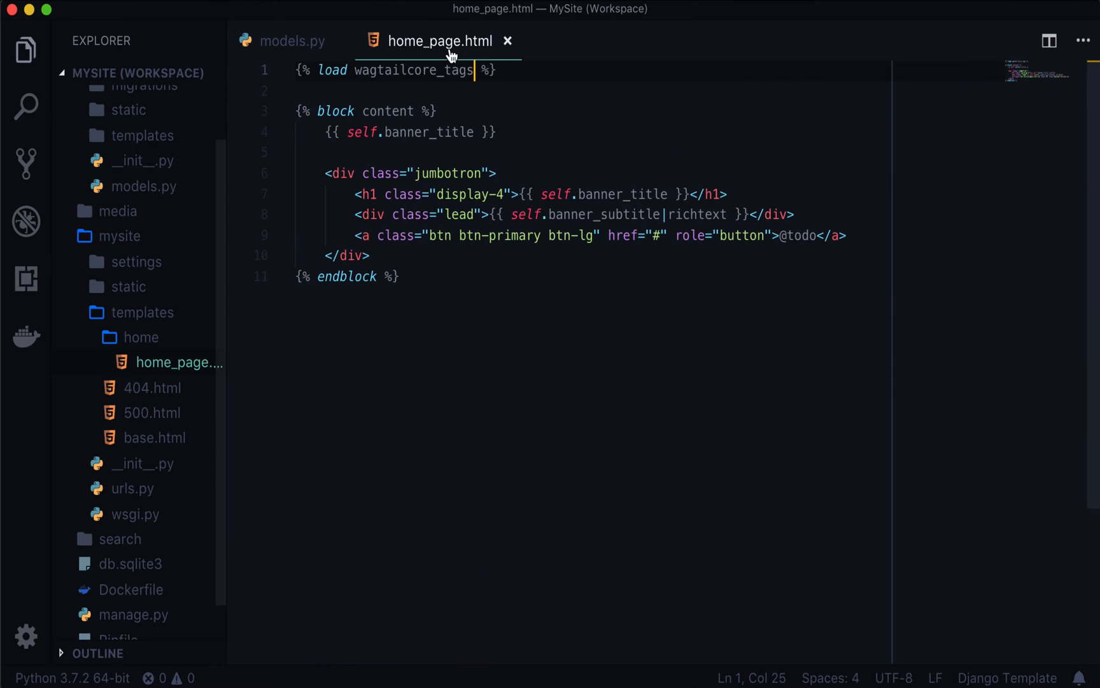
double_click(698, 215)
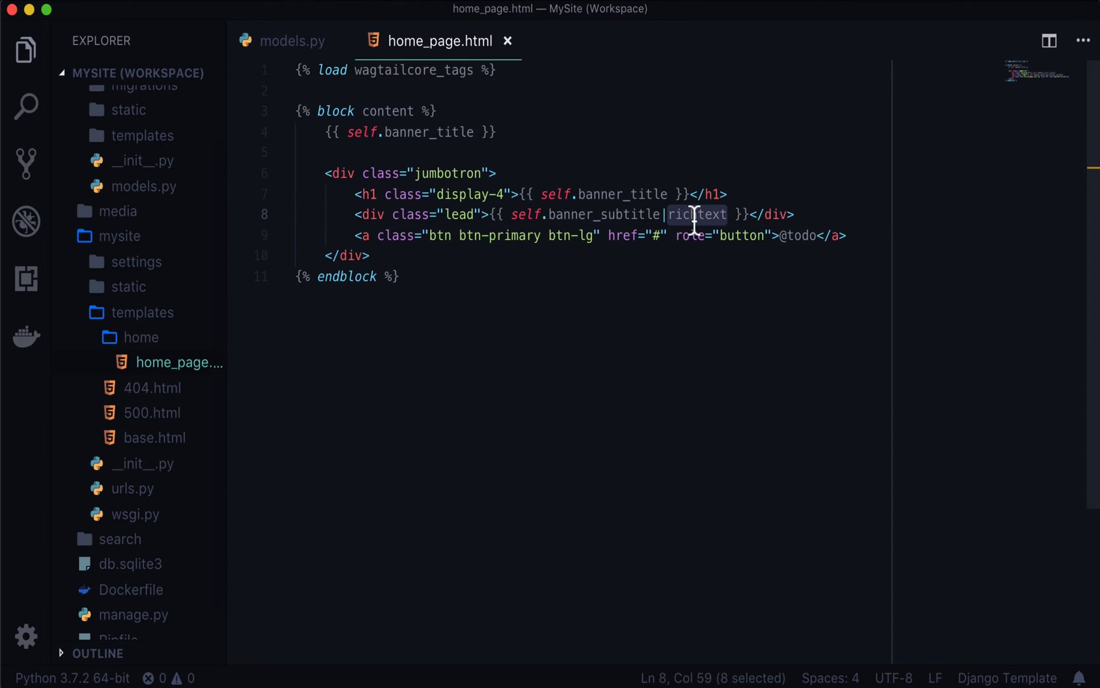
left_click(301, 41)
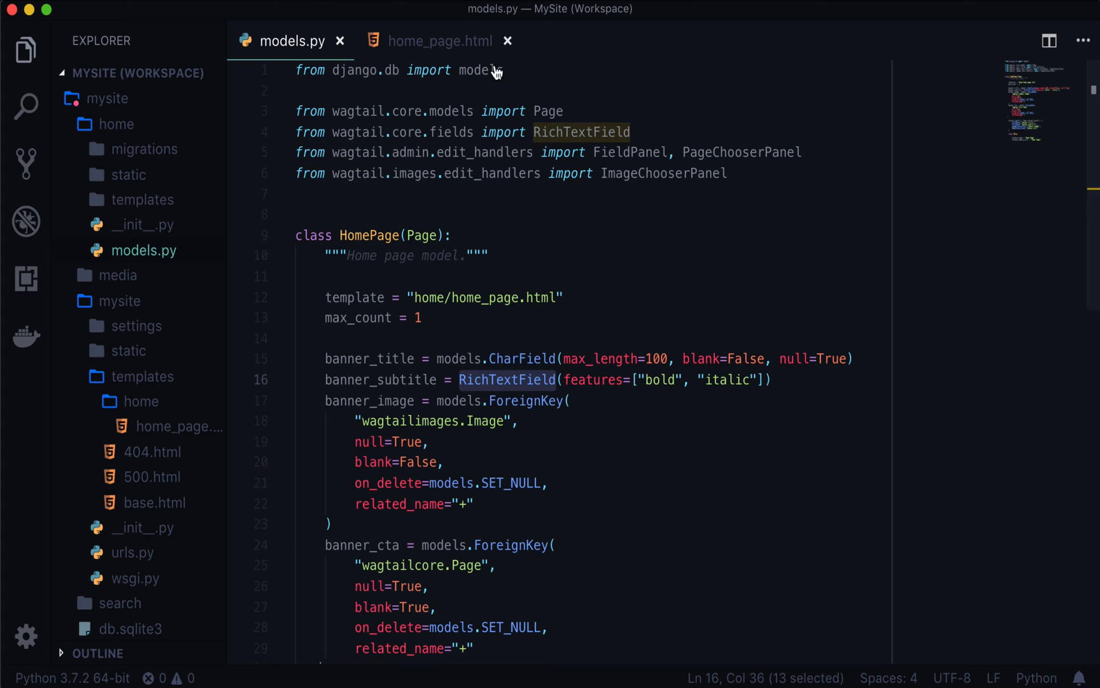
double_click(451, 132)
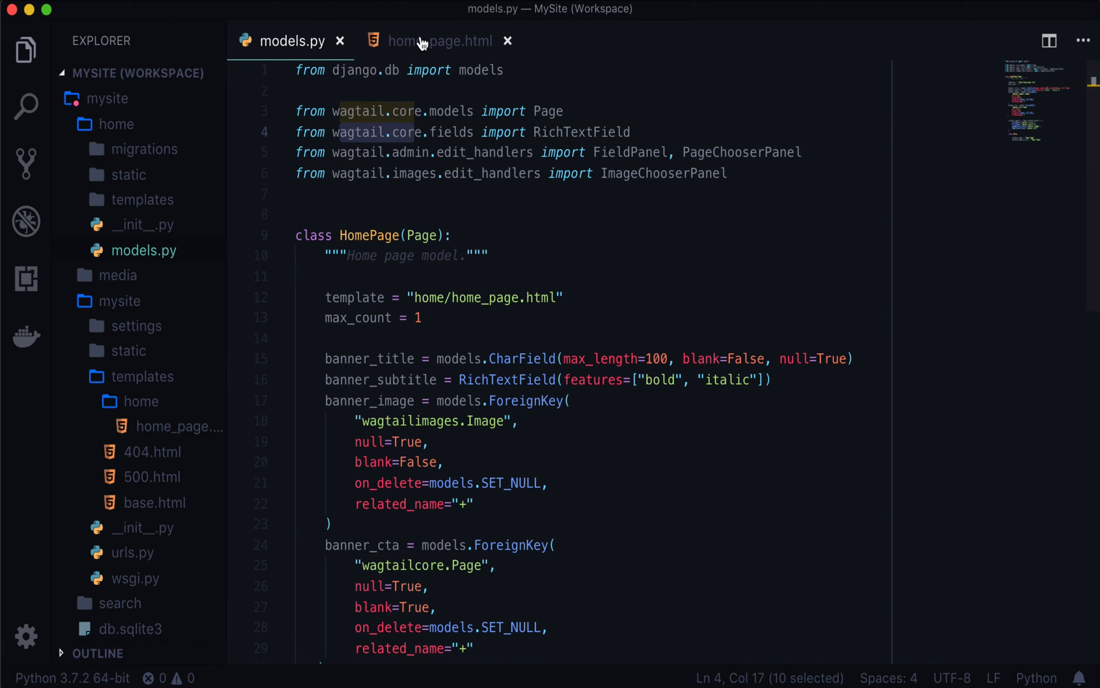
left_click(440, 41)
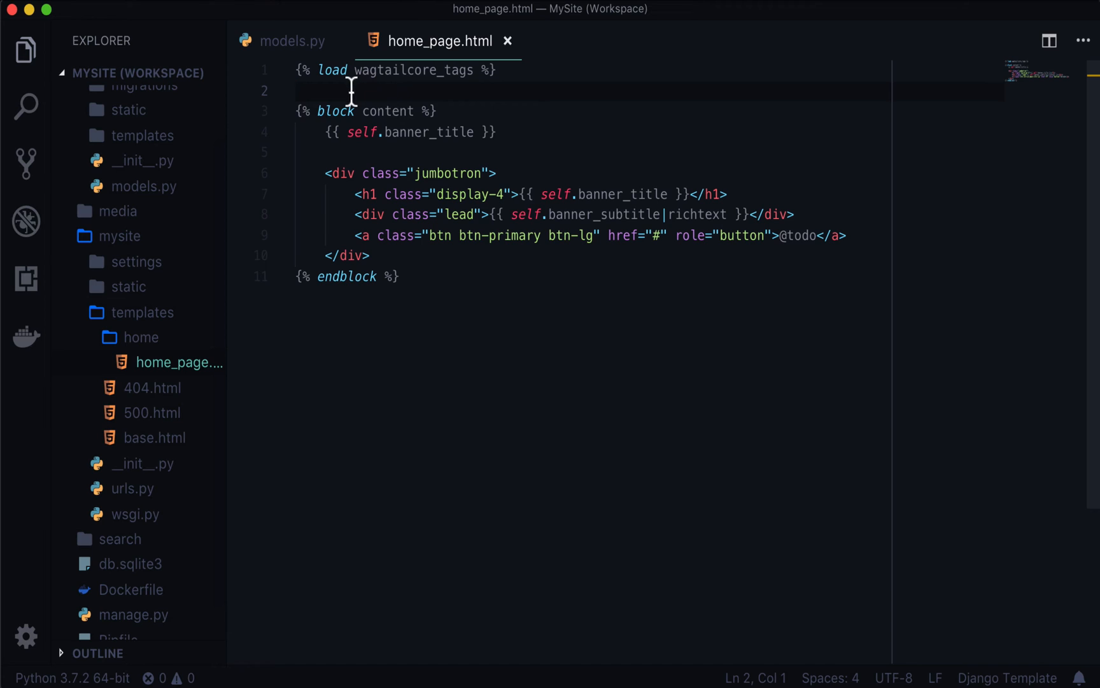
Extend the load tag to also include wagtailimages_tags.
double_click(389, 70)
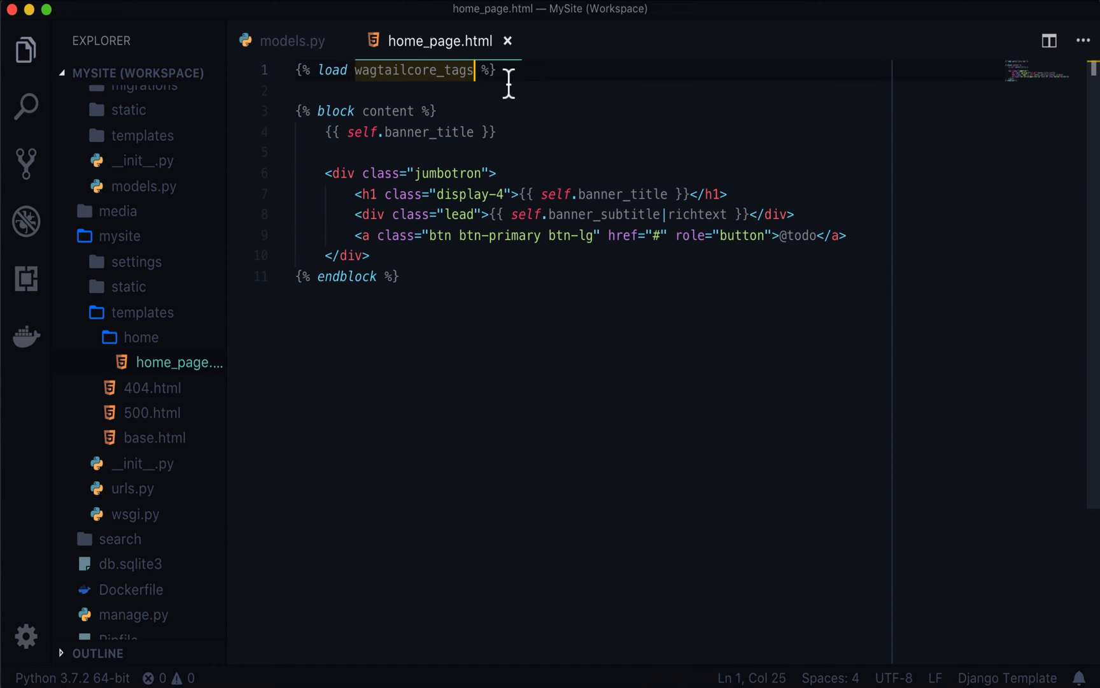
type("wag")
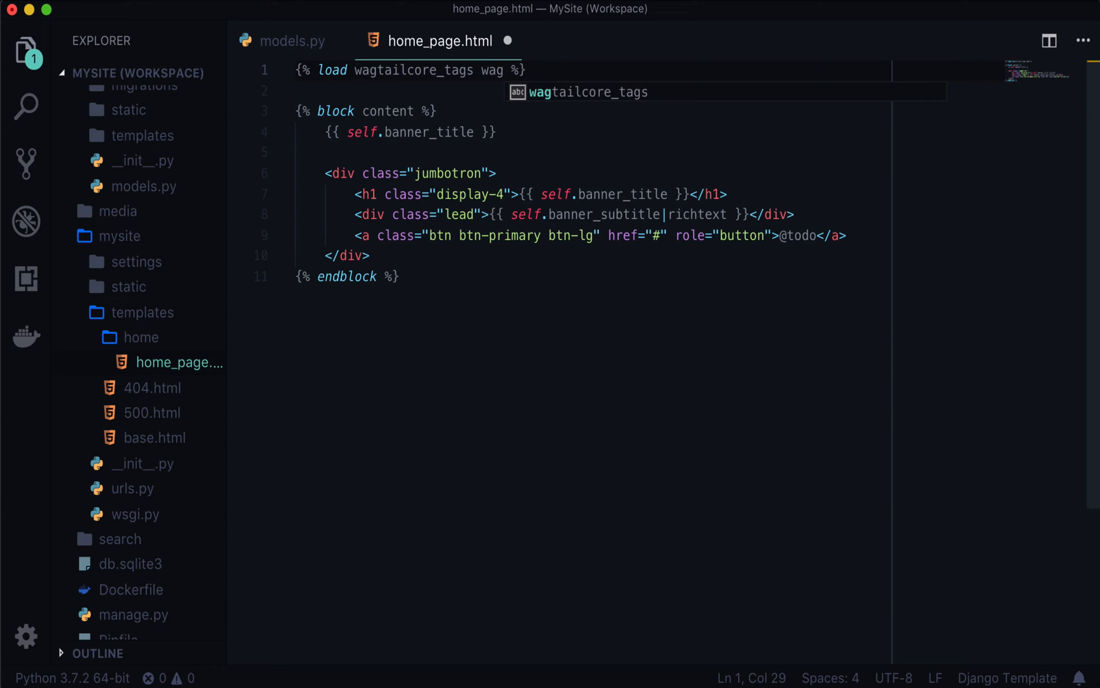
type("tailimages")
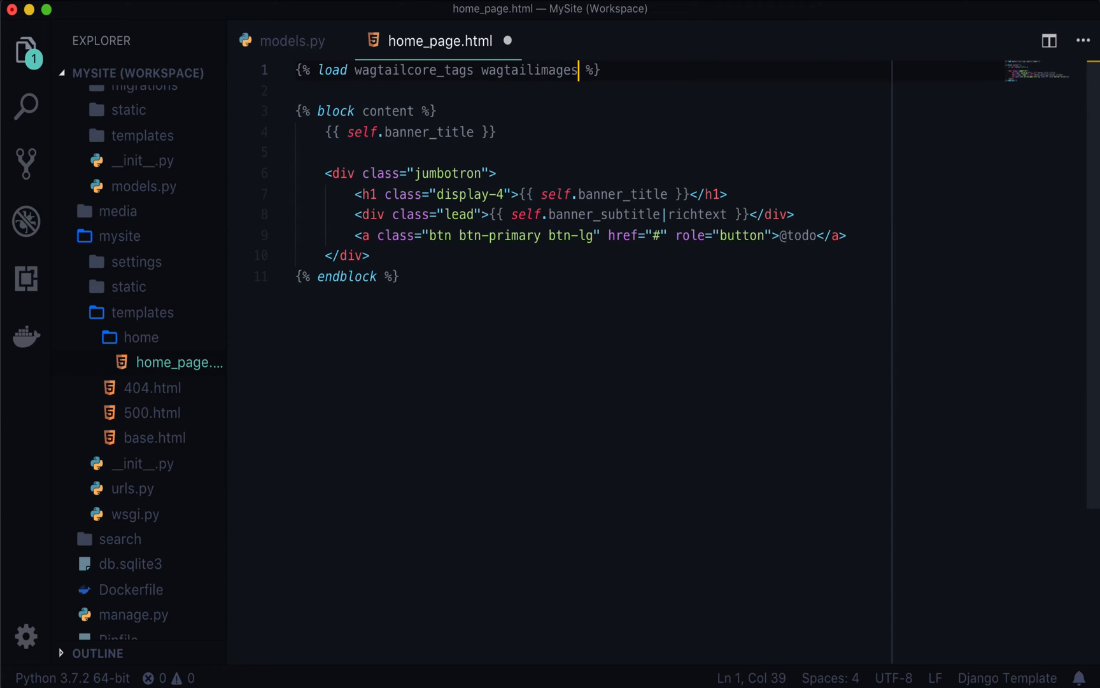
type("_tags")
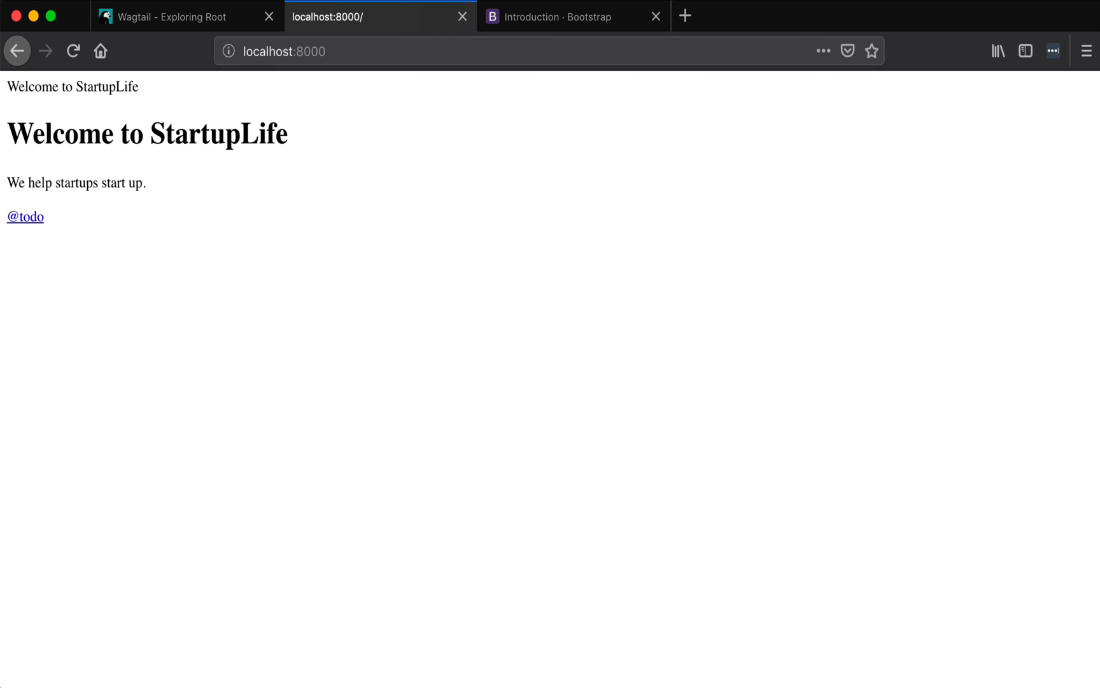
right_click(487, 421)
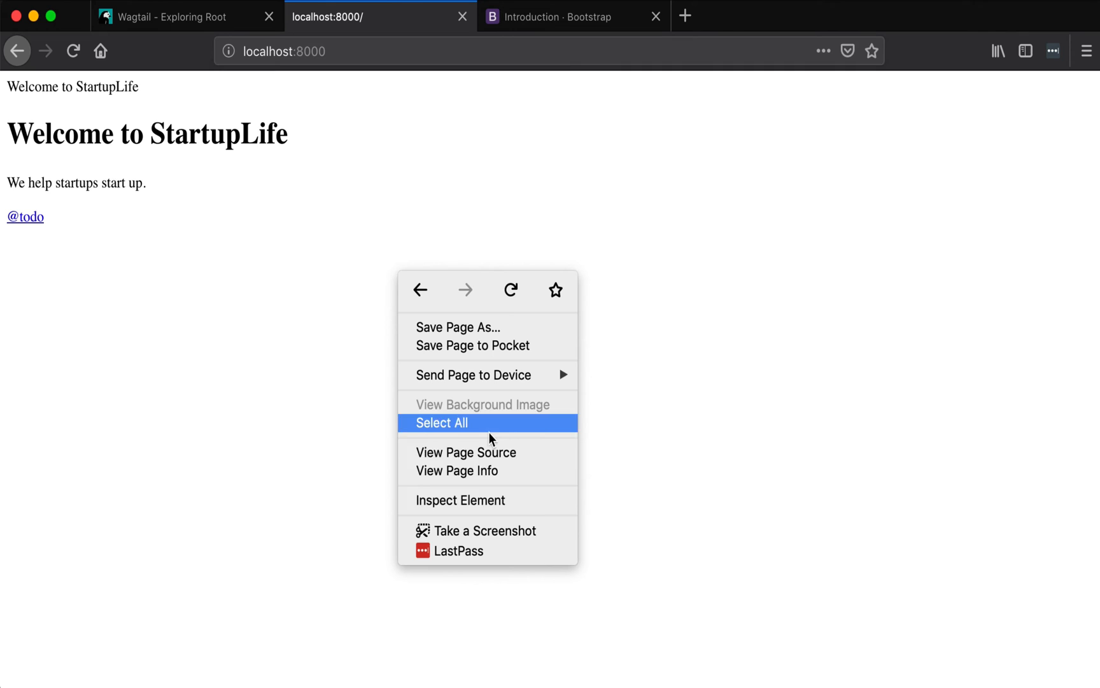
left_click(466, 452)
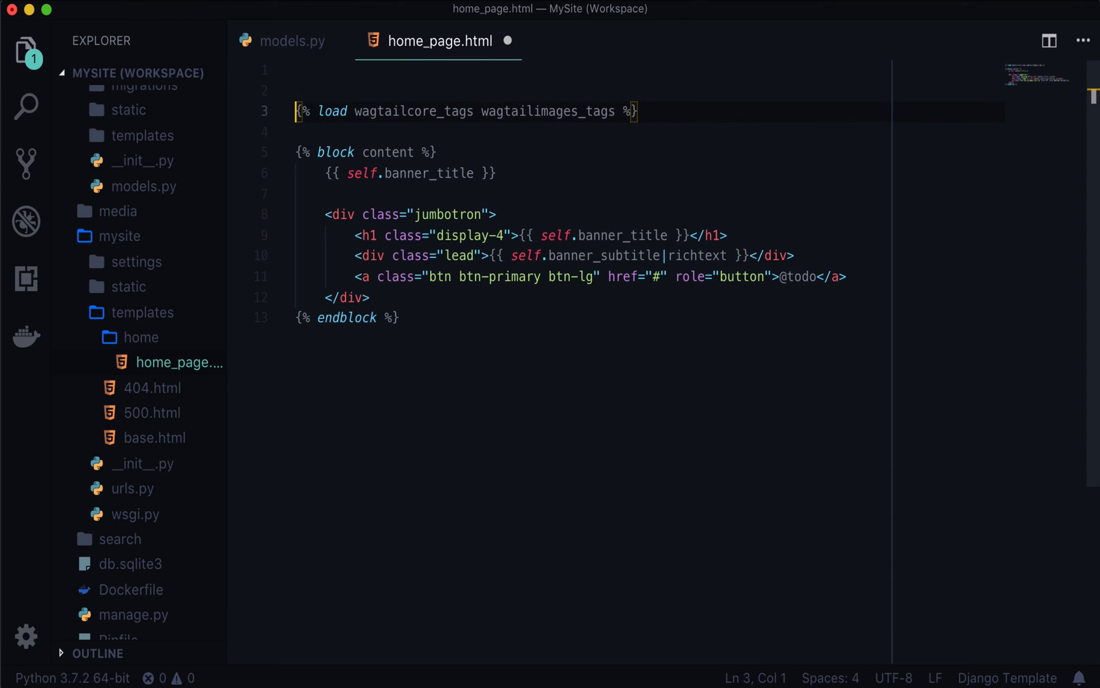
Add {% extends "base.html" %} on line 1 and delete the stray {{ self.banner_title }} line.
type("extends \"base.html\" %}")
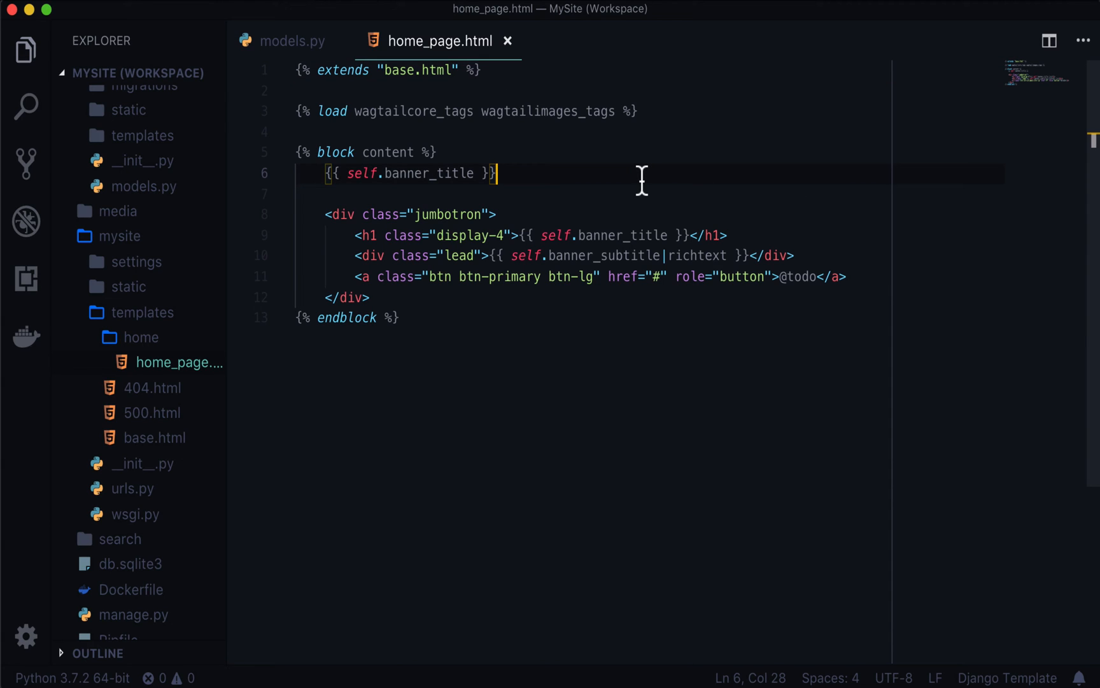
mouse_move(374, 173)
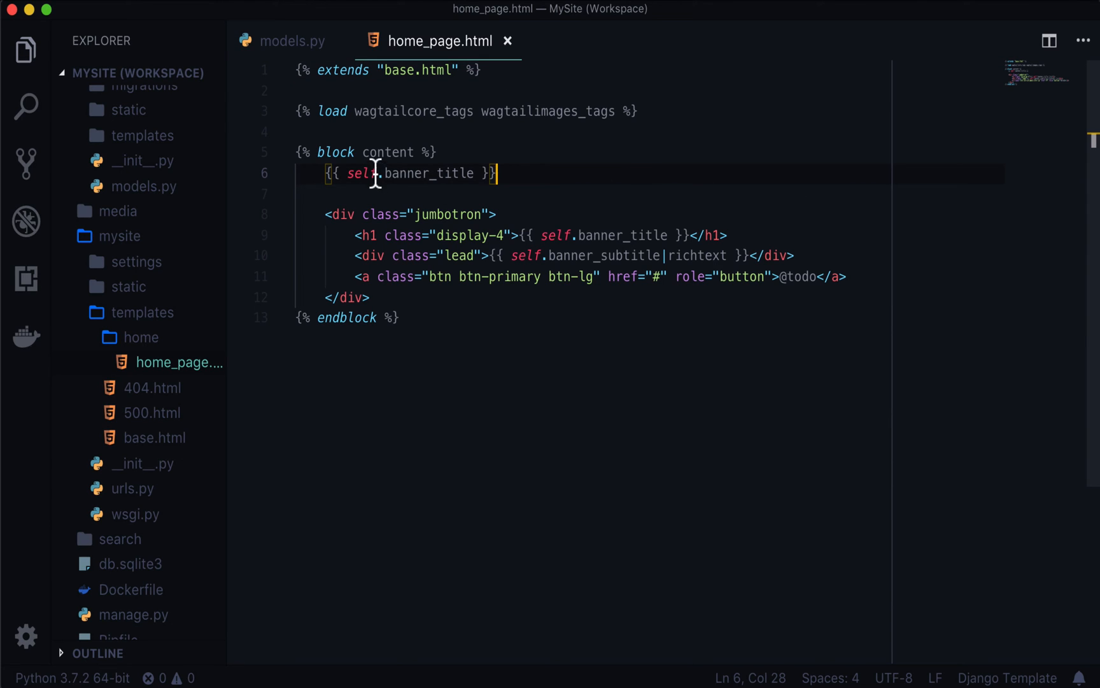
double_click(386, 152)
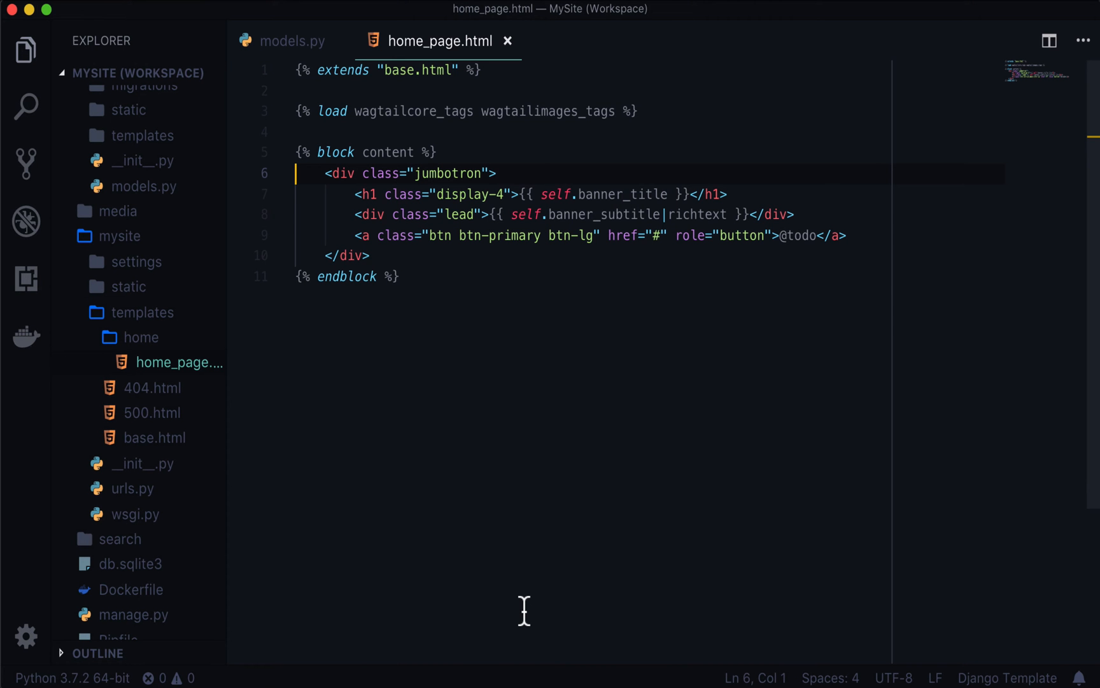
mouse_move(554, 538)
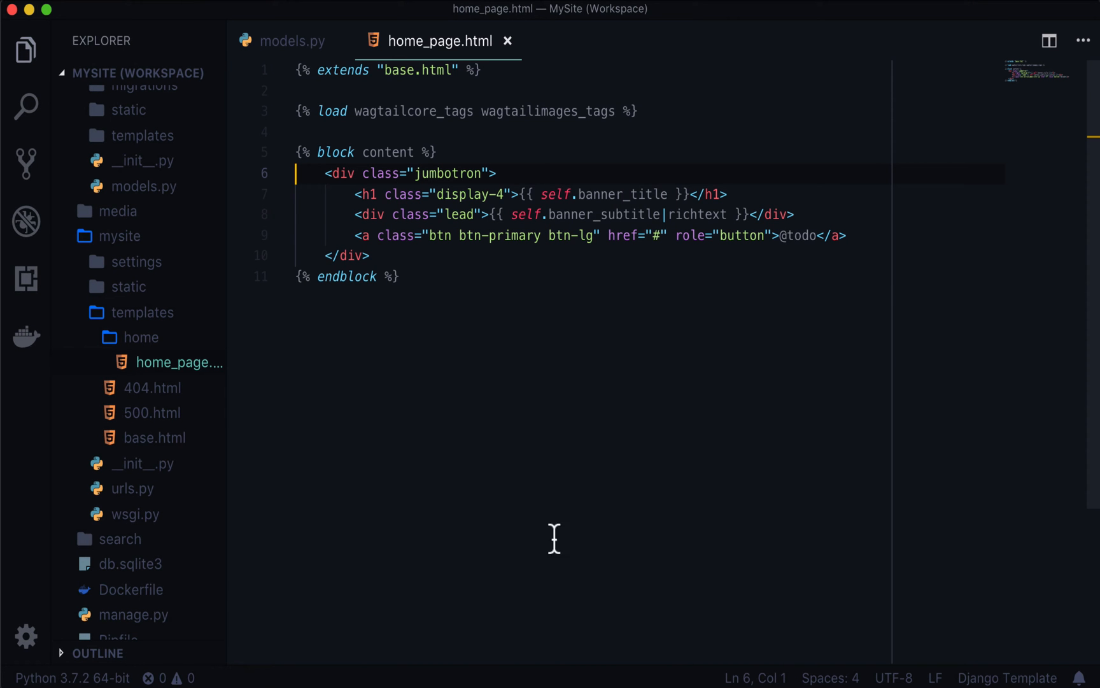
left_click(795, 215)
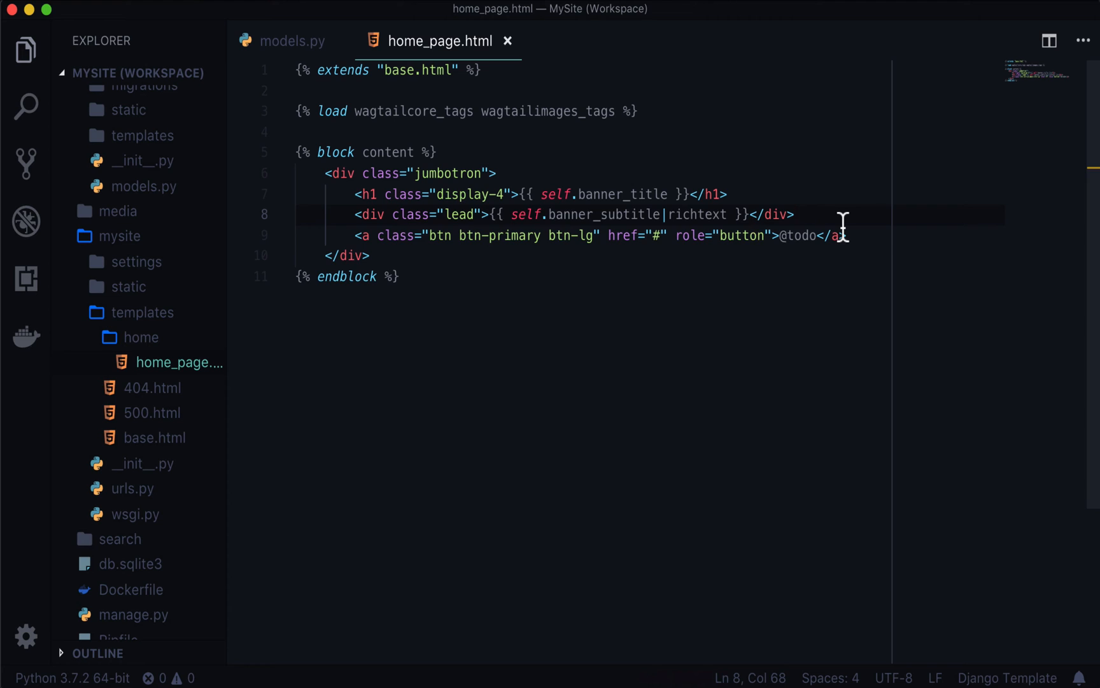
type("{% if")
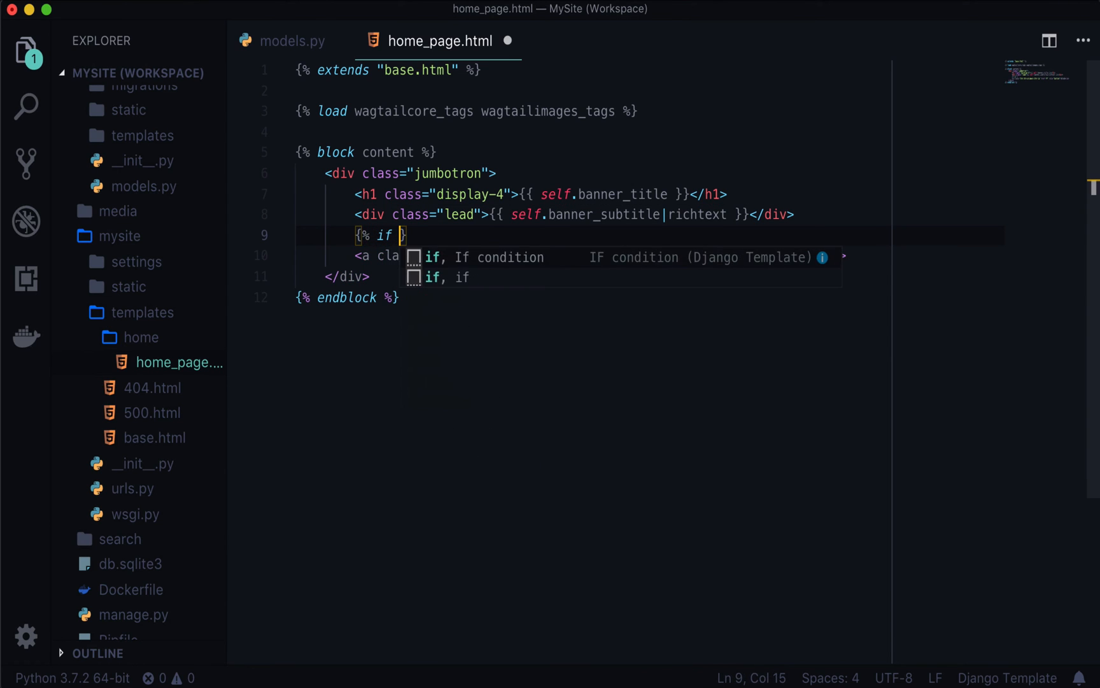
type("self.banner_cta")
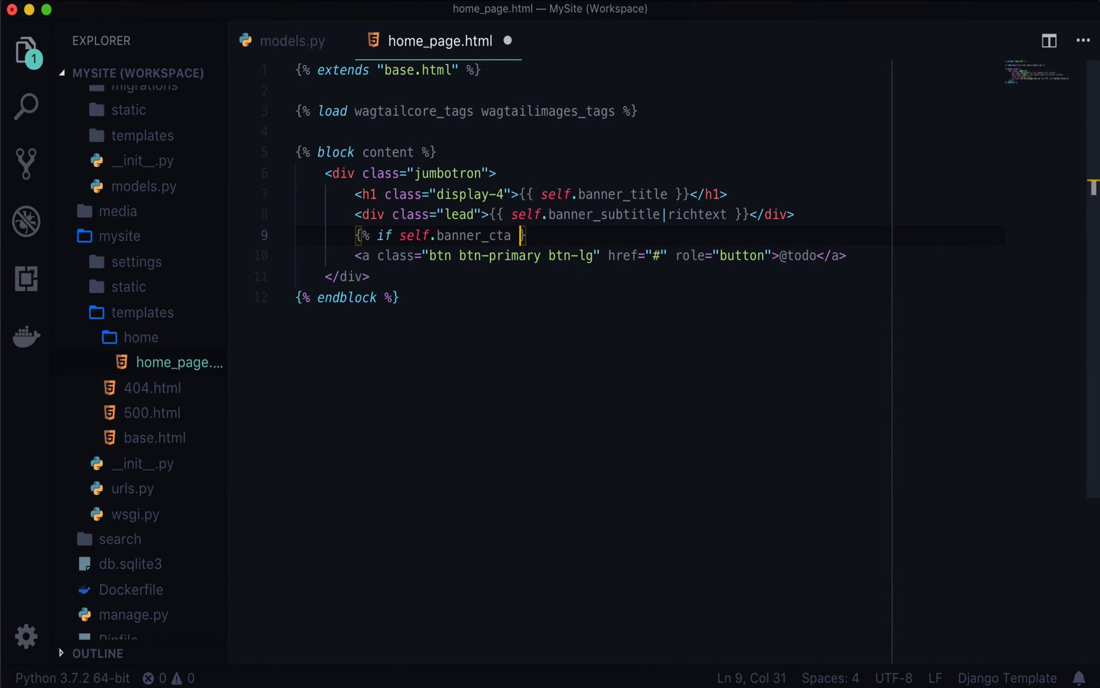
type("%}")
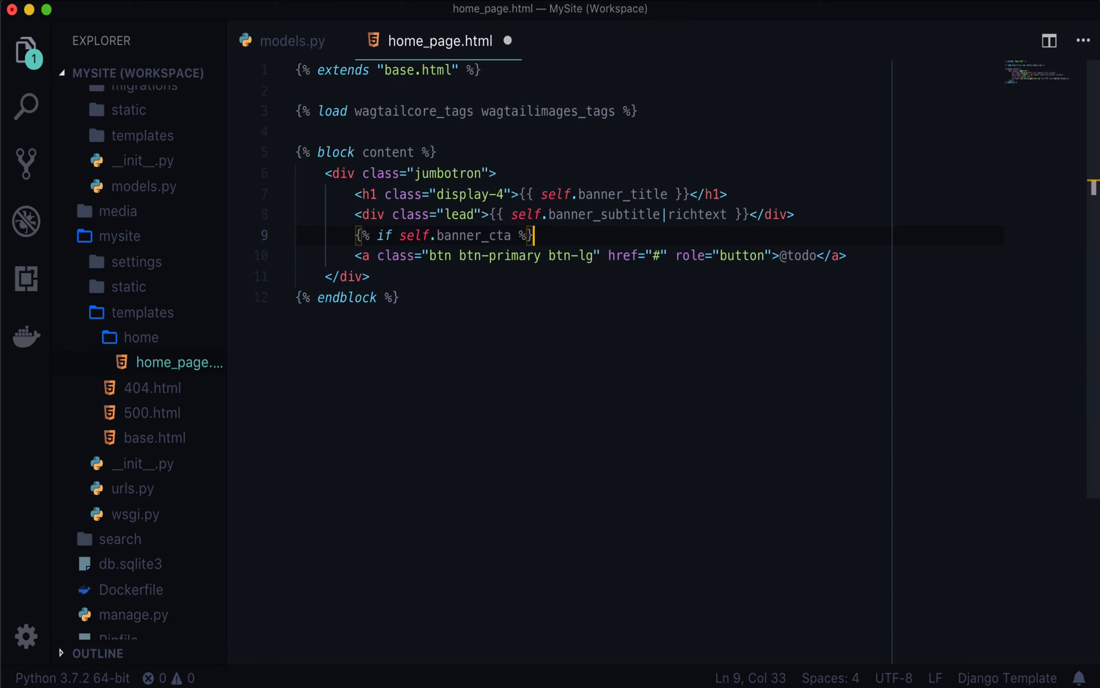
key("Enter")
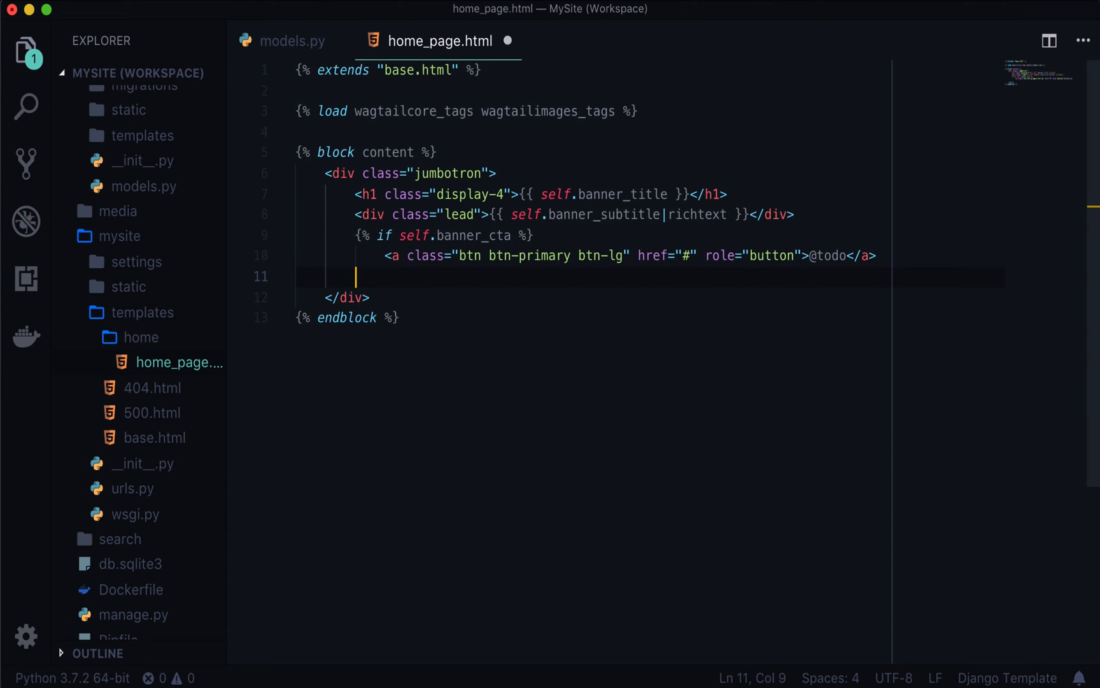
type("{% end")
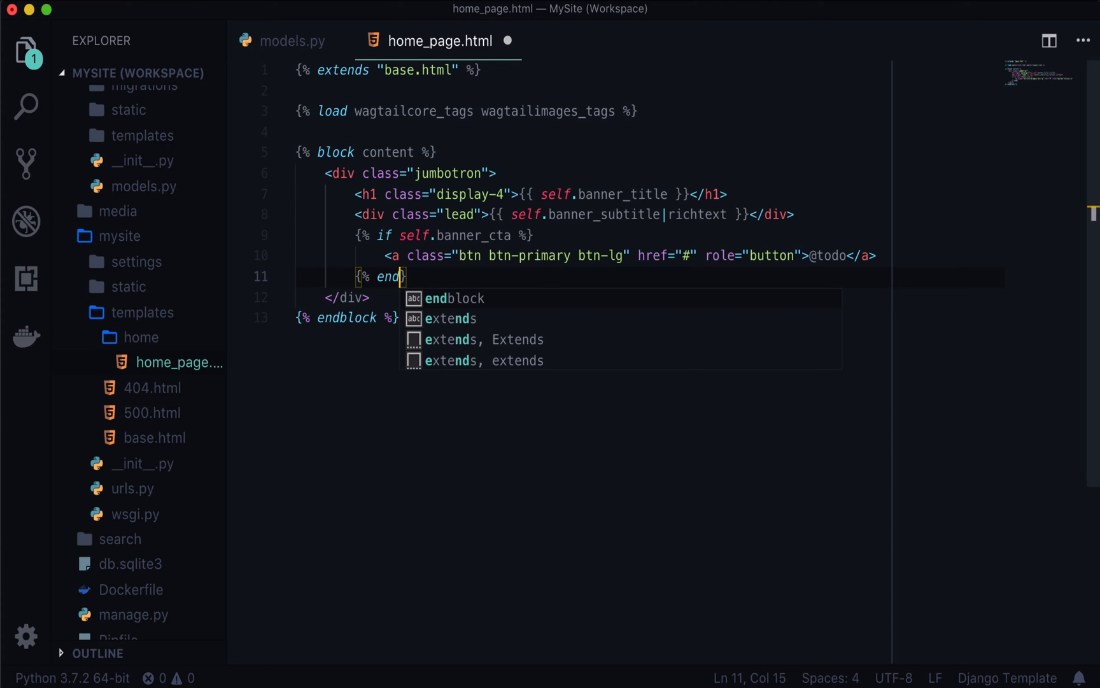
type("if %}")
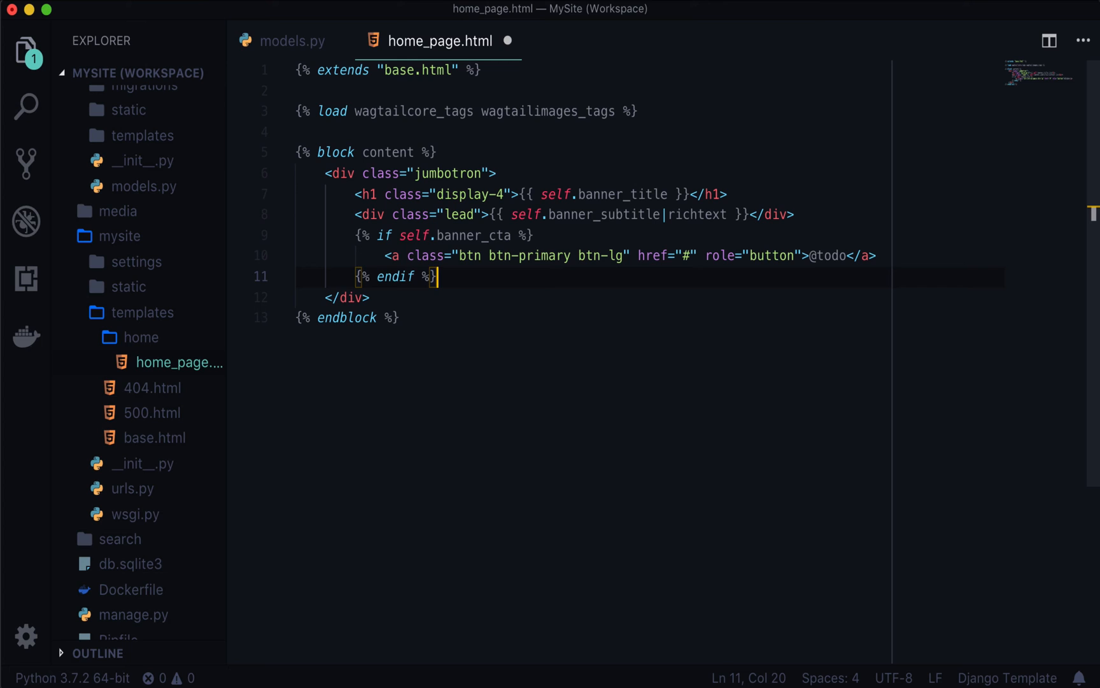
left_click(438, 173)
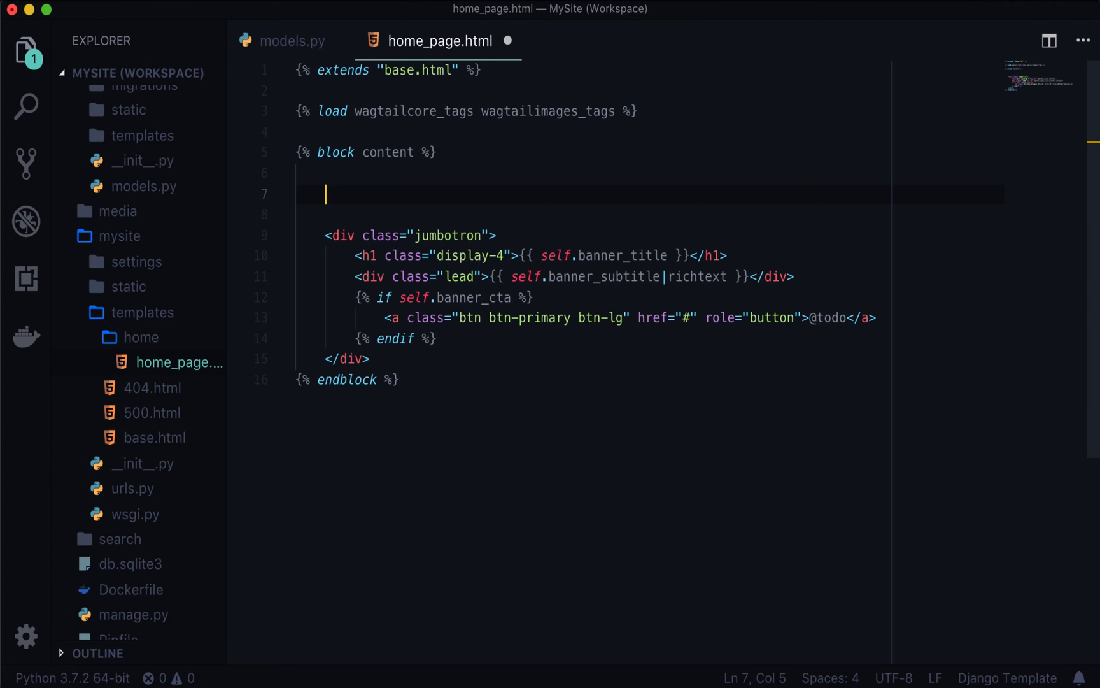
Add {% image self.banner_image fill-900x400 as img %} above the jumbotron, then view models.py.
type("{% image self.banner_image fill")
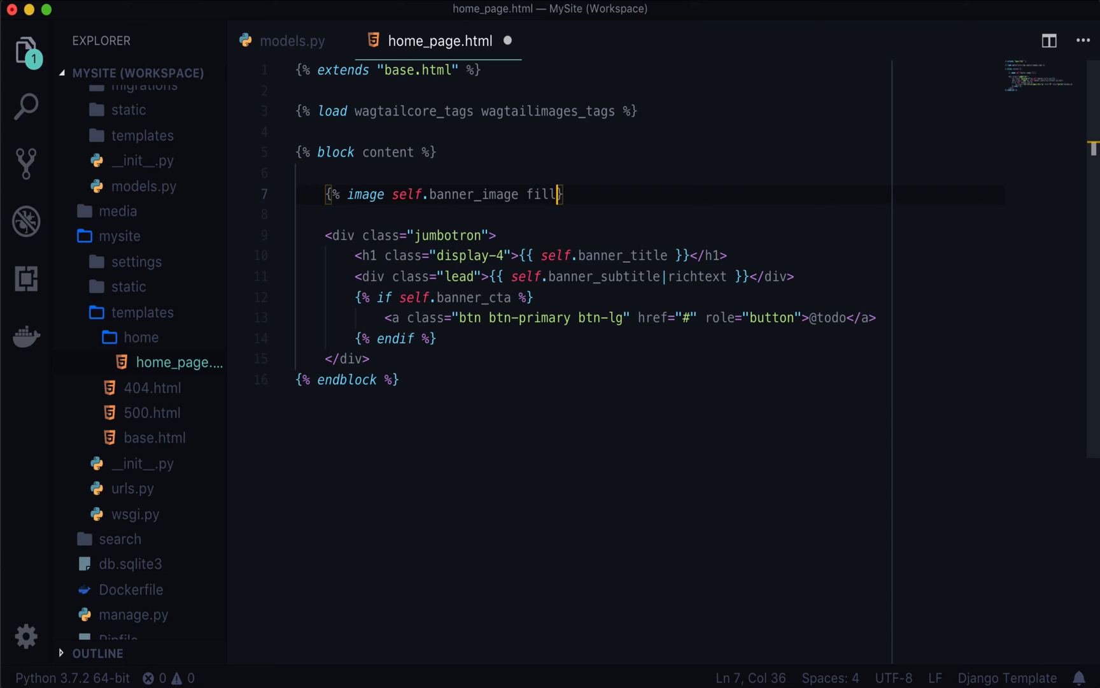
type("-")
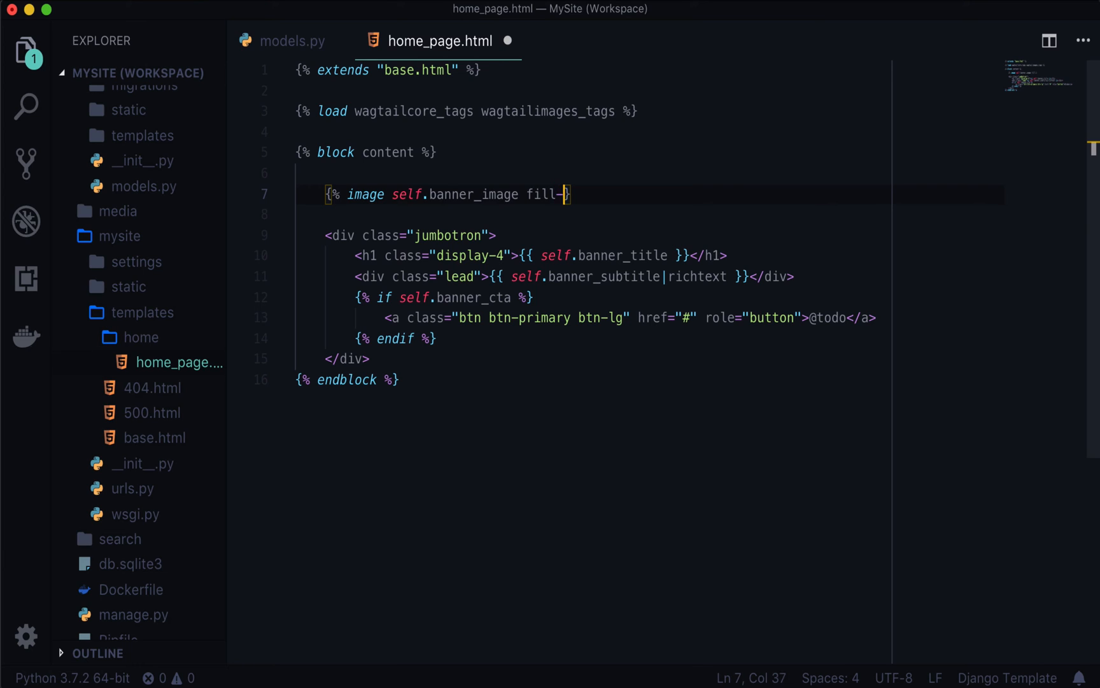
type("900")
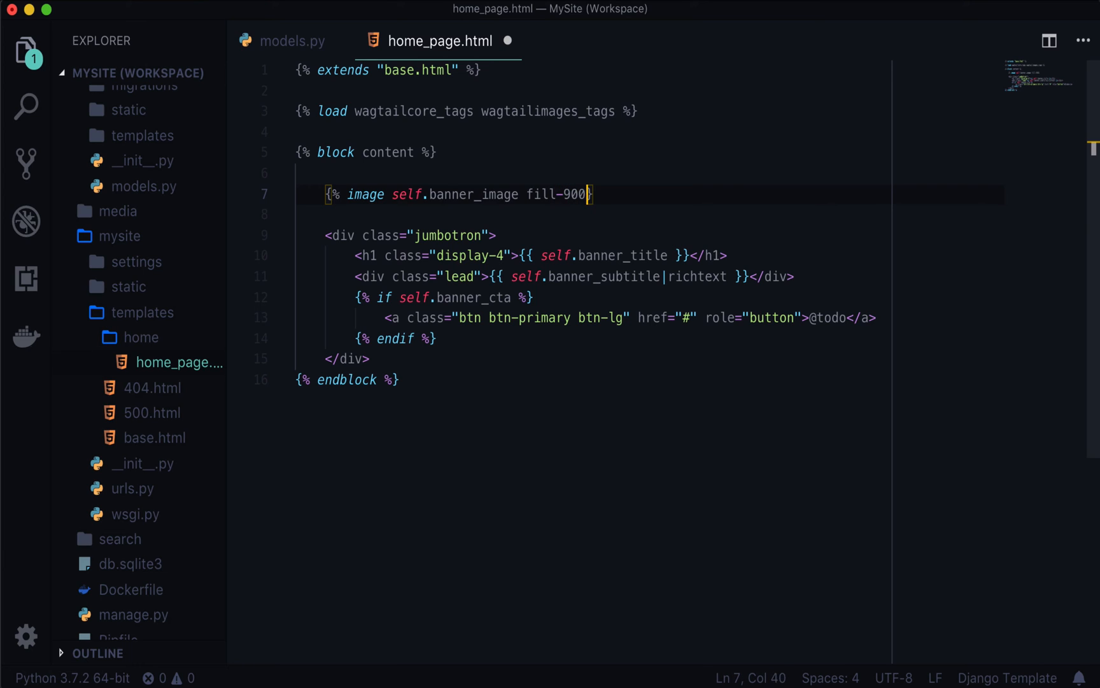
type("x400 as img %")
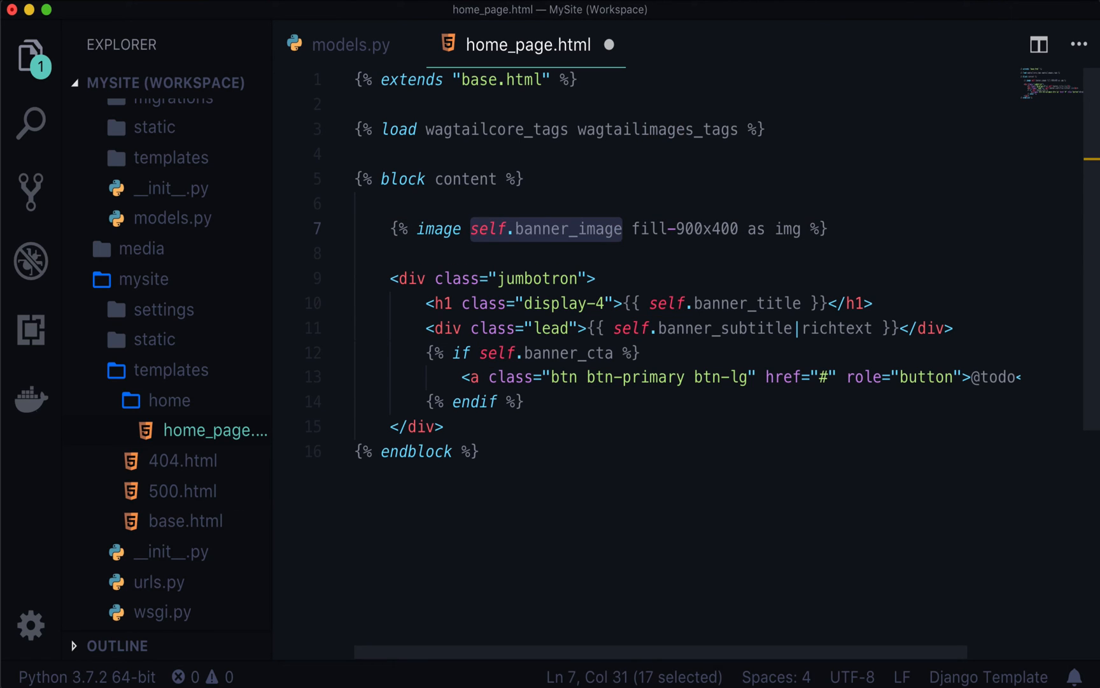
left_click(351, 45)
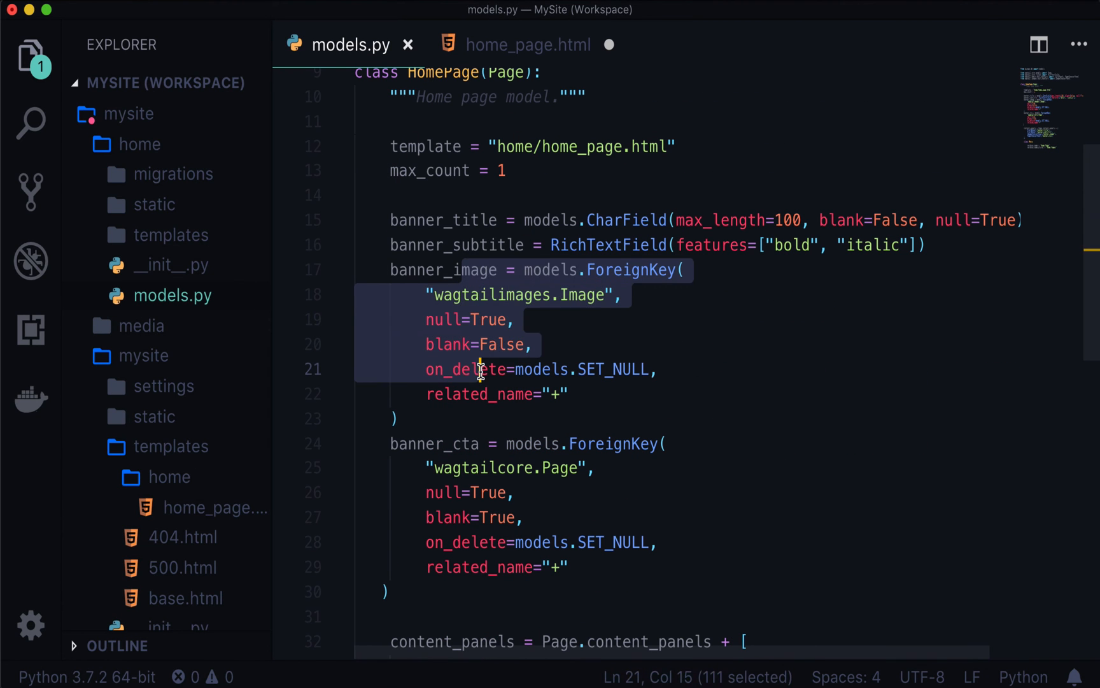
Check wagtailimages in the banner_image field, then return to home_page.html's image tag.
double_click(489, 295)
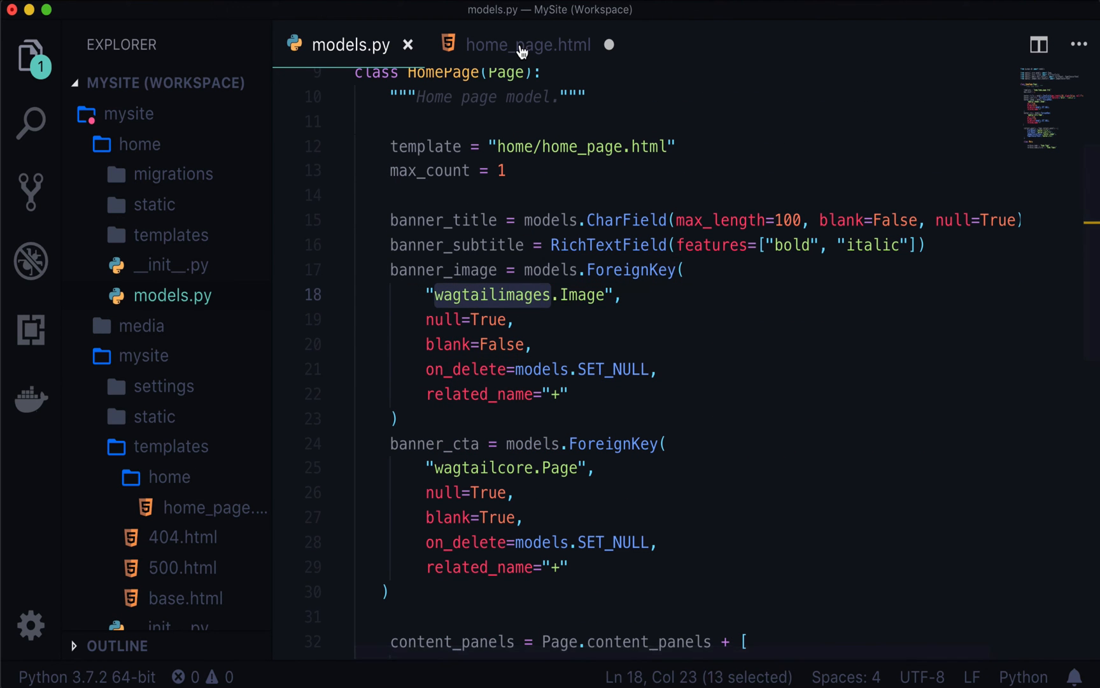
left_click(527, 44)
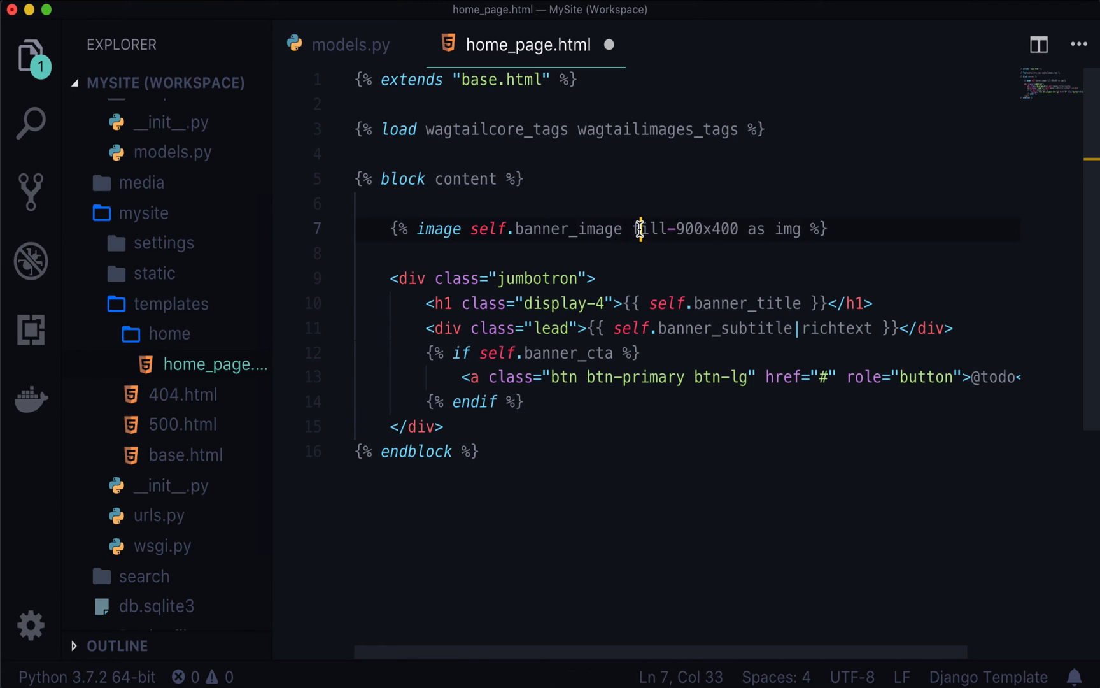
left_click_drag(635, 229, 737, 228)
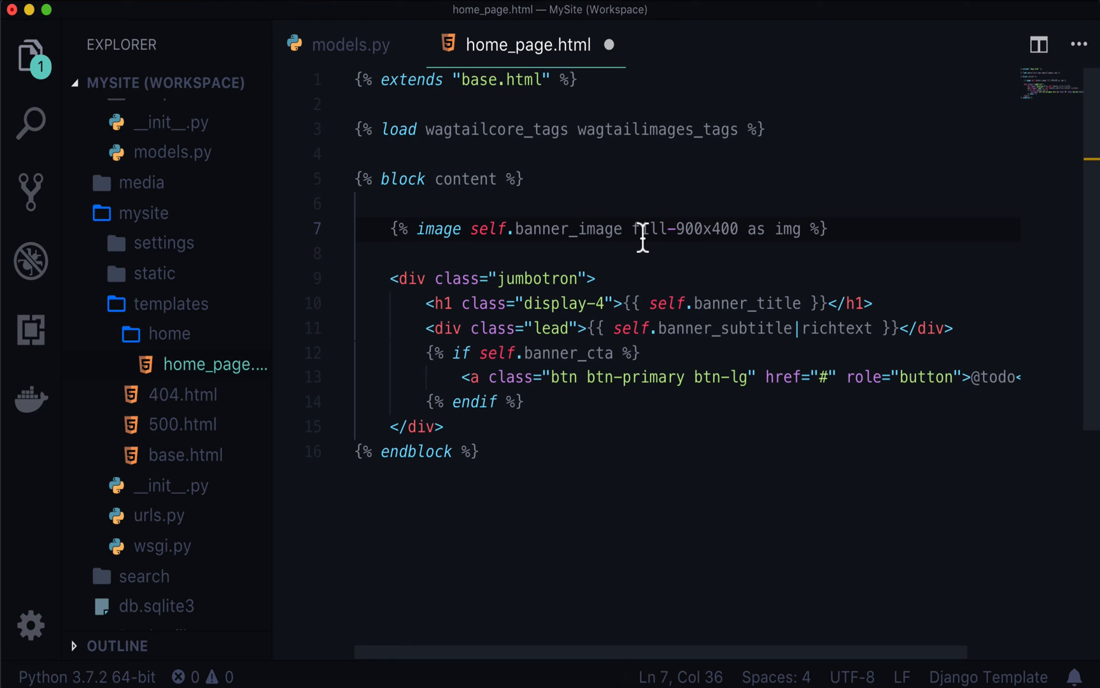
mouse_move(641, 241)
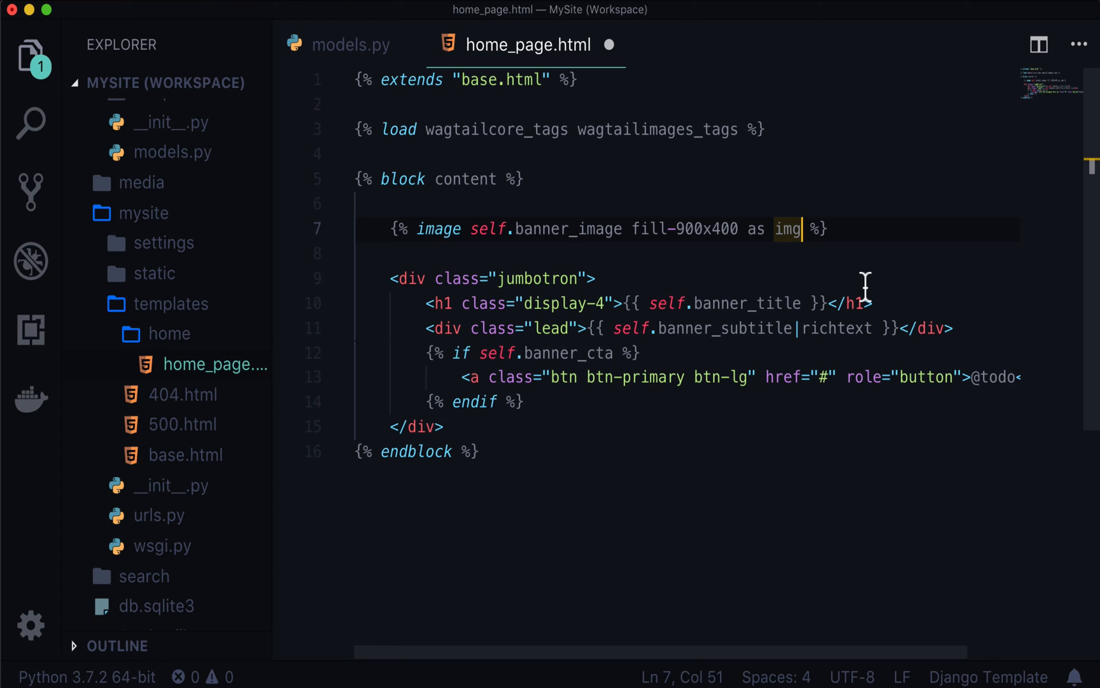
mouse_move(585, 284)
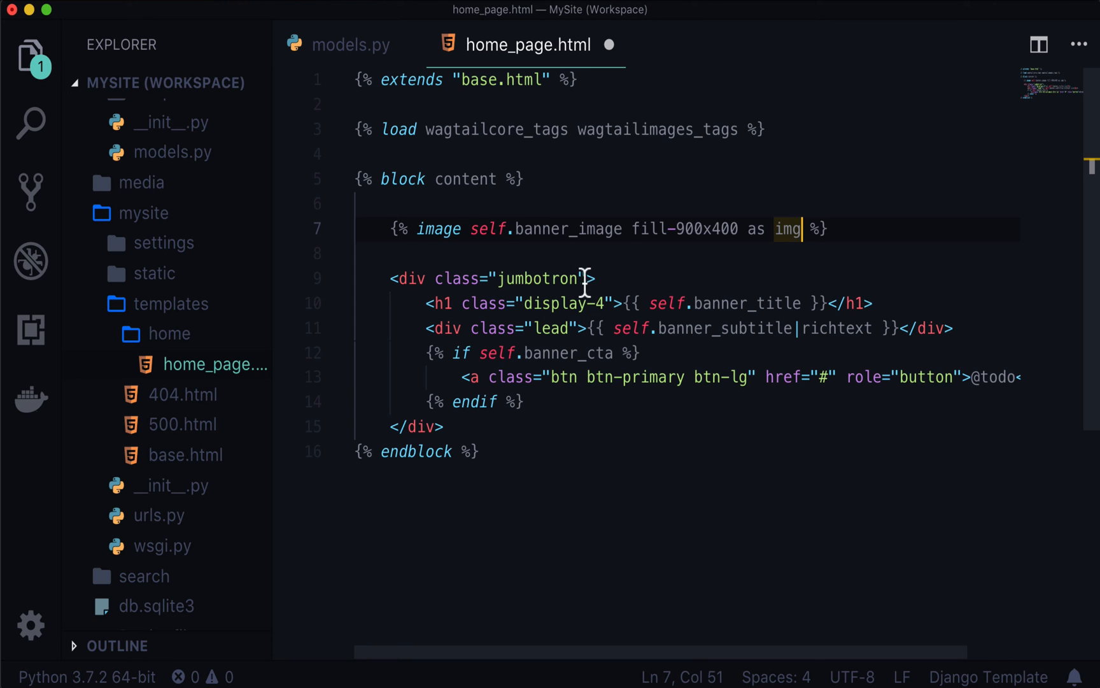
Give the jumbotron div style background-image: url('{{ img.url }}') with background-size: cover.
type("style=")
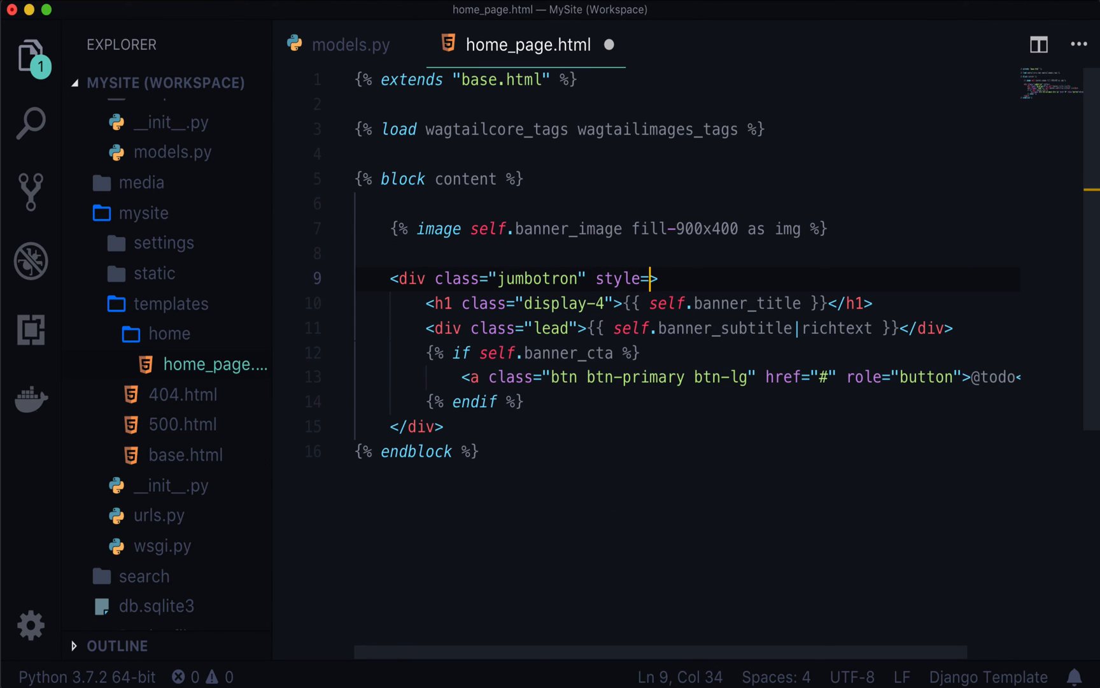
type("\"")
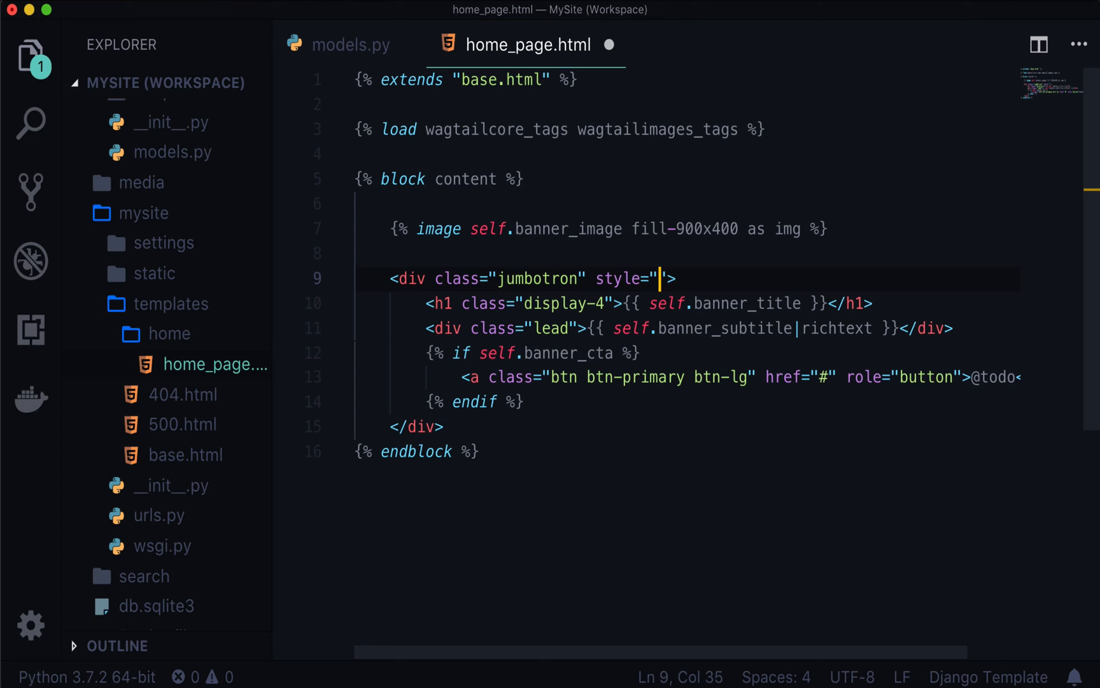
type("background")
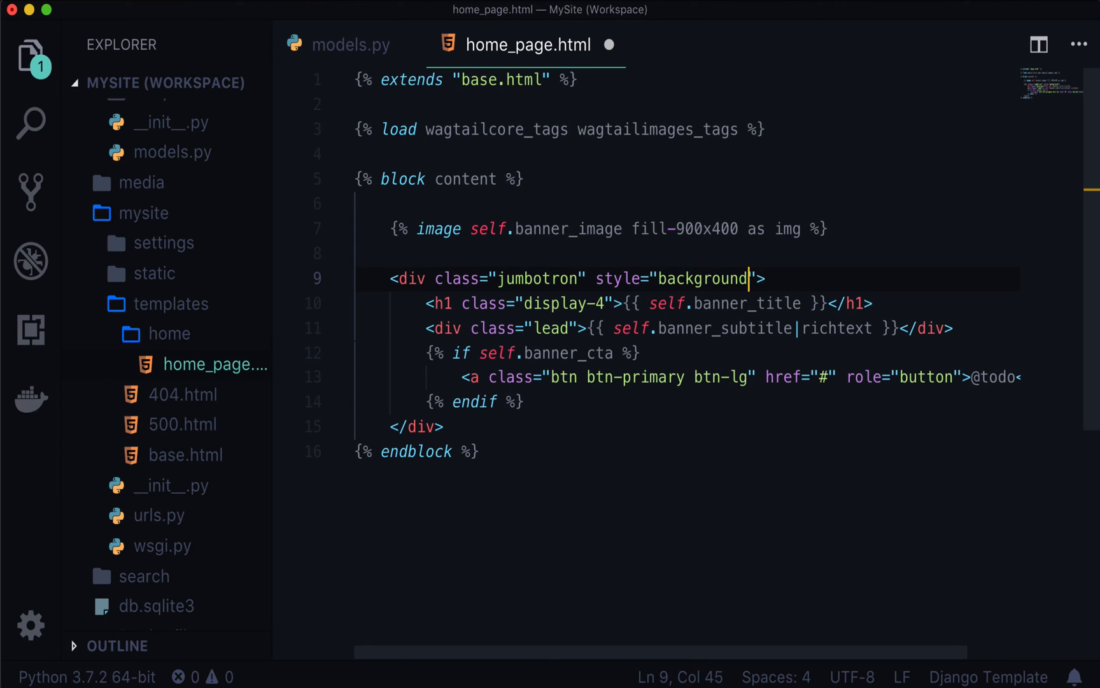
type("-image: url(")
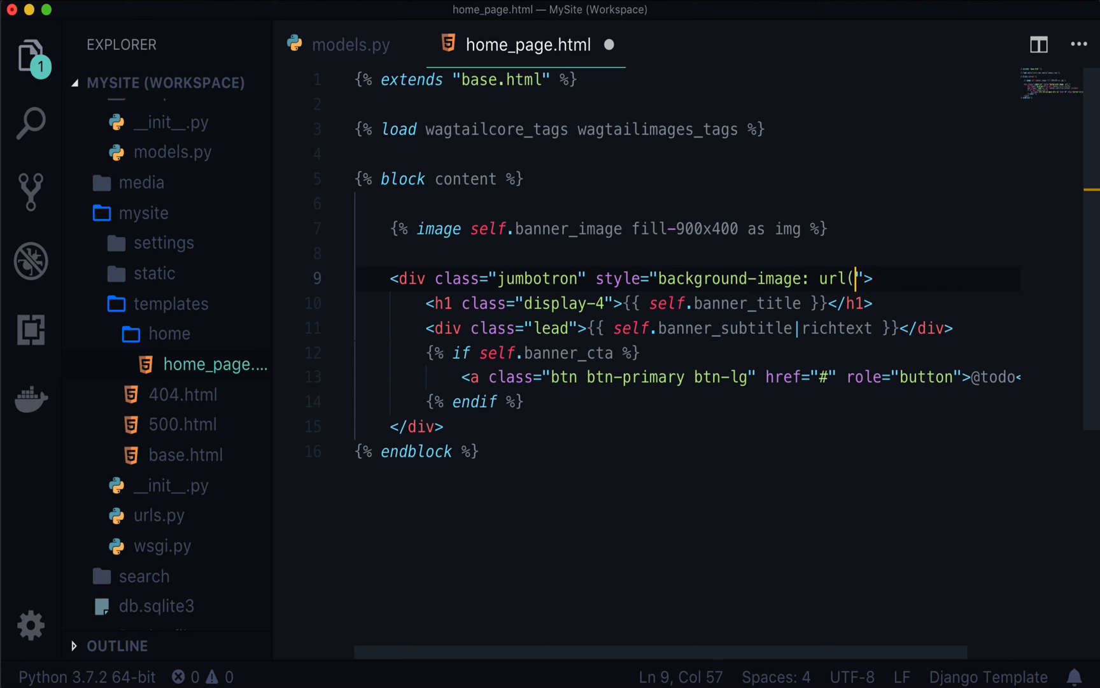
type("'); background")
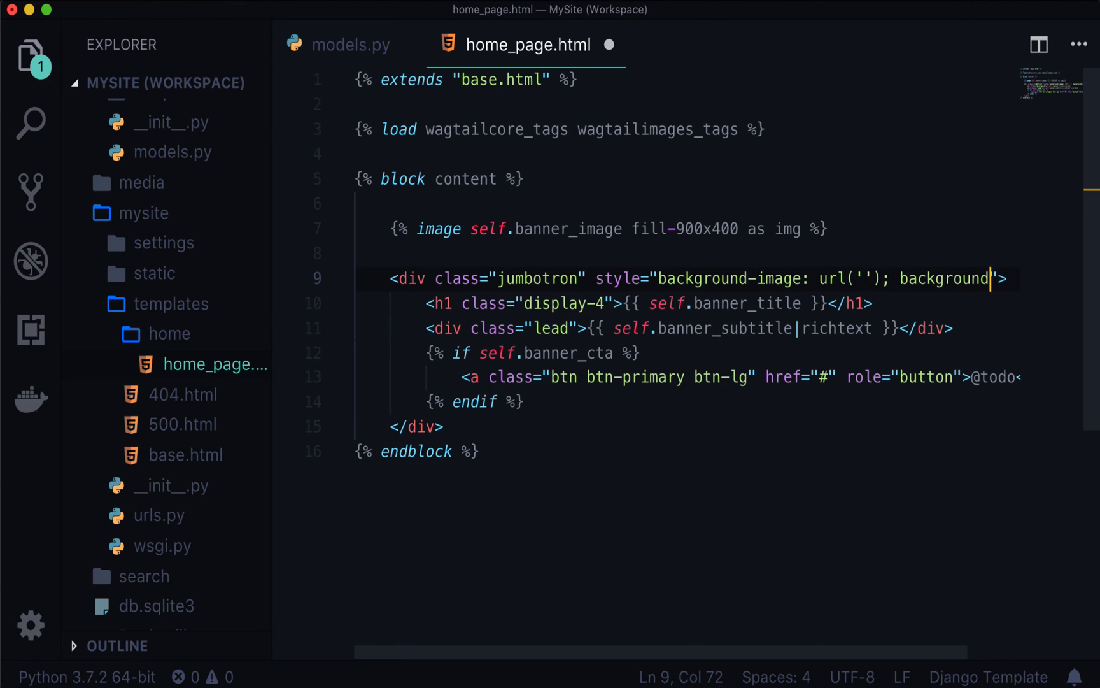
type("-size: cover;")
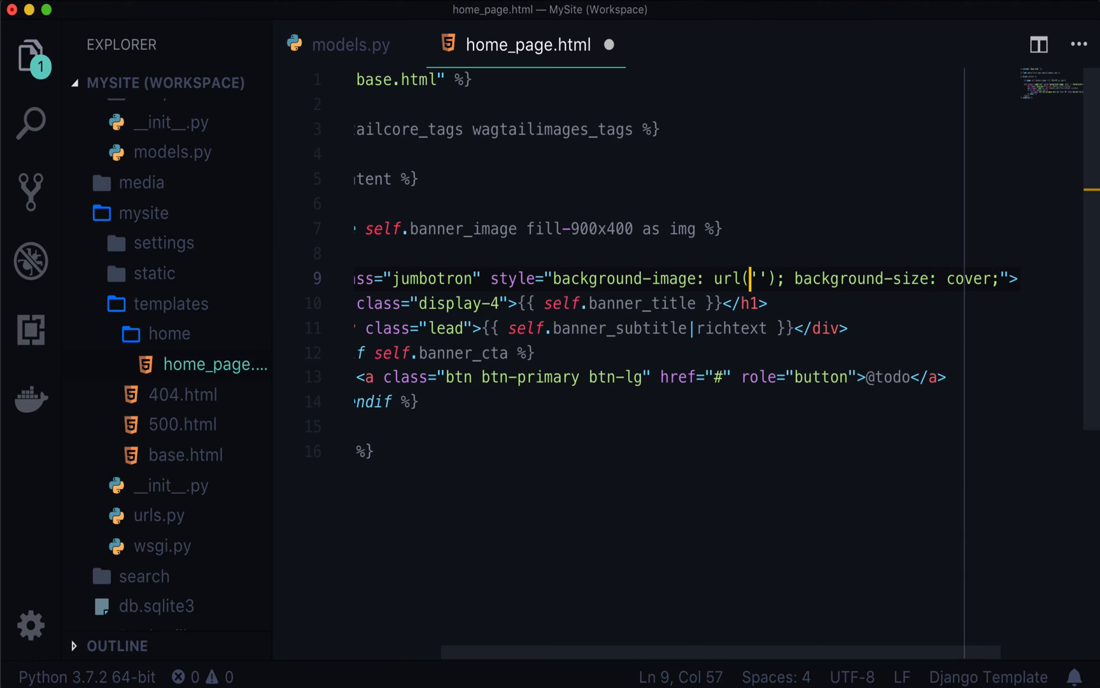
type("{{ img.url")
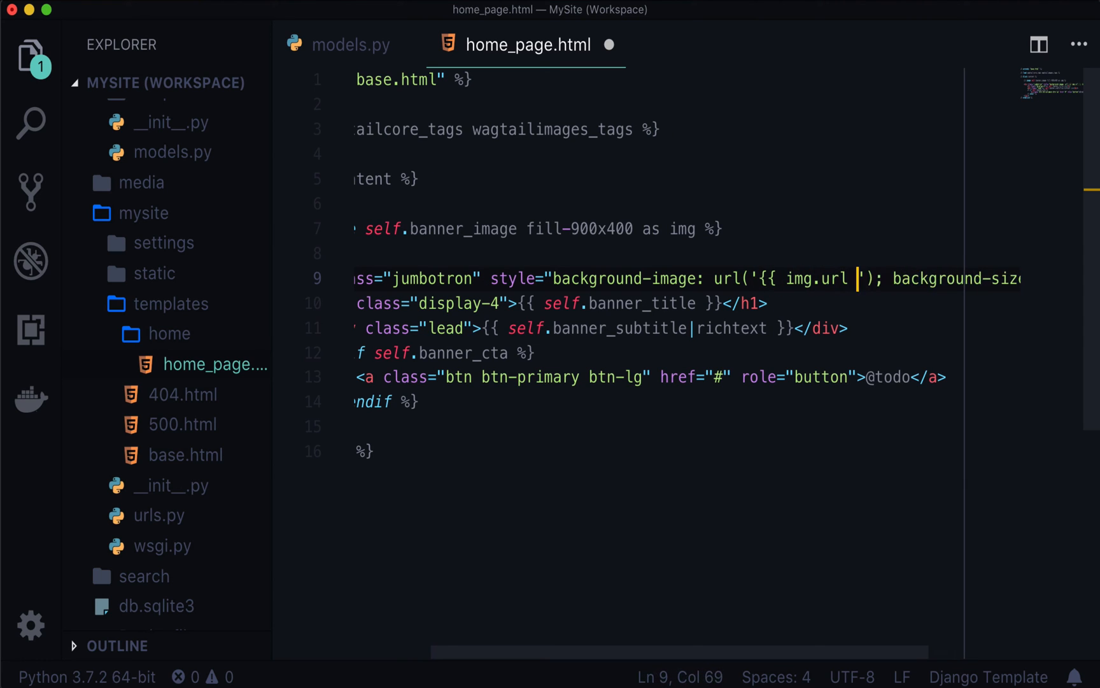
type("}}")
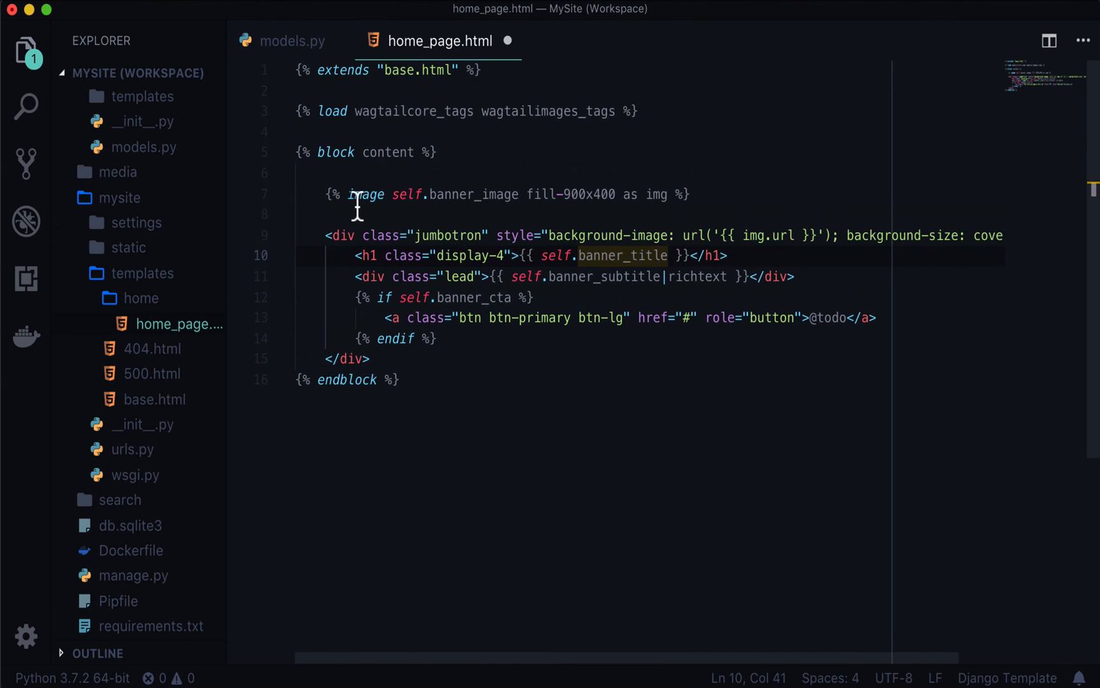
Review the jumbotron template and save home_page.html.
double_click(603, 194)
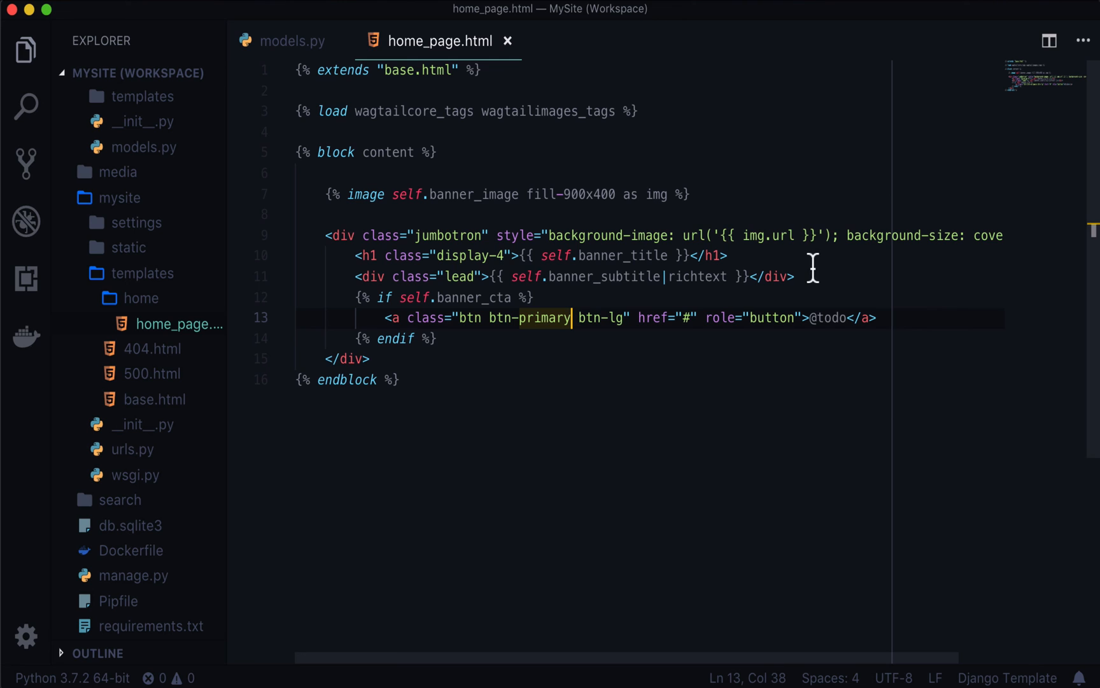
mouse_move(979, 249)
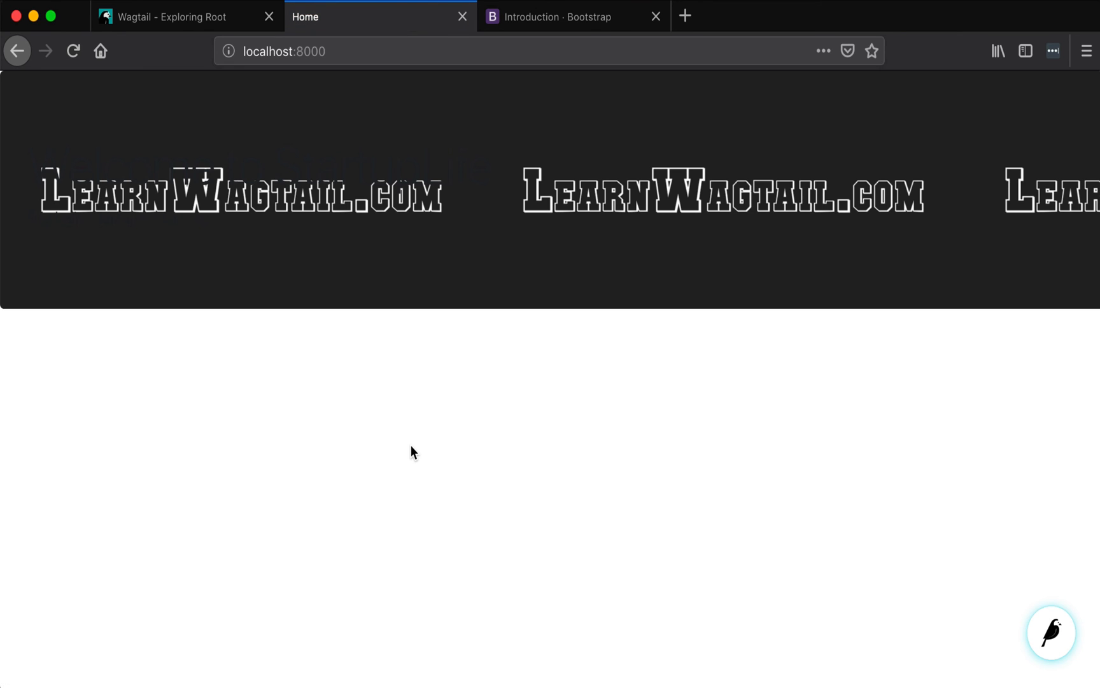
mouse_move(882, 301)
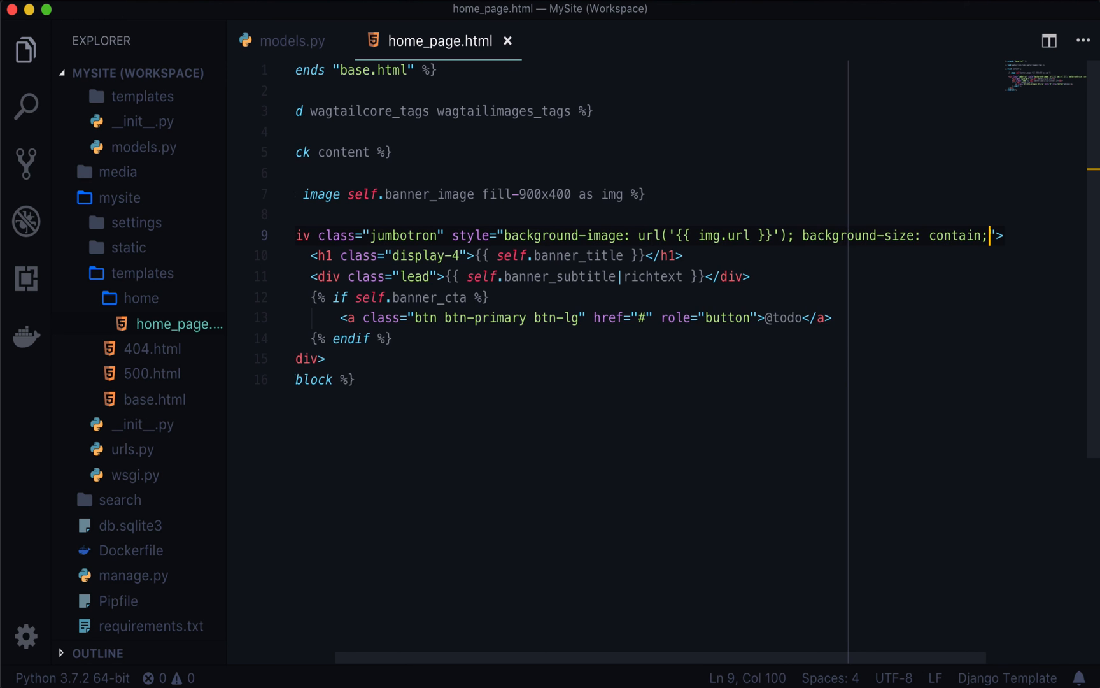
Add color: #fff !important to the jumbotron's inline style.
type("color: #fff")
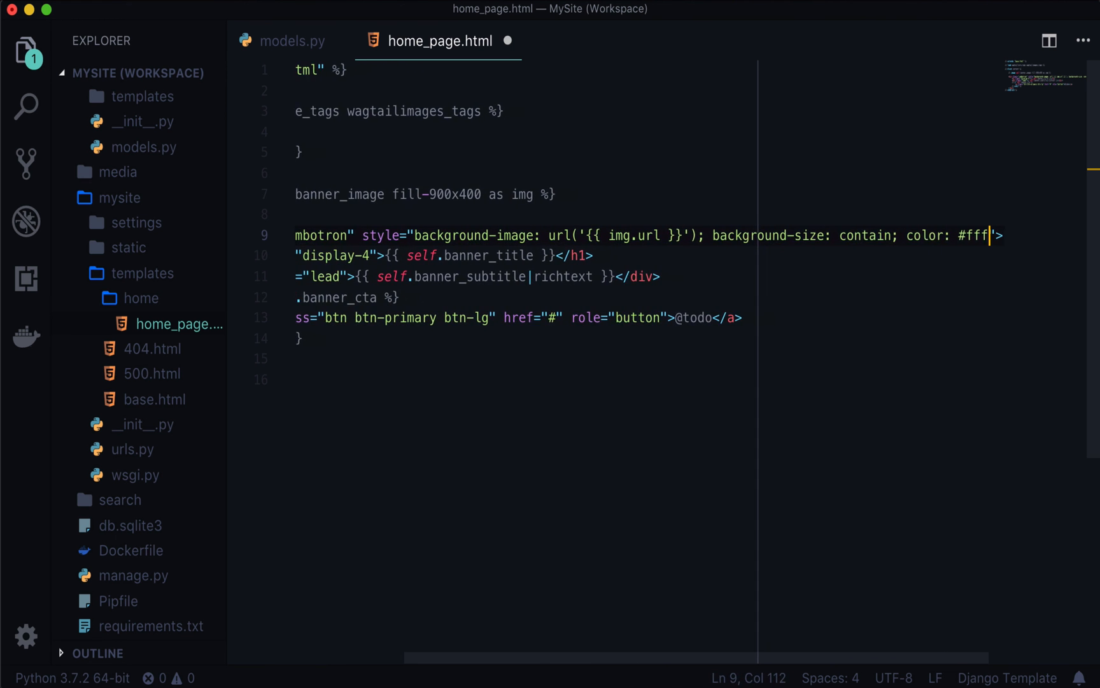
type("!impotant")
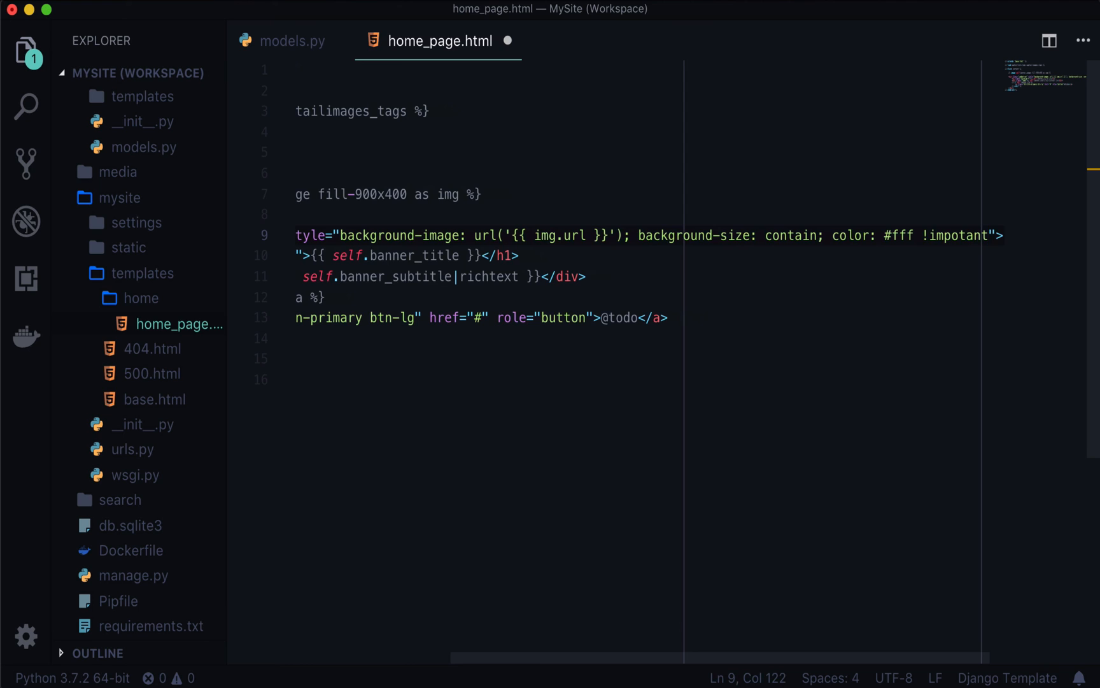
type("r")
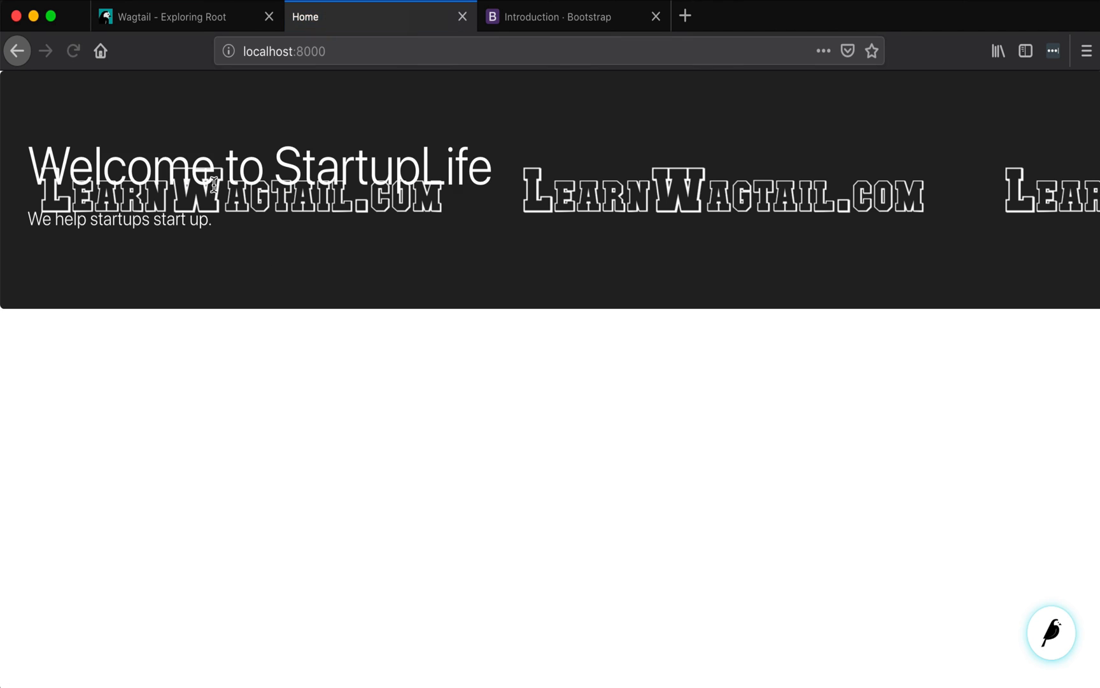
mouse_move(291, 594)
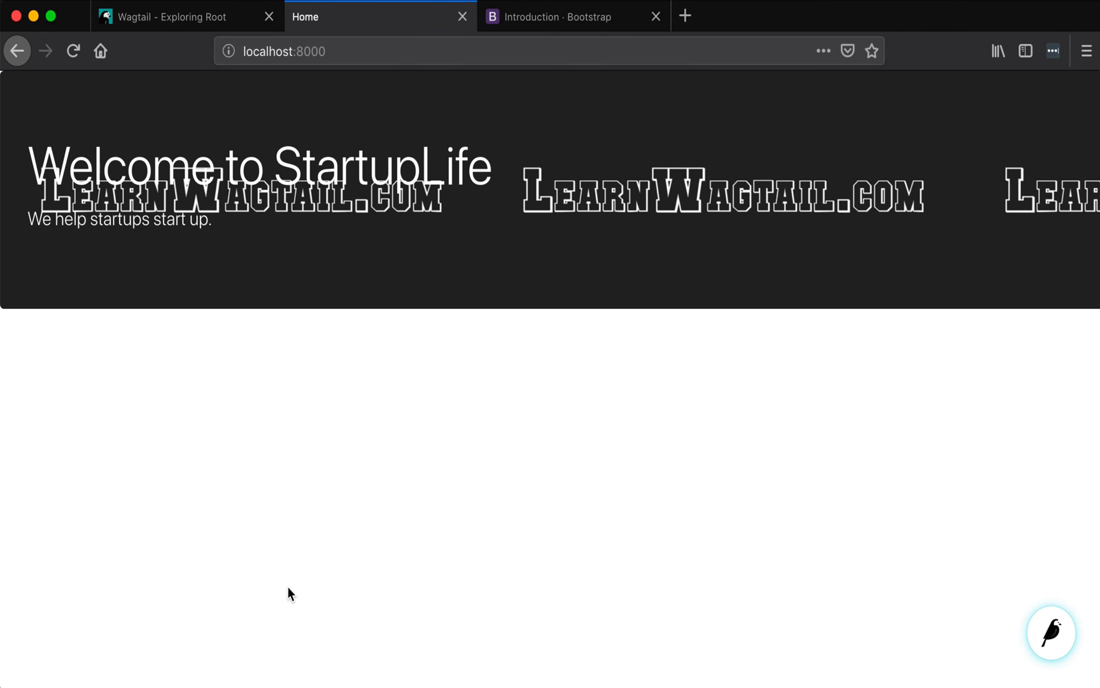
mouse_move(241, 227)
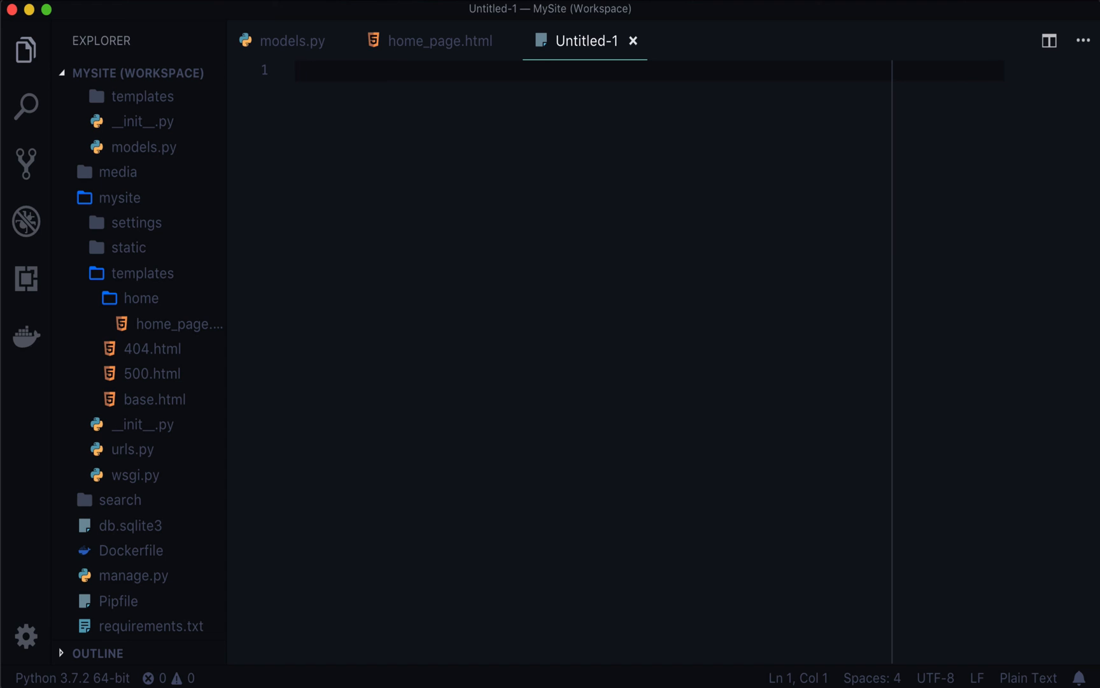
Type recap notes 'ImageChooserPanel -> FK' and 'RichTextField' in a new untitled file.
type("ImageChooserPanel -> FK")
type("Page")
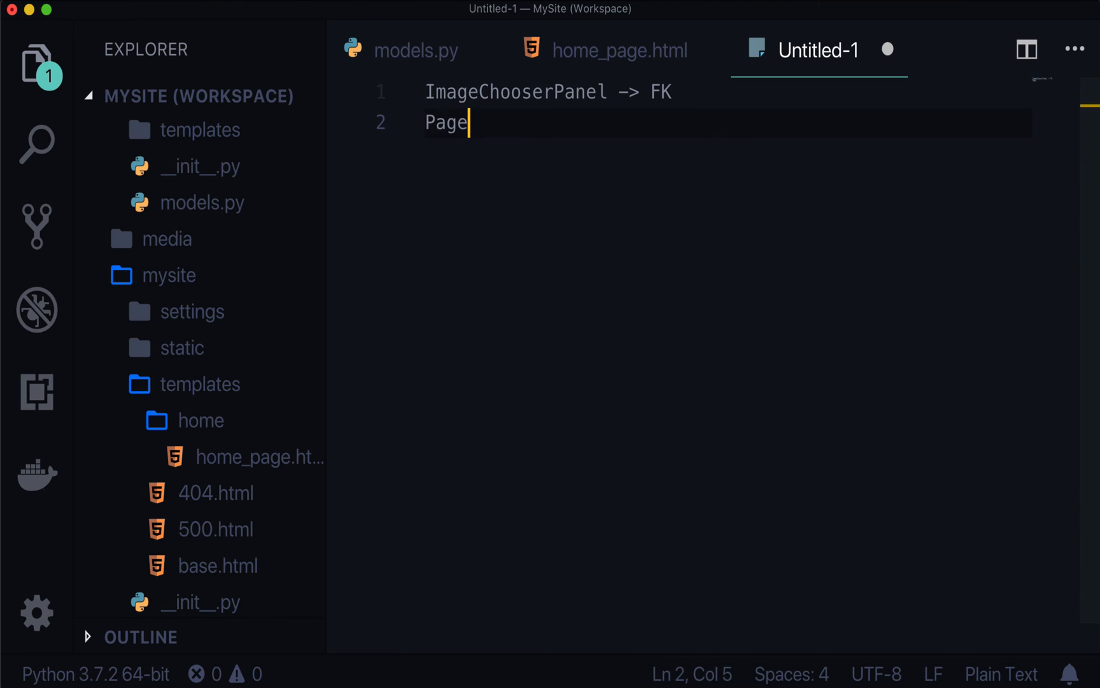
type("ChosoerPae")
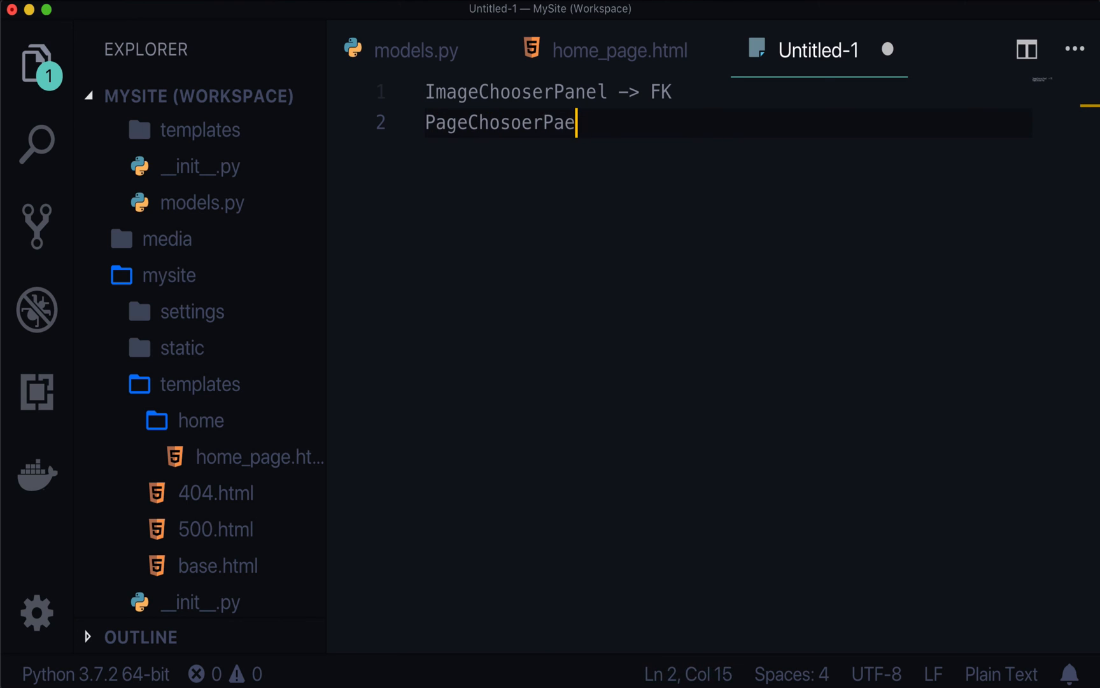
key("Backspace")
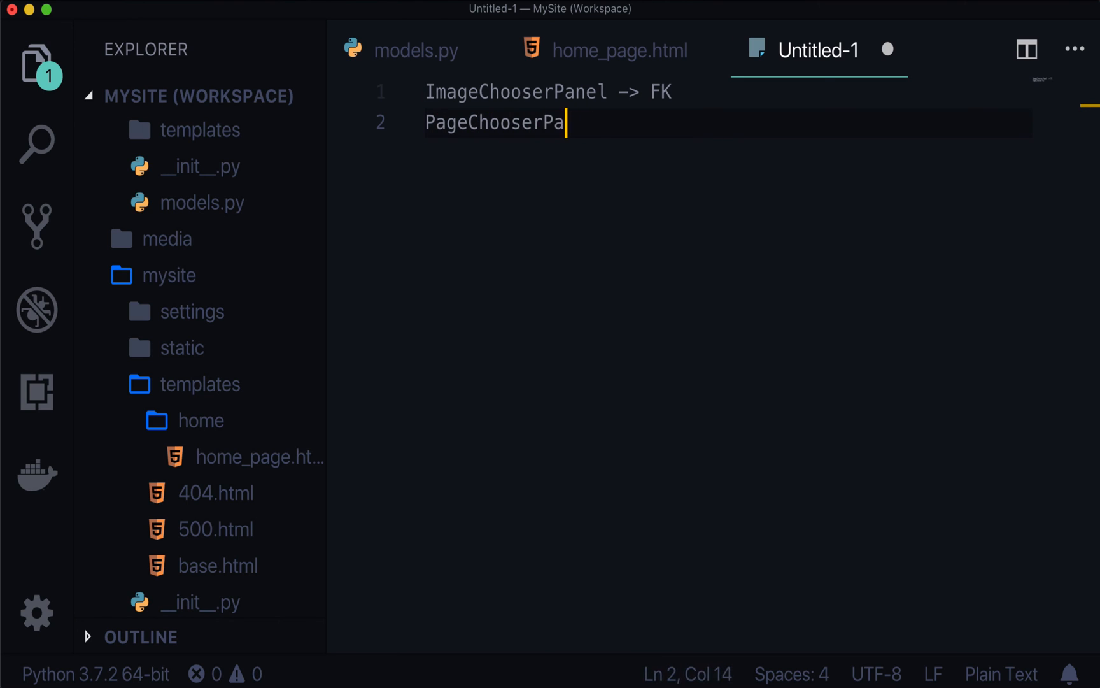
type("nel -> FK")
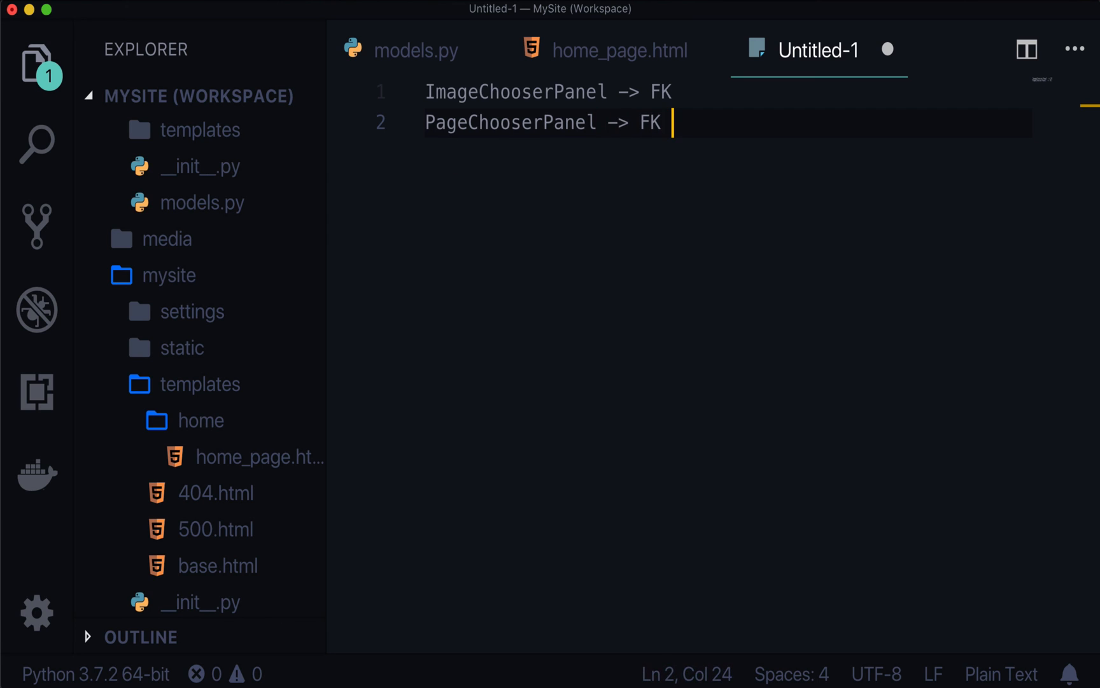
type("R")
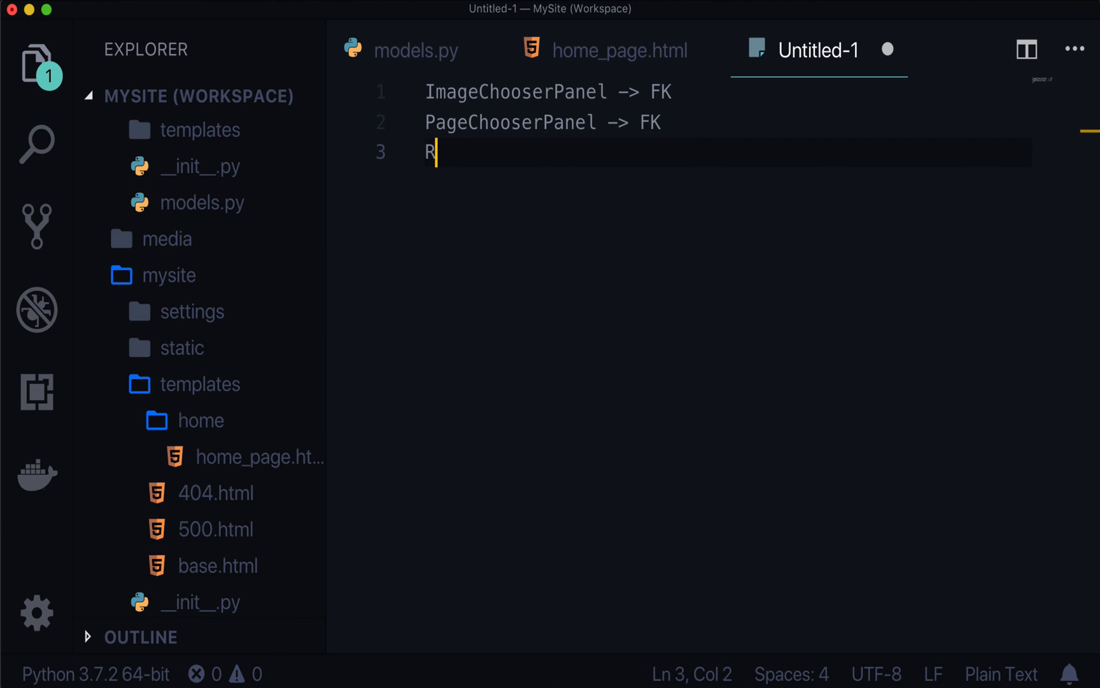
type("ichTextField")
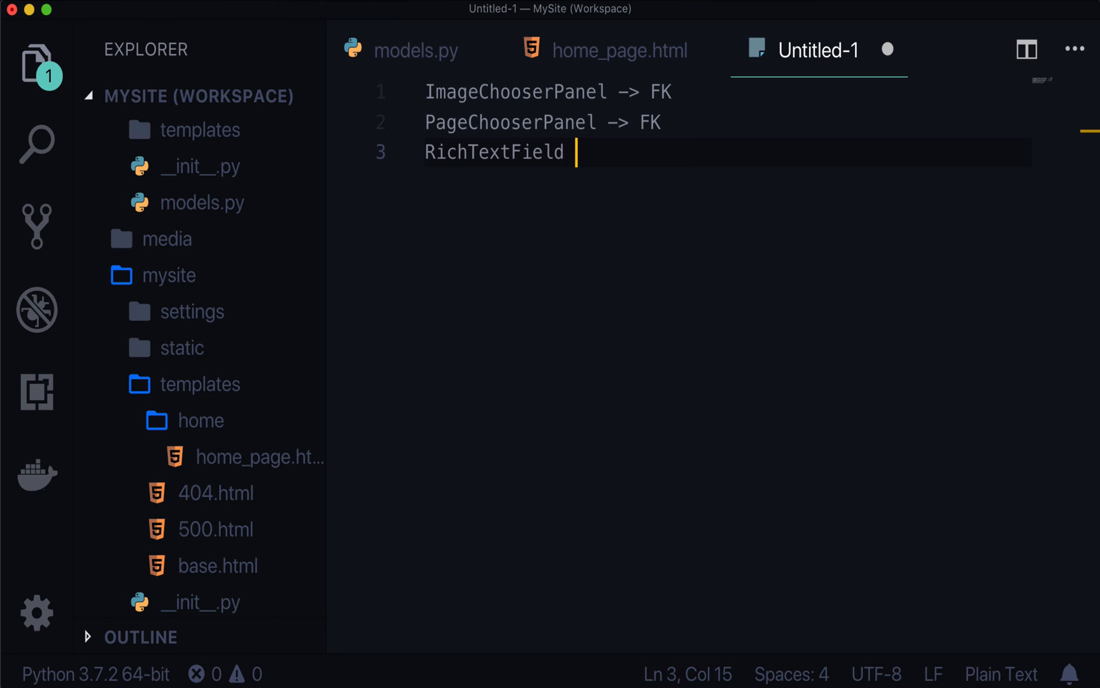
key("Enter")
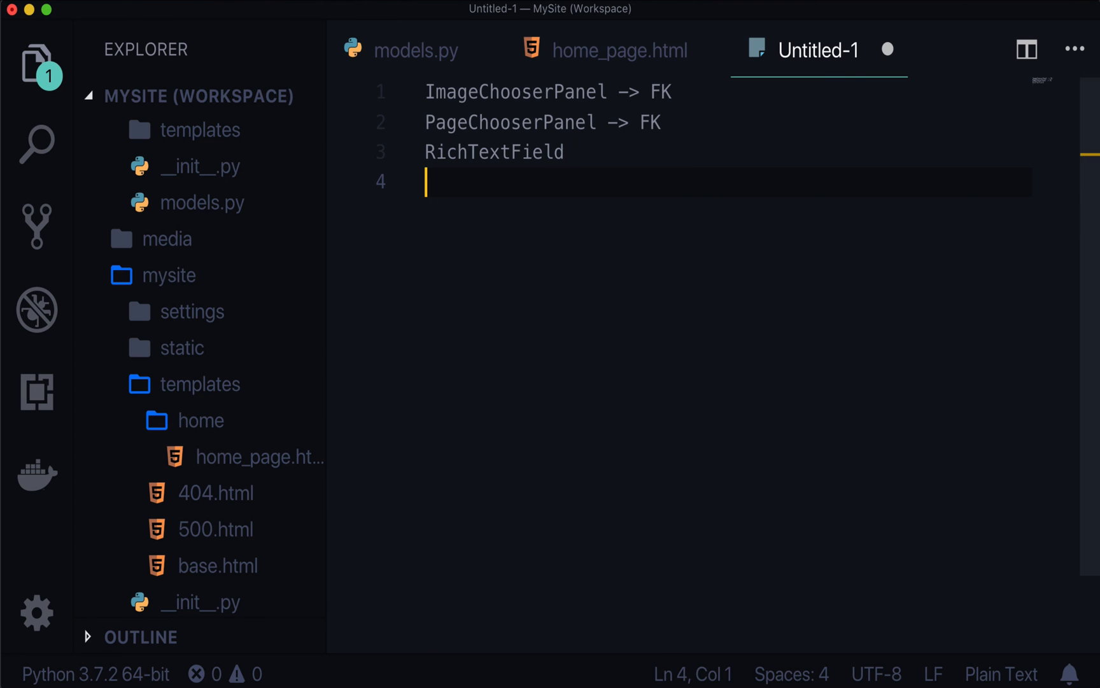
Add 'Installed Bootstrap 4' and 'Added Banner' to the notes, then return to models.py.
type("Installed BS4")
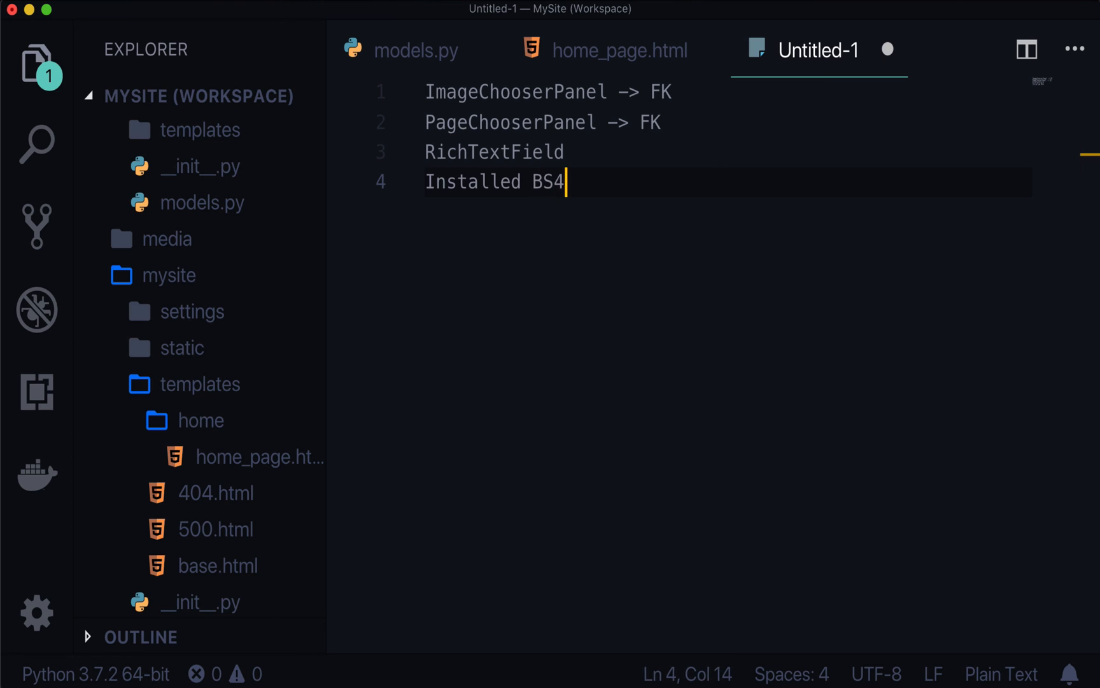
key("Left")
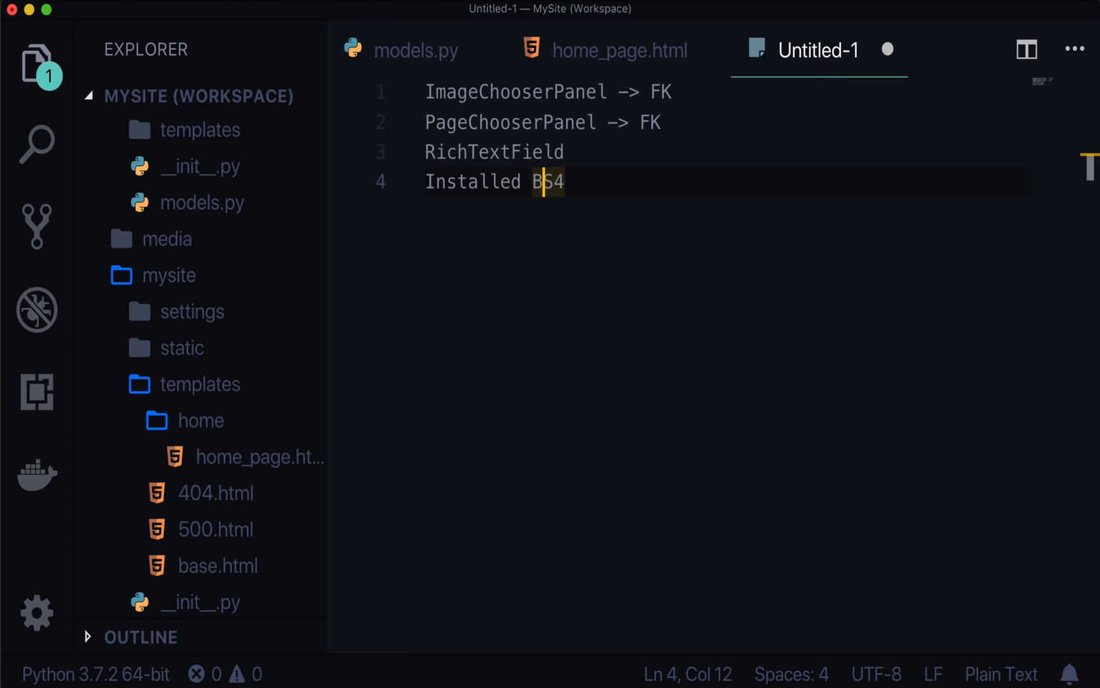
type("ootstrap")
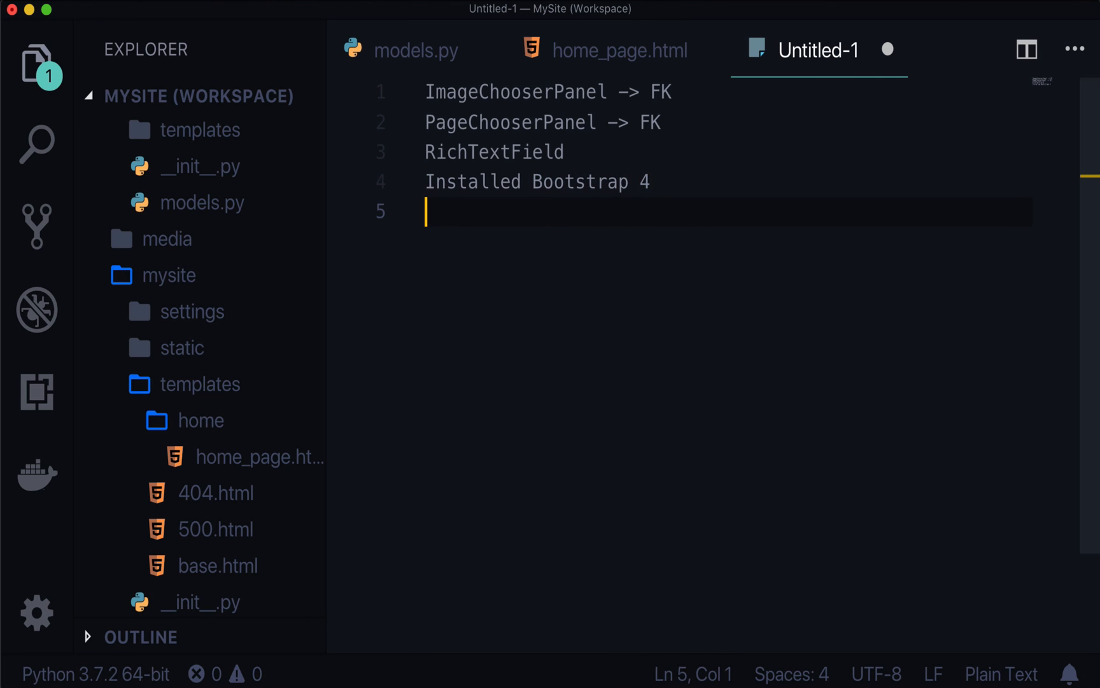
type("Added")
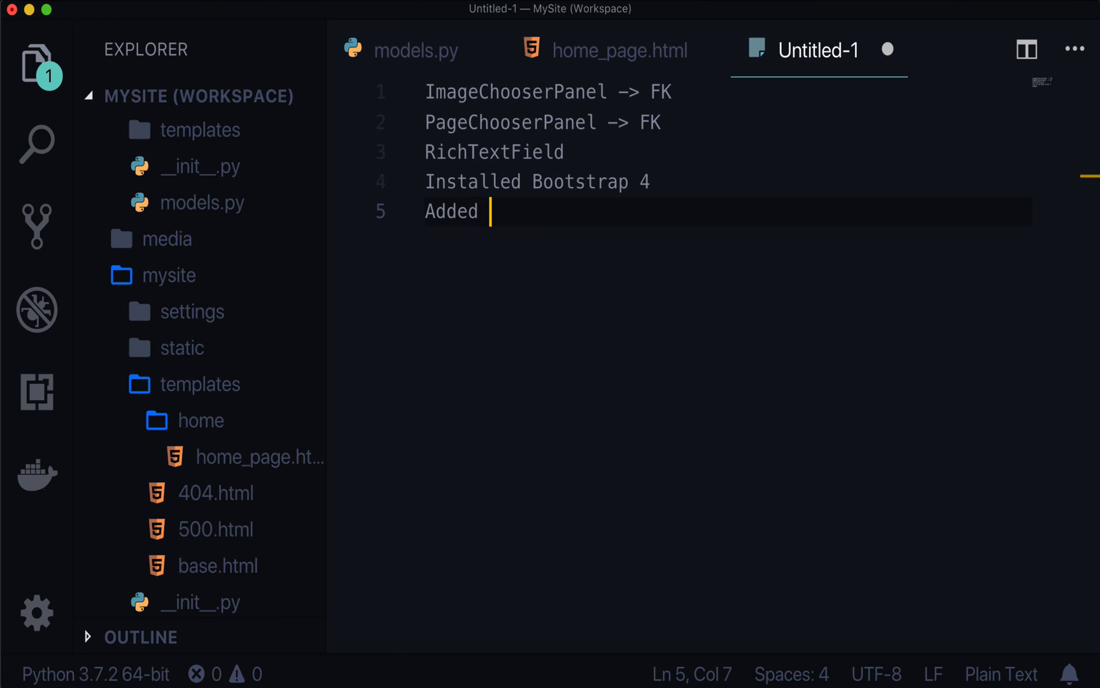
type("Ba")
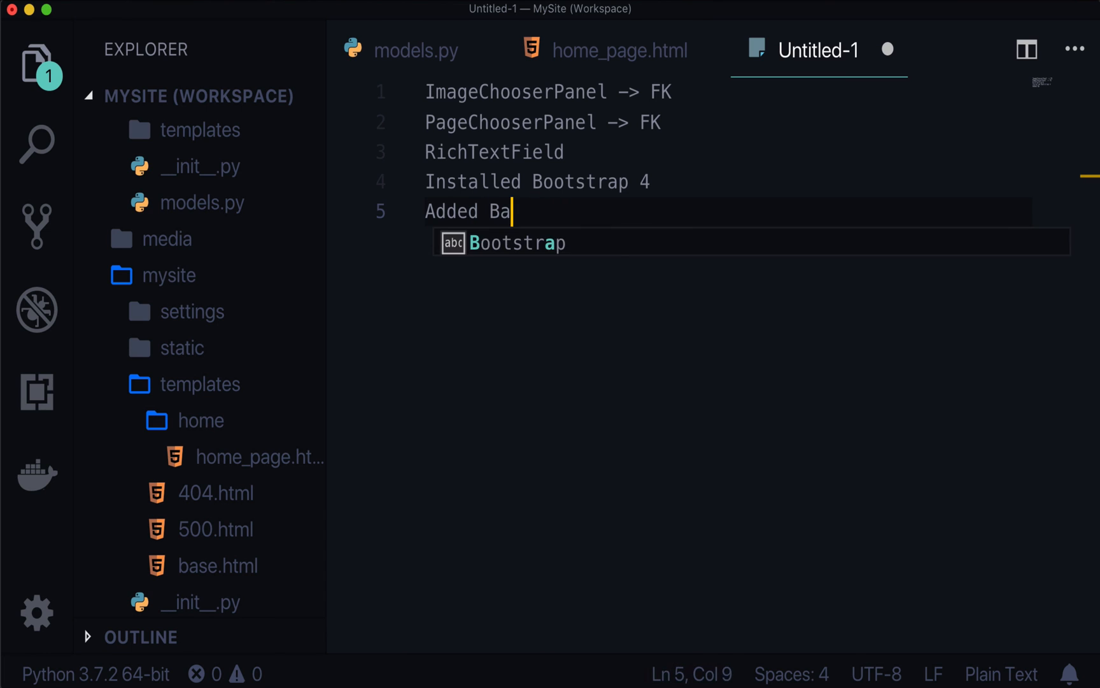
type("nner")
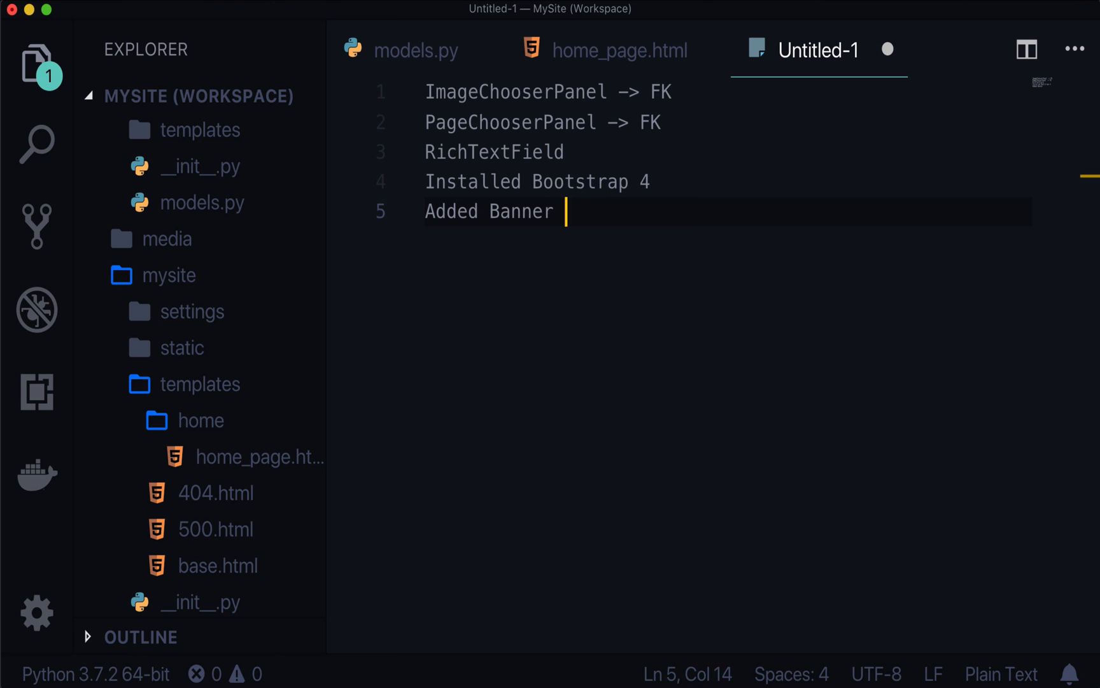
left_click(415, 50)
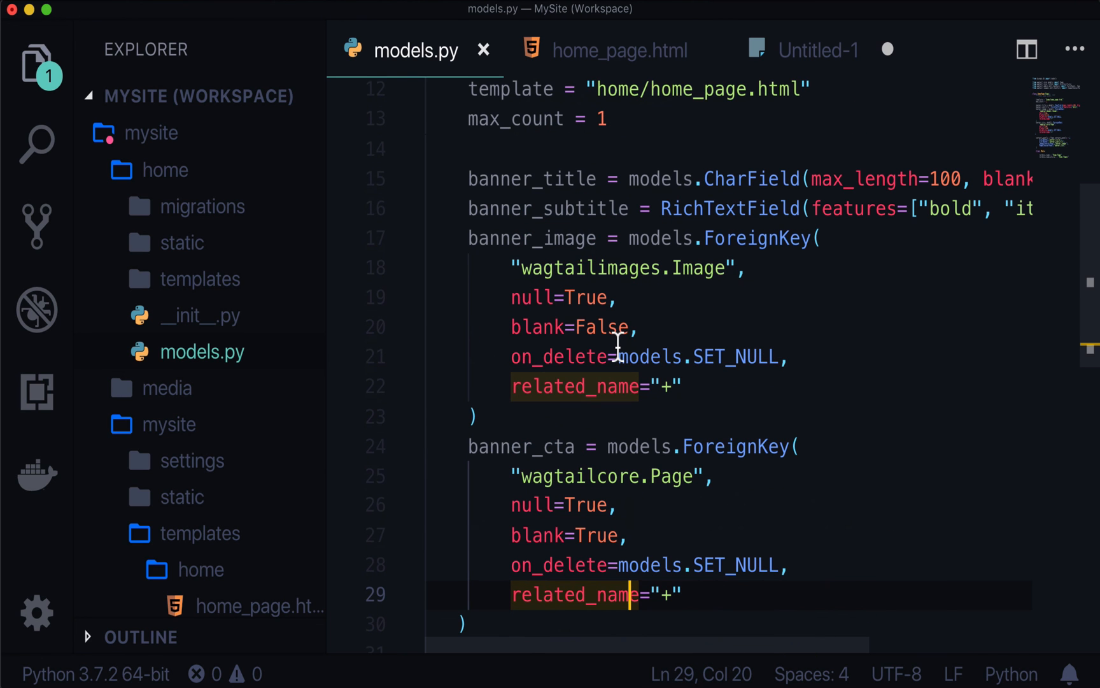
mouse_move(500, 209)
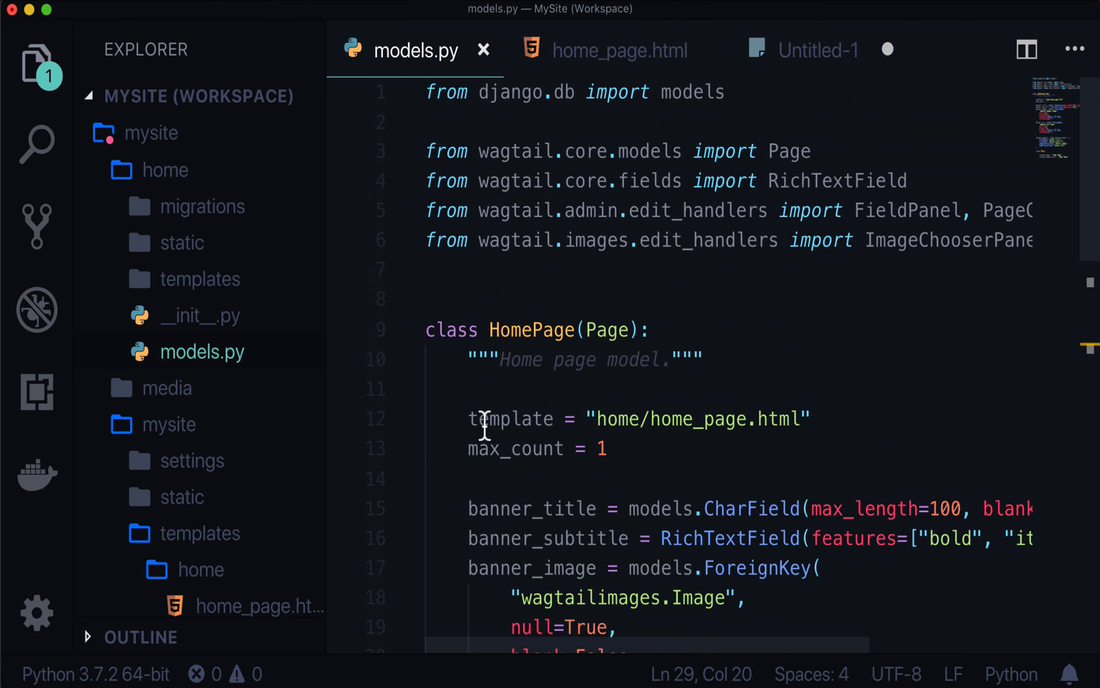
Scroll to class HomePage and add Banner before Page in its base classes.
scroll("down", 3)
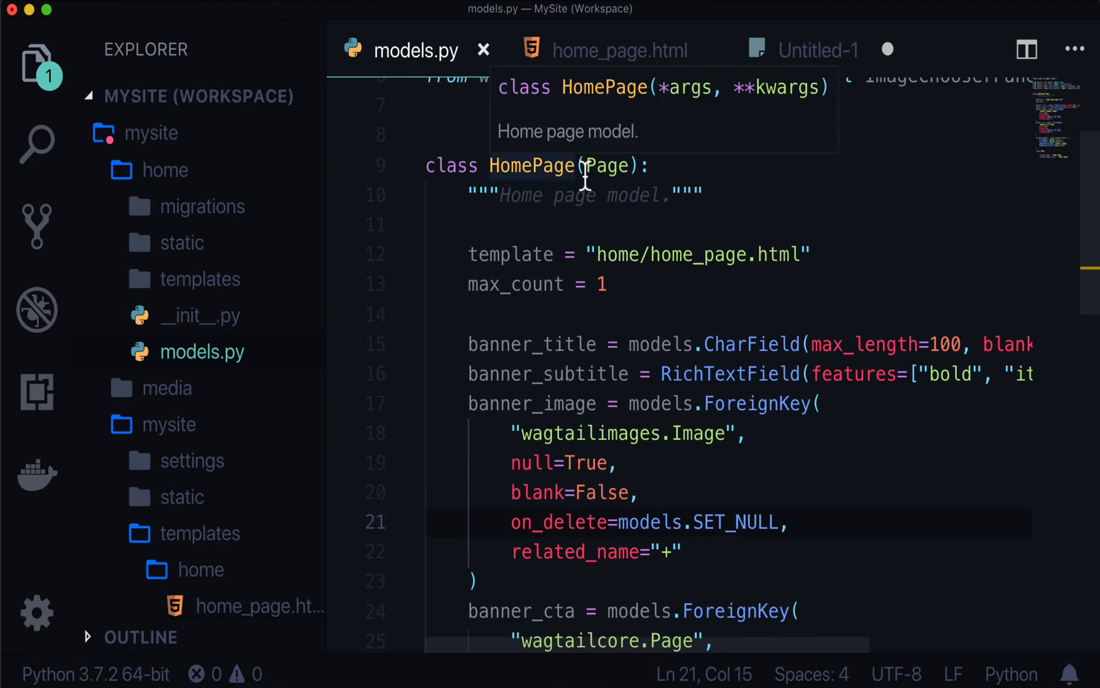
type("Banner,")
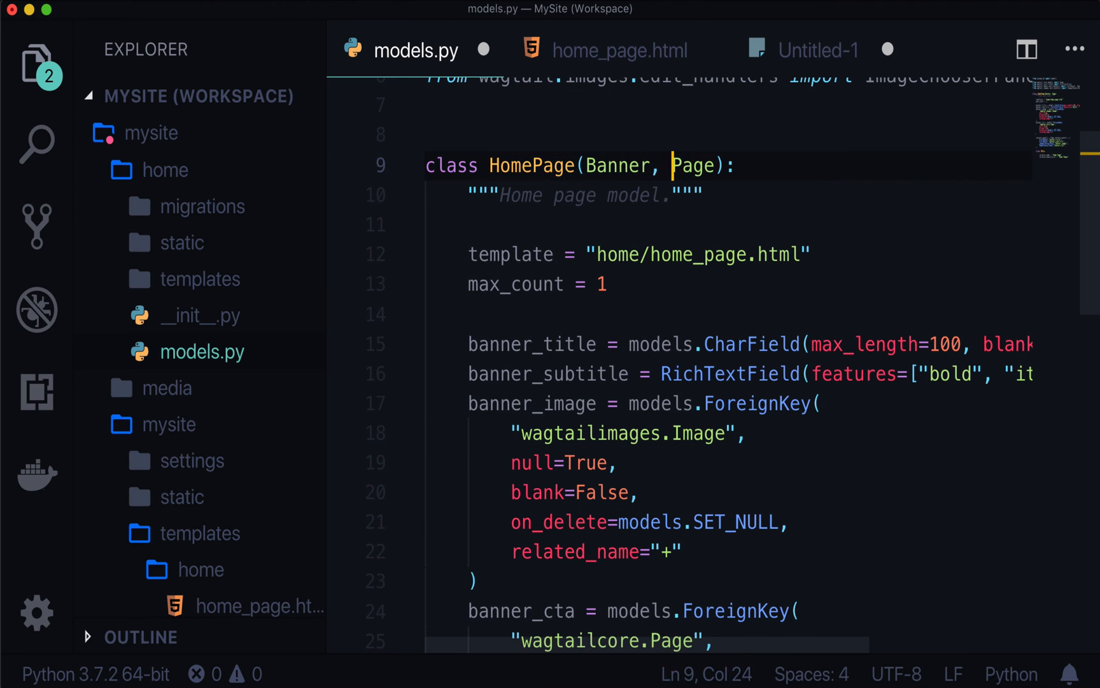
mouse_move(619, 332)
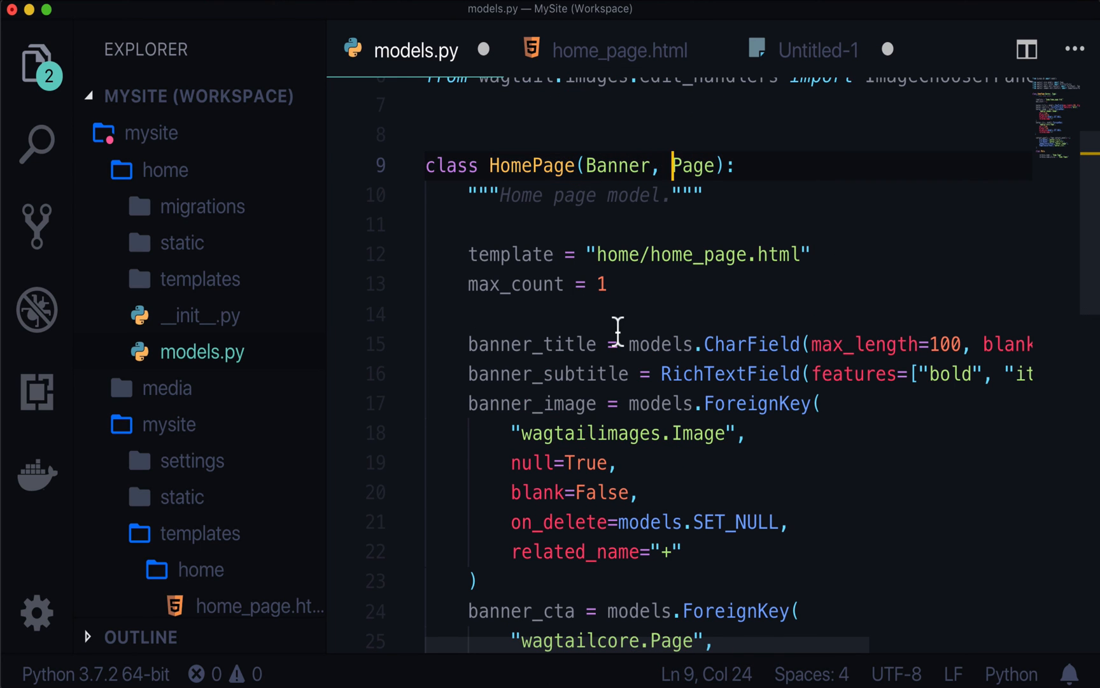